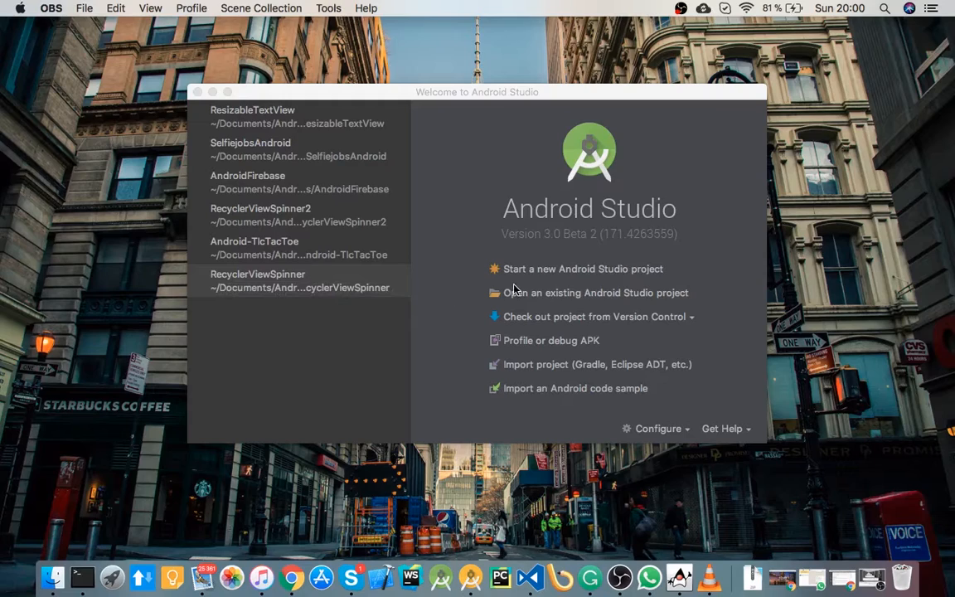
Create the AndroidViewPager project for API 15 phones and tablets using a Basic Activity
left_click(583, 268)
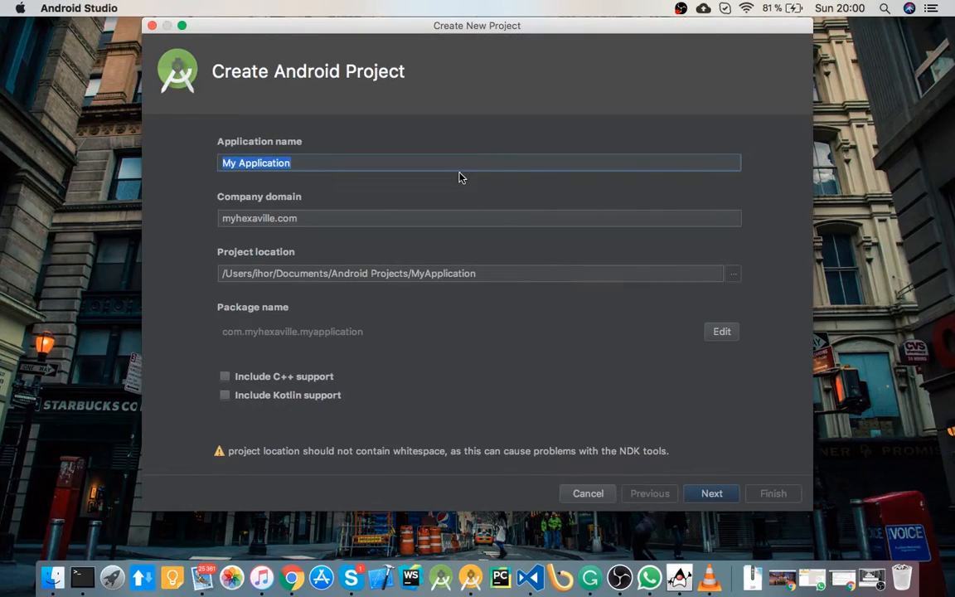
type("AndroidViewPager")
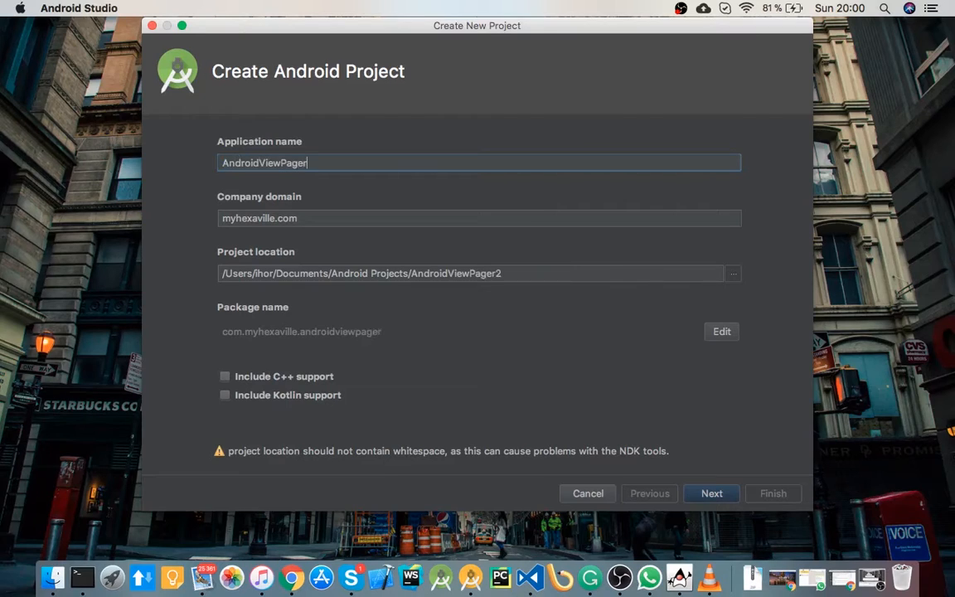
left_click(711, 493)
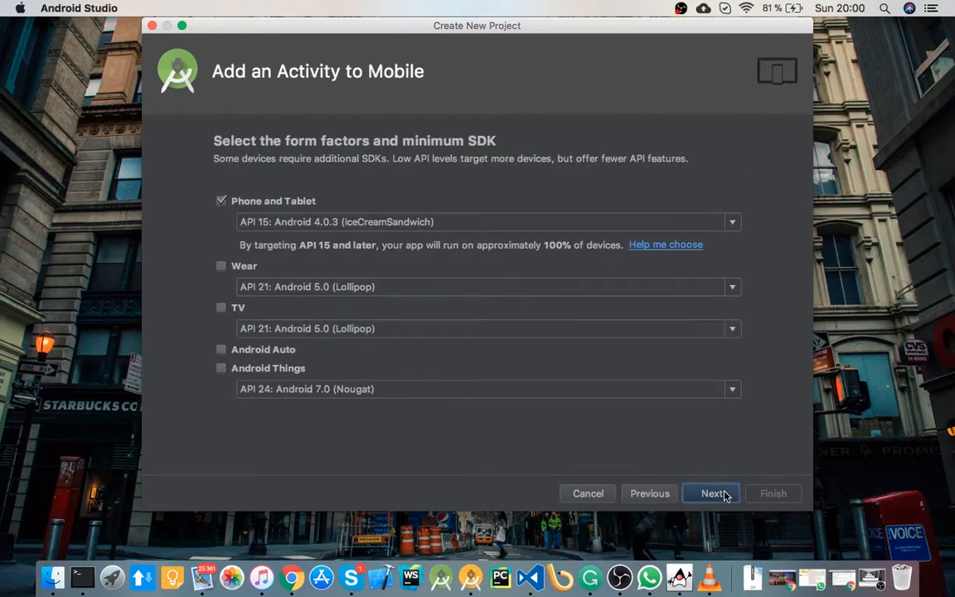
left_click(711, 492)
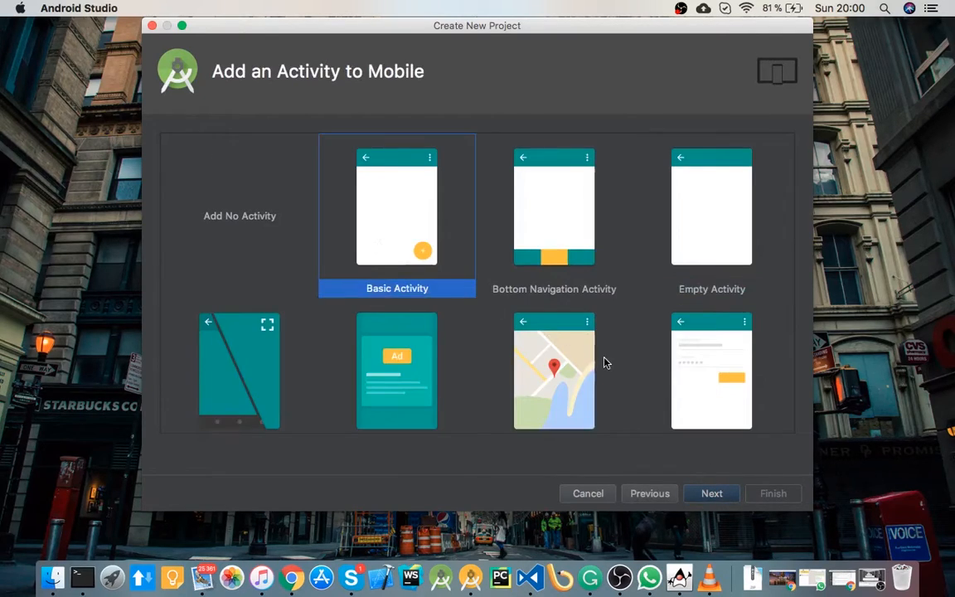
scroll("down", 3)
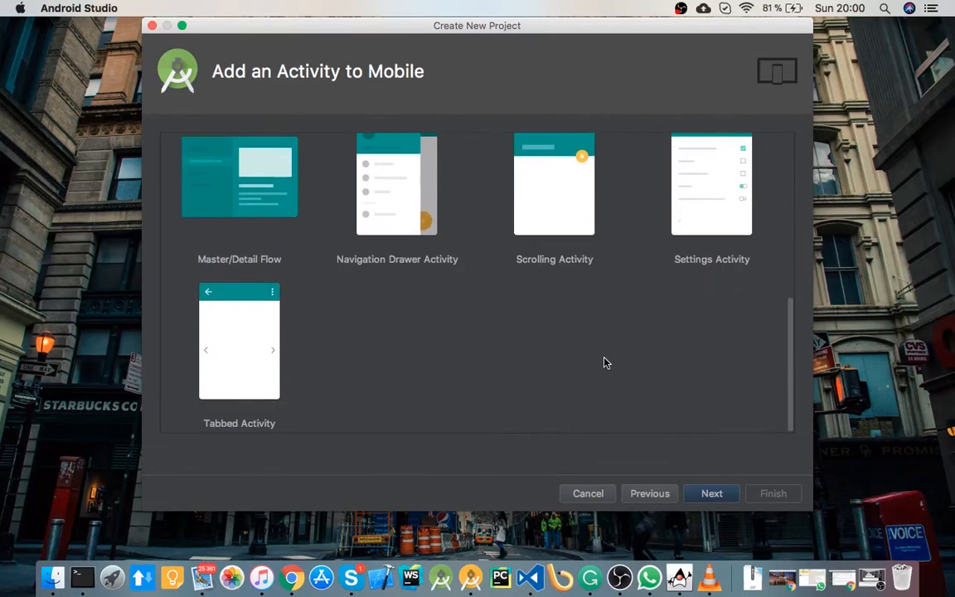
mouse_move(657, 477)
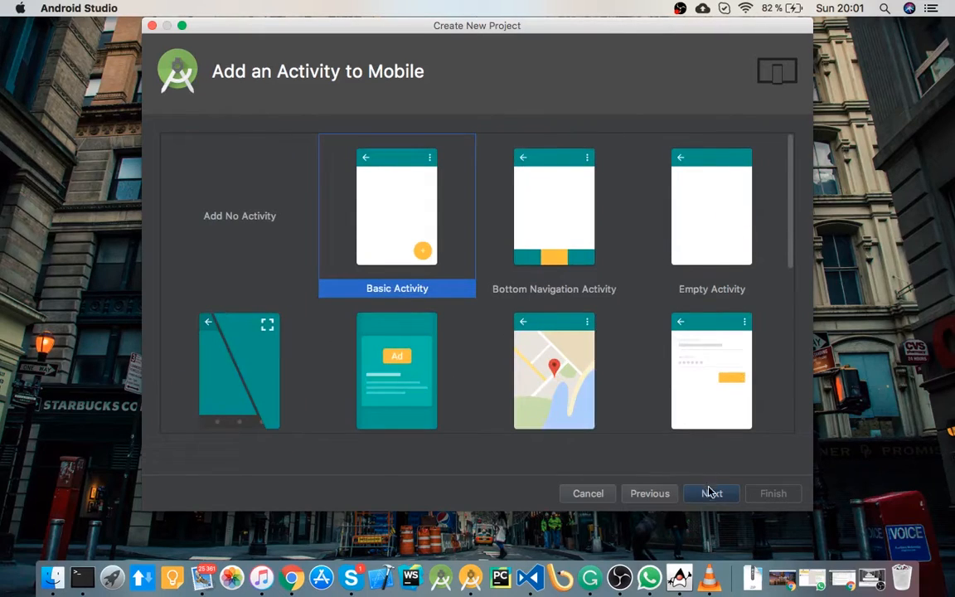
left_click(710, 493)
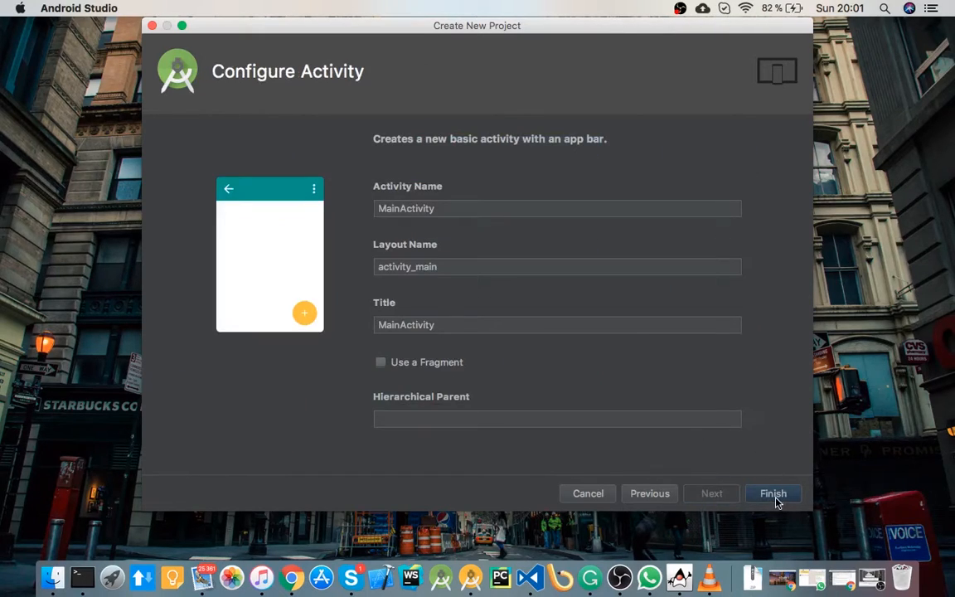
left_click(772, 493)
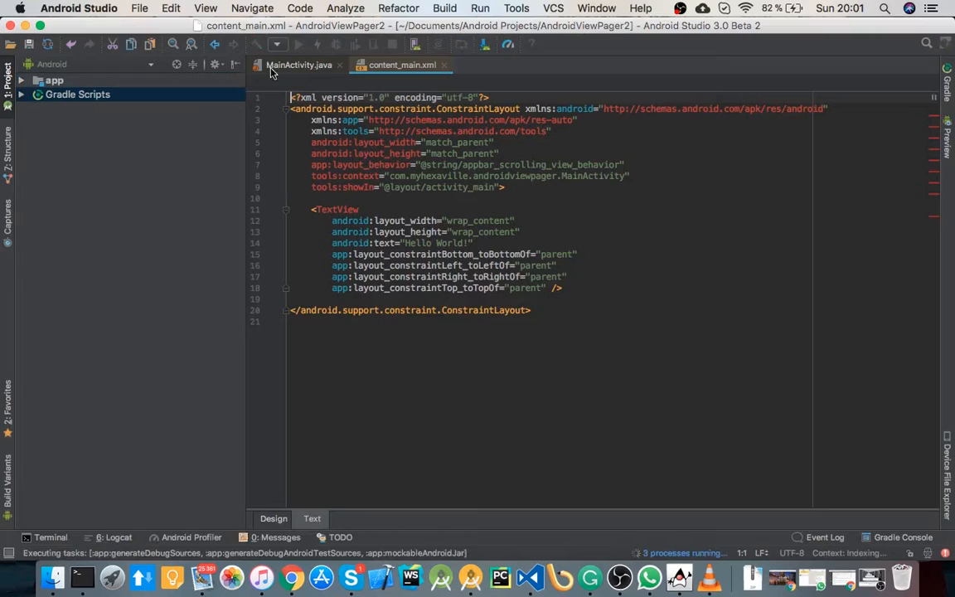
Delete content_main.xml despite its remaining usage, with activity_main.xml opened for editing
left_click(130, 179)
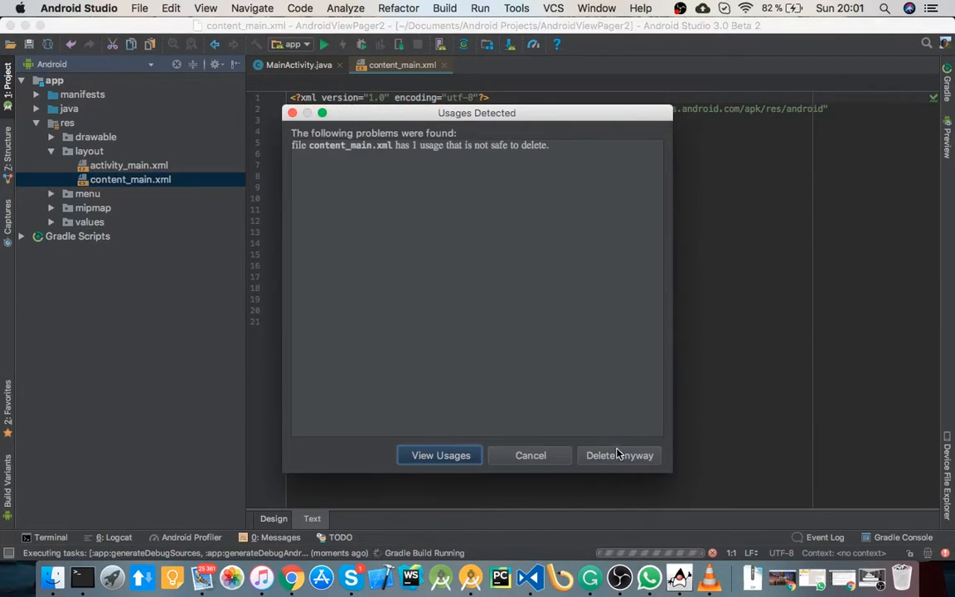
left_click(619, 455)
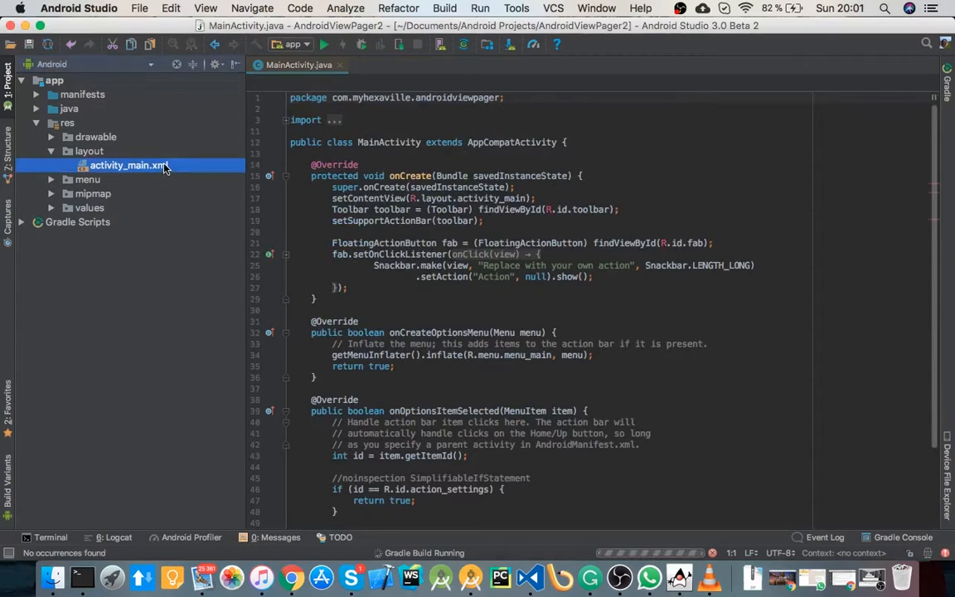
double_click(128, 165)
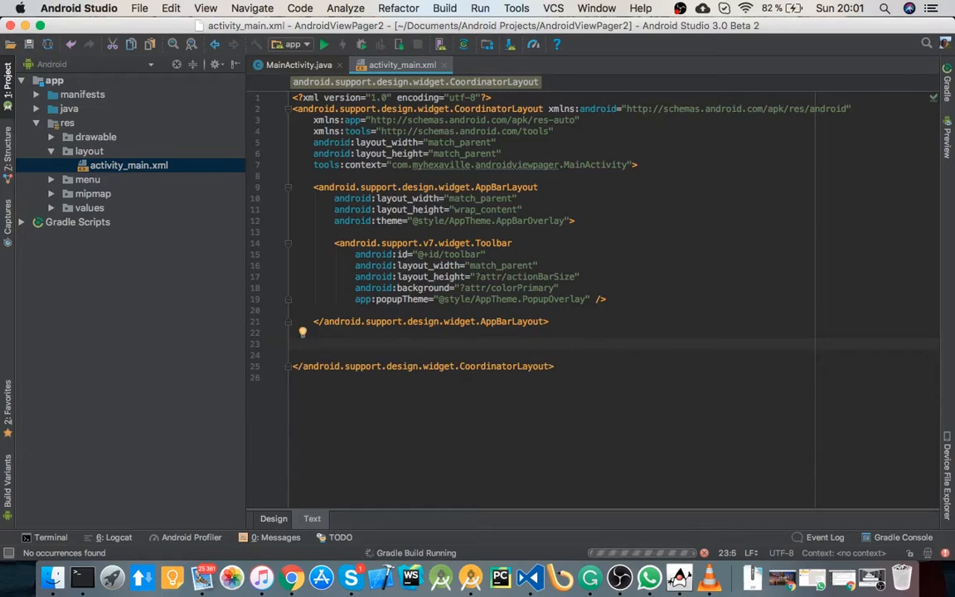
Add a ViewPager with id @+id/pager to activity_main, then move on to MainActivity's menu methods
type("<View")
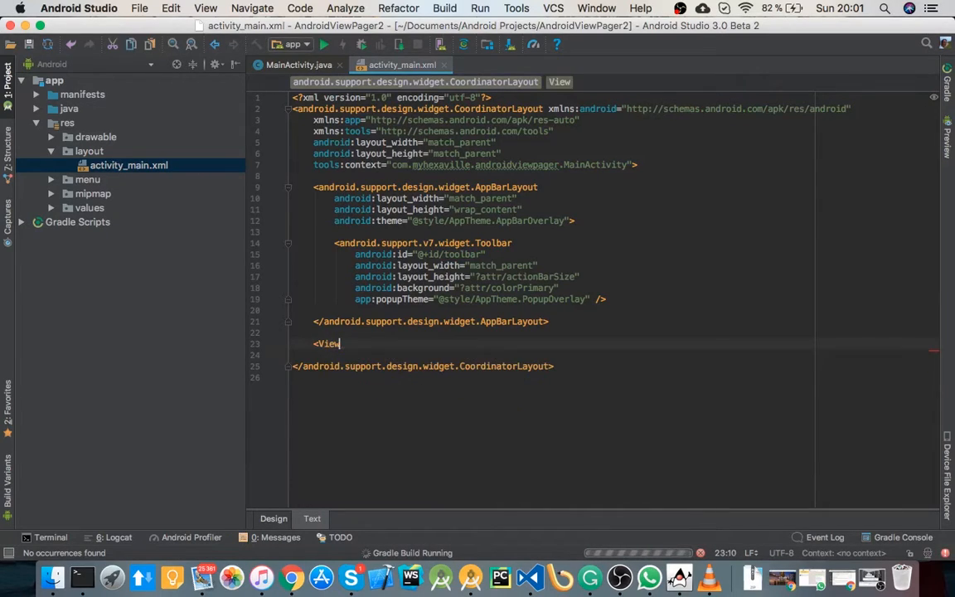
type("Pager")
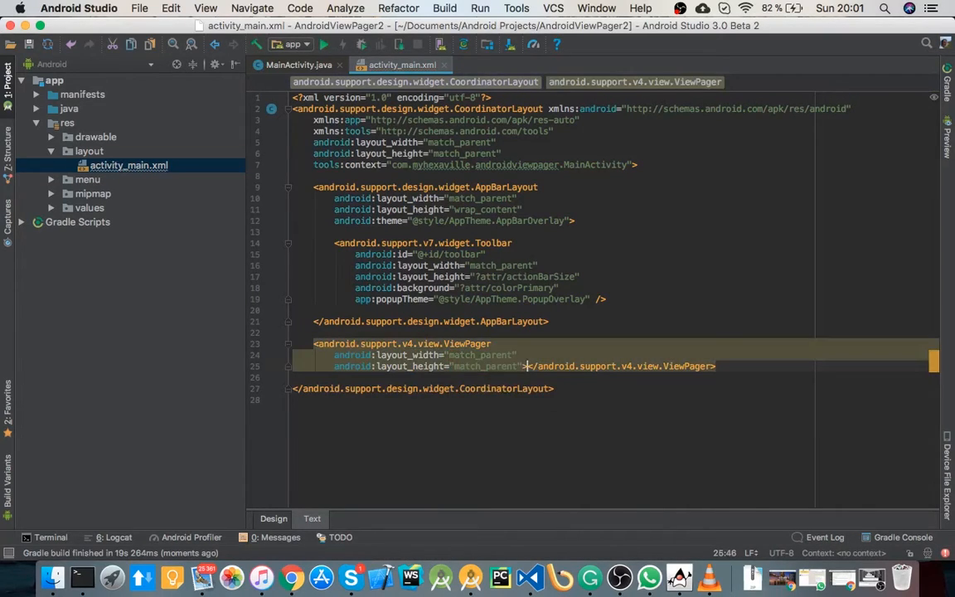
type("id:id=\"@+id/pager")
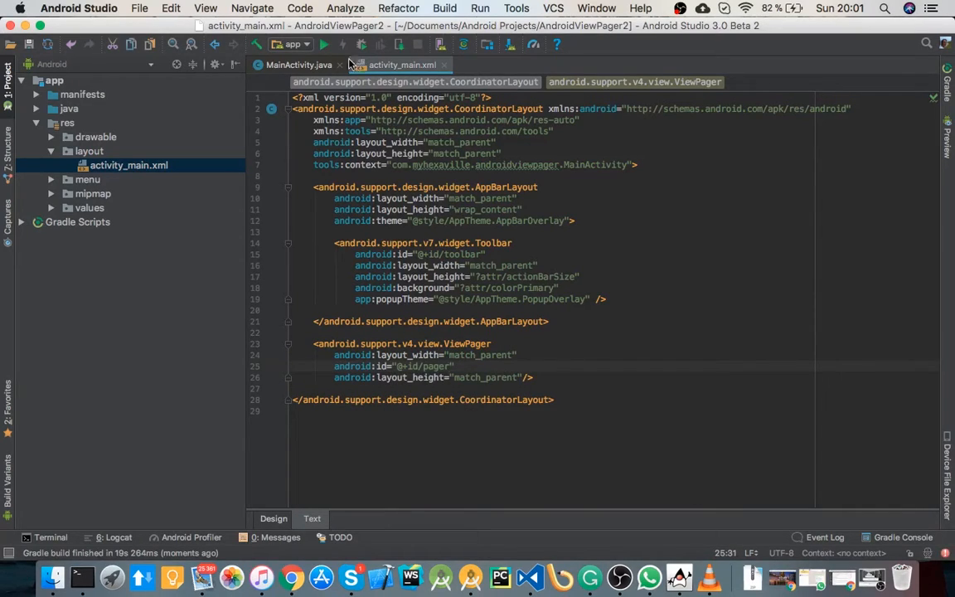
left_click(299, 65)
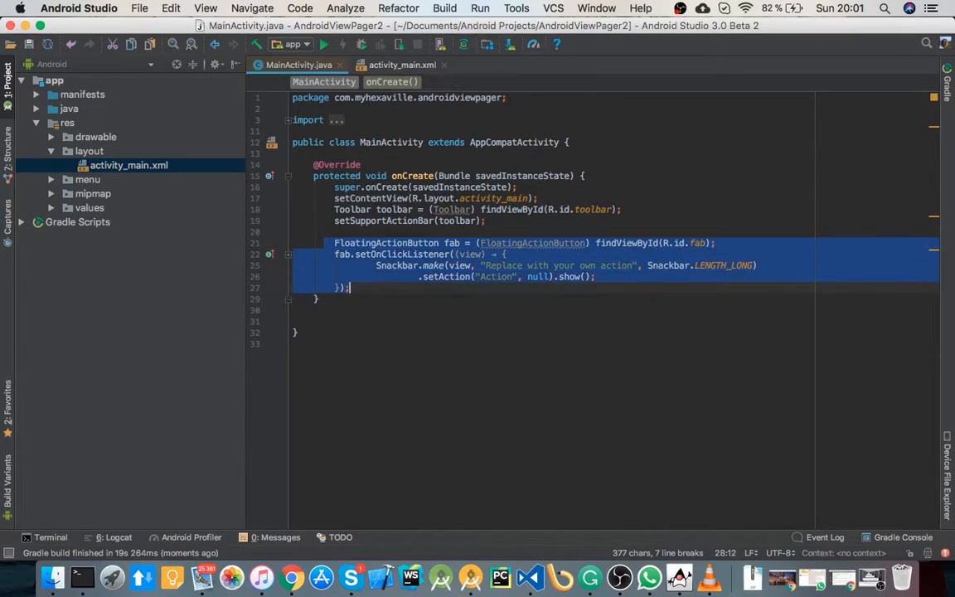
Delete the FloatingActionButton and Snackbar lines from MainActivity's onCreate
key("Delete")
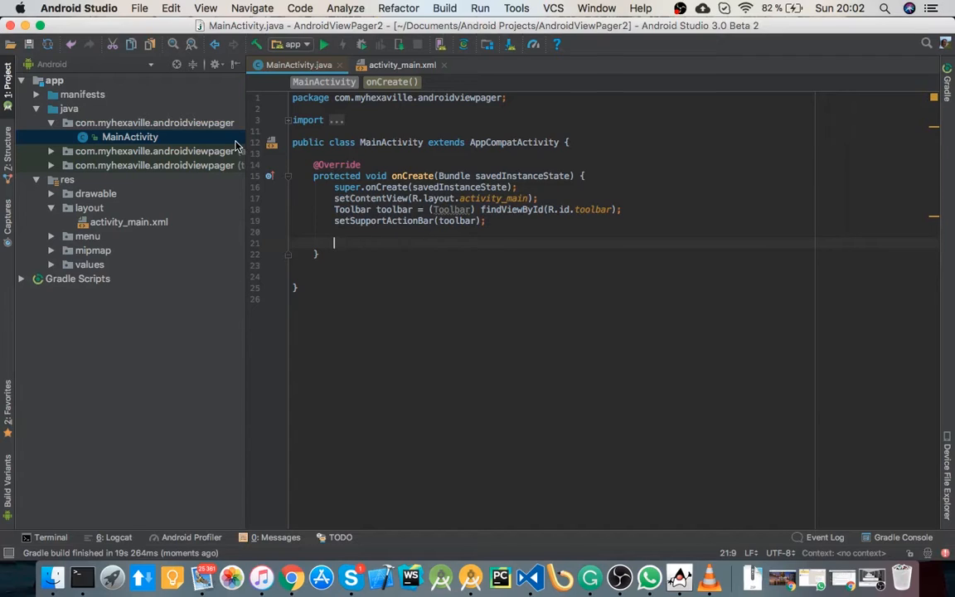
mouse_move(371, 71)
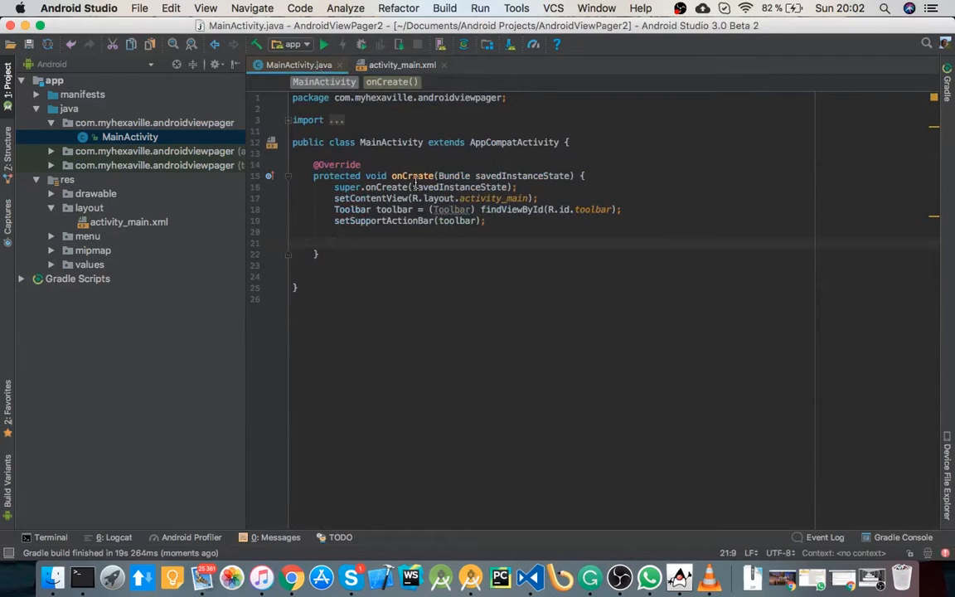
left_click(130, 137)
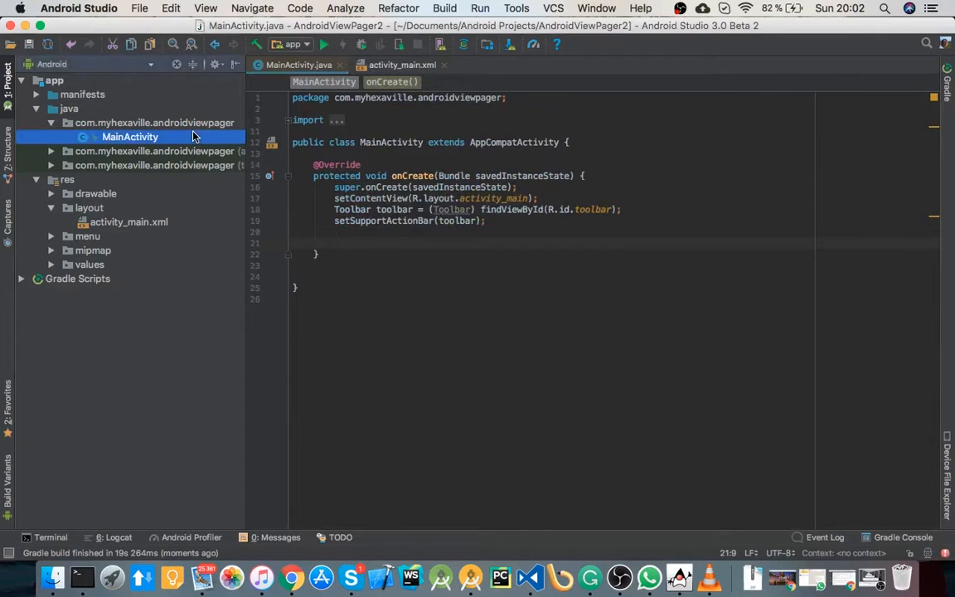
Add a blank FirstFragment and trim it to onCreateView inflating R.layout.fragment_first
right_click(154, 123)
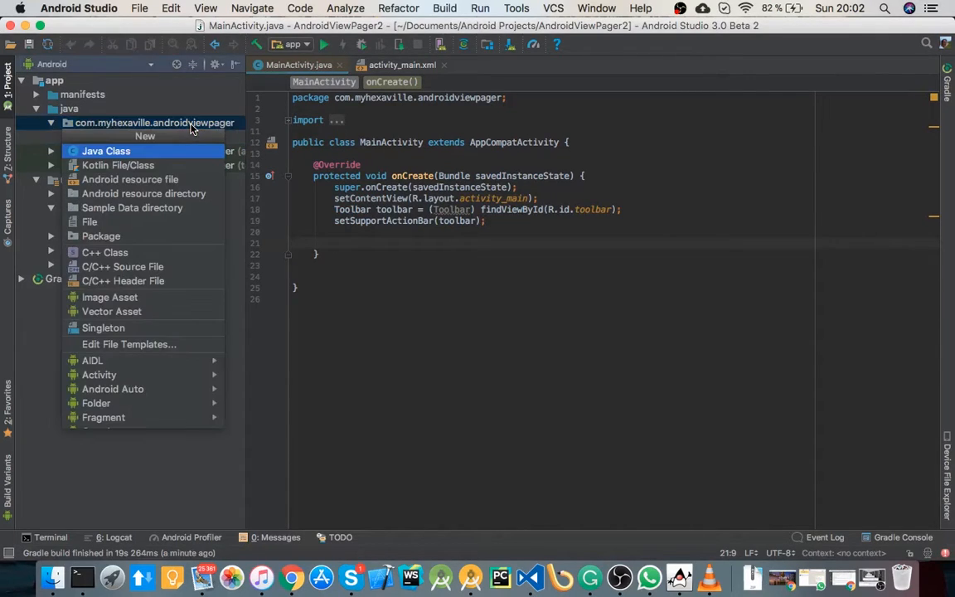
mouse_move(102, 417)
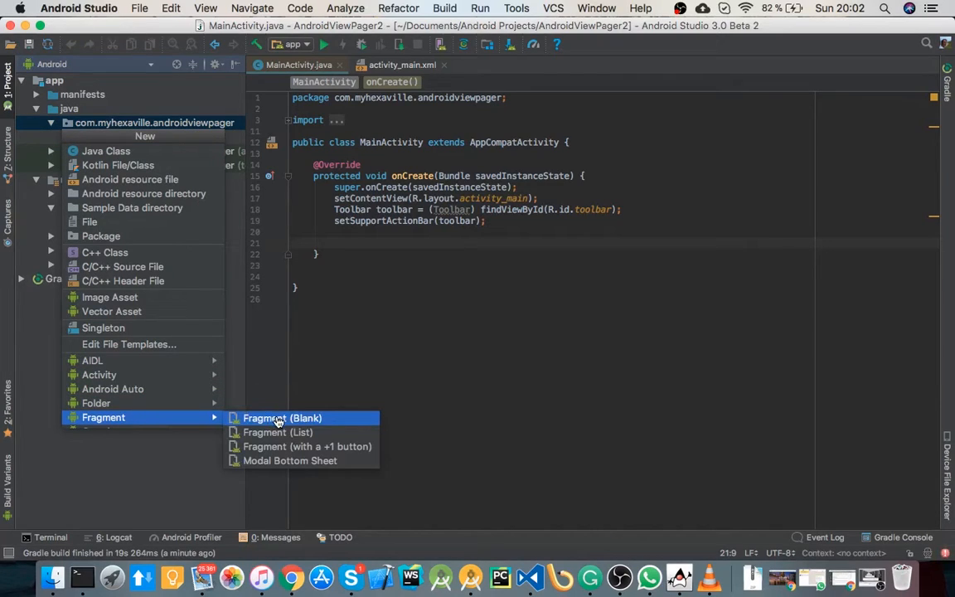
left_click(281, 417)
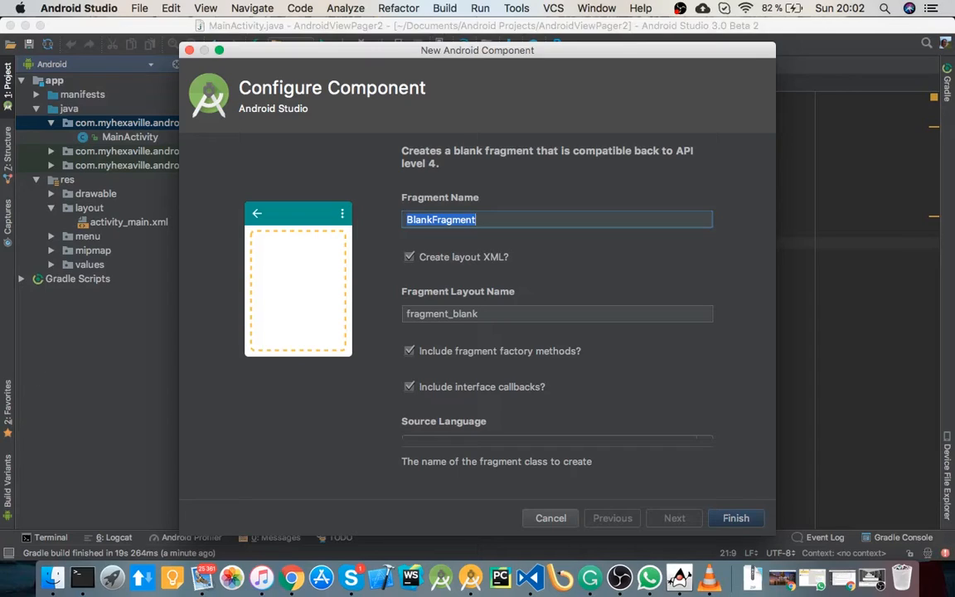
type("FirstFra")
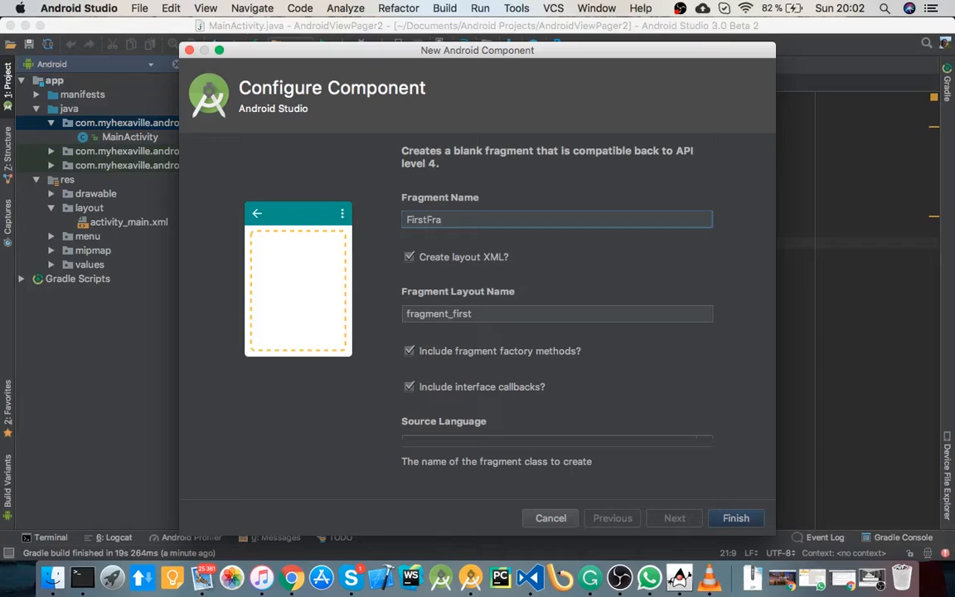
type("g")
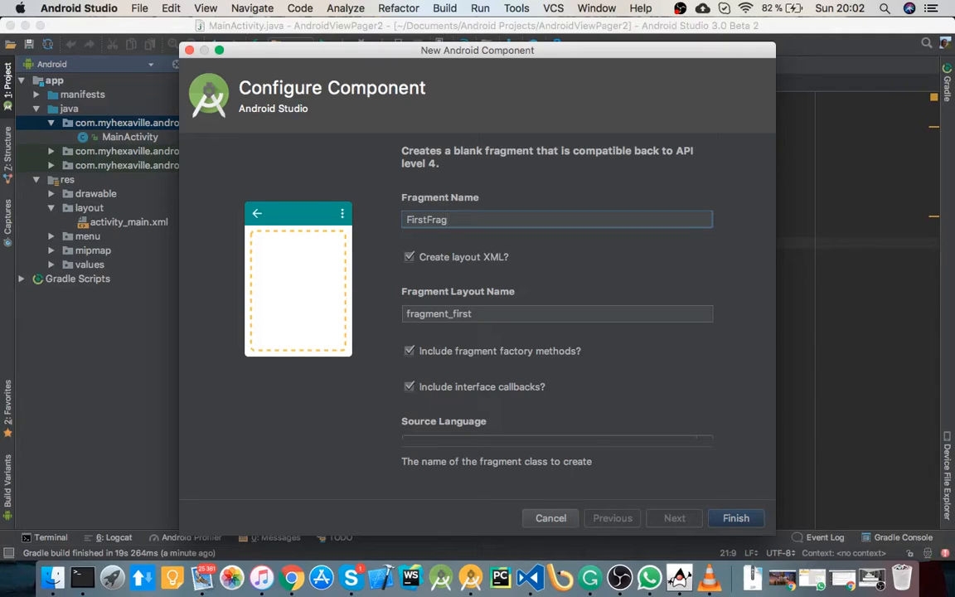
left_click(550, 517)
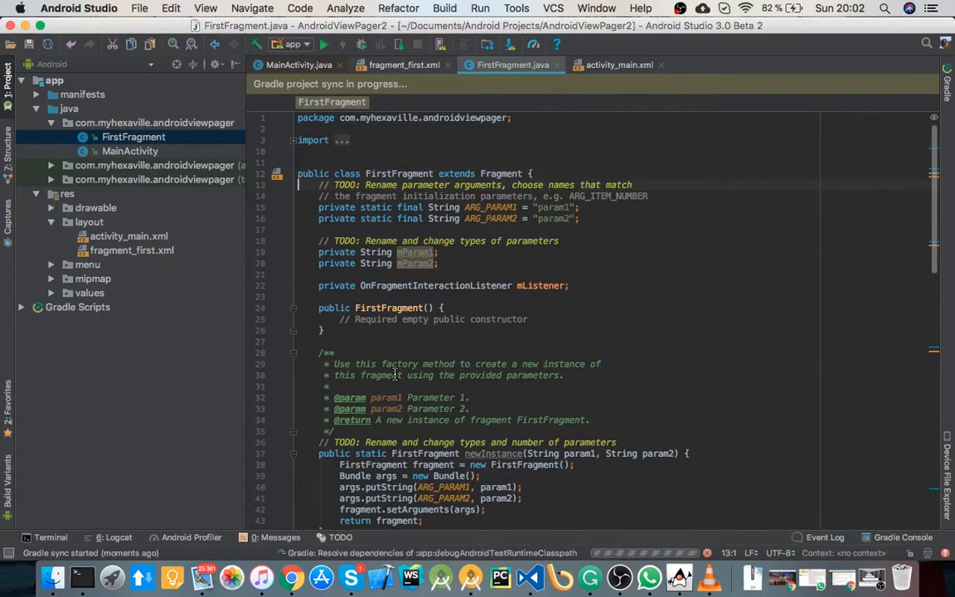
scroll("down", 3)
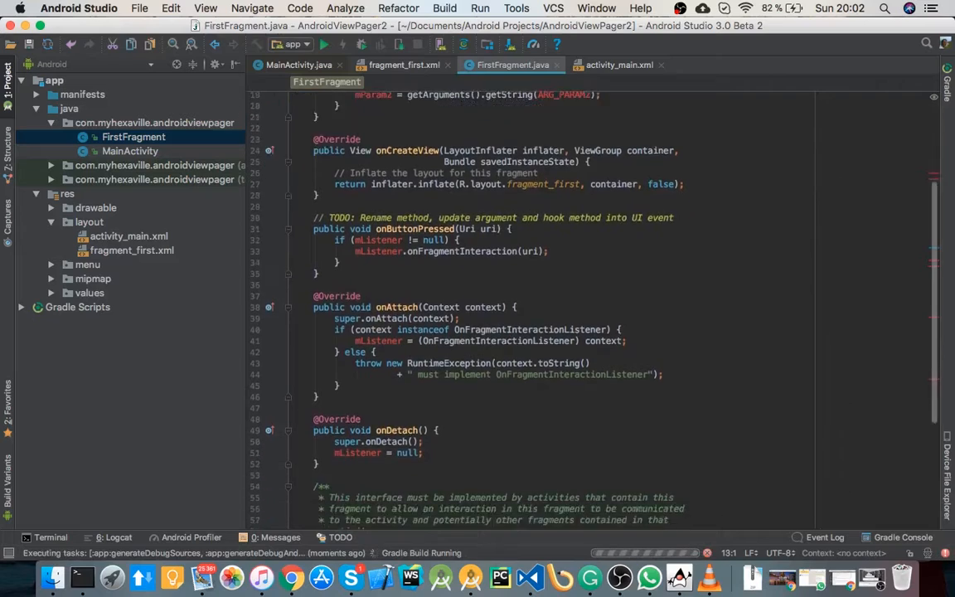
scroll("down", 3)
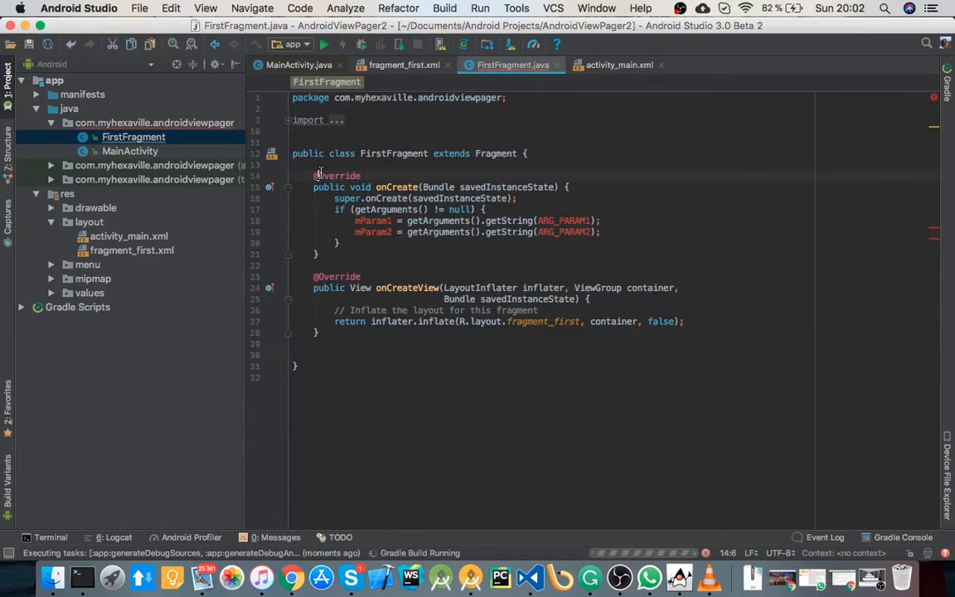
left_click_drag(319, 174, 319, 254)
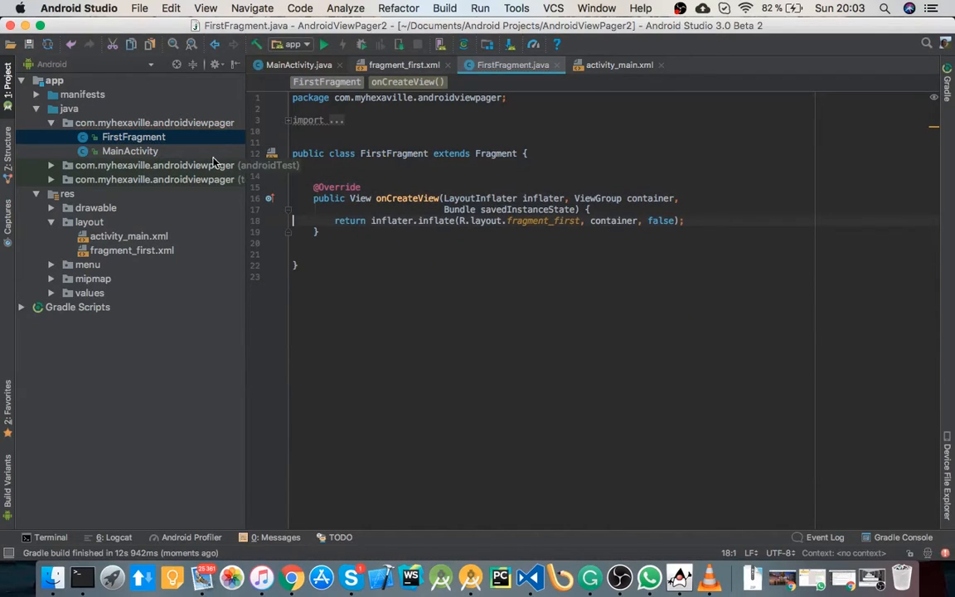
Create a blank SecondFragment with factory methods and interface callbacks unchecked
right_click(153, 122)
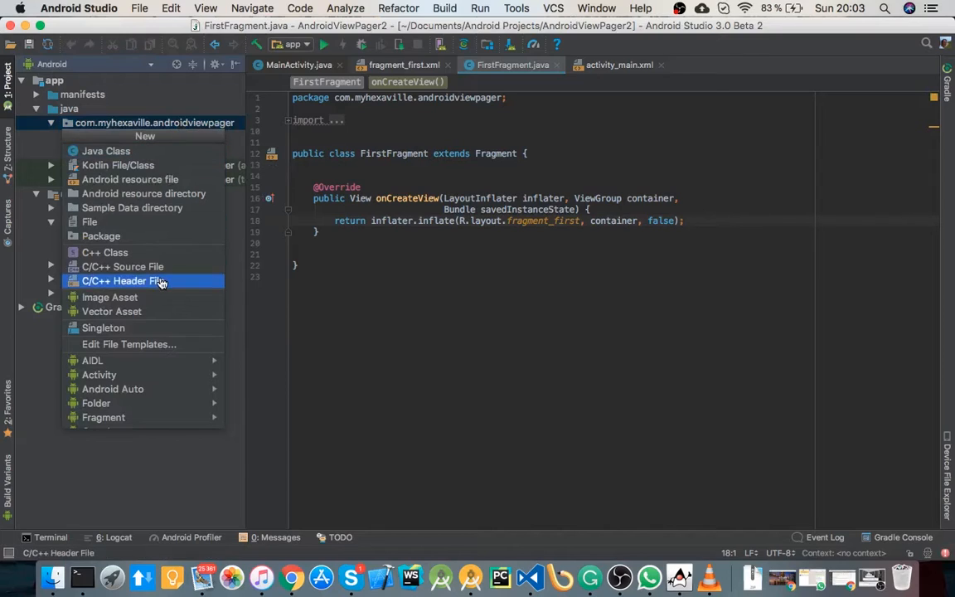
mouse_move(104, 417)
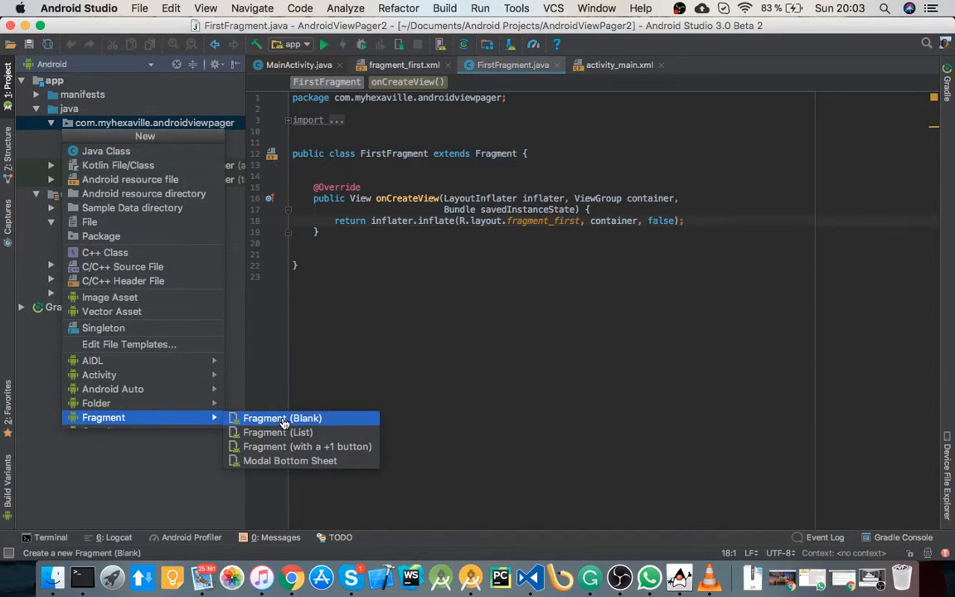
left_click(283, 418)
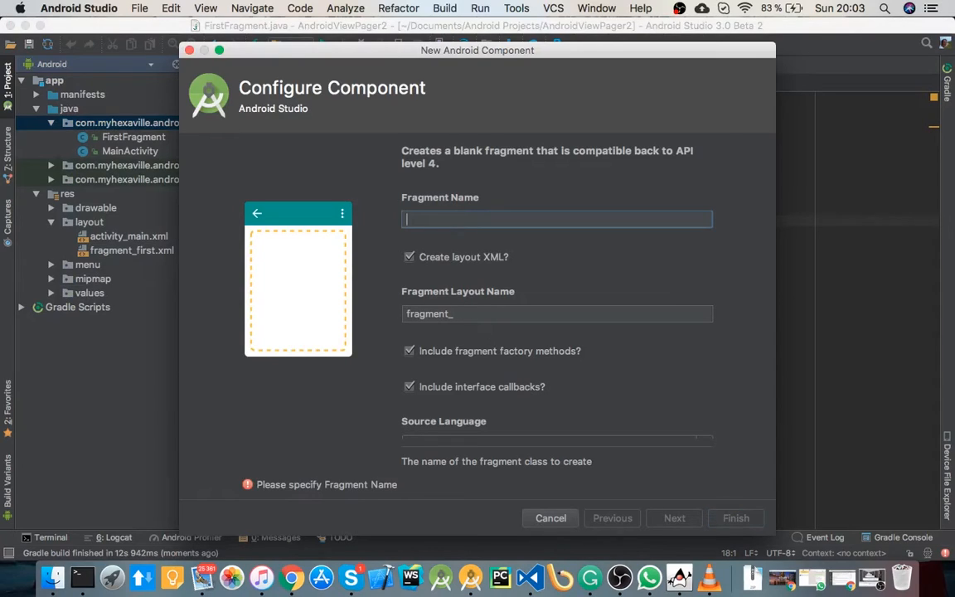
type("SecondFragme")
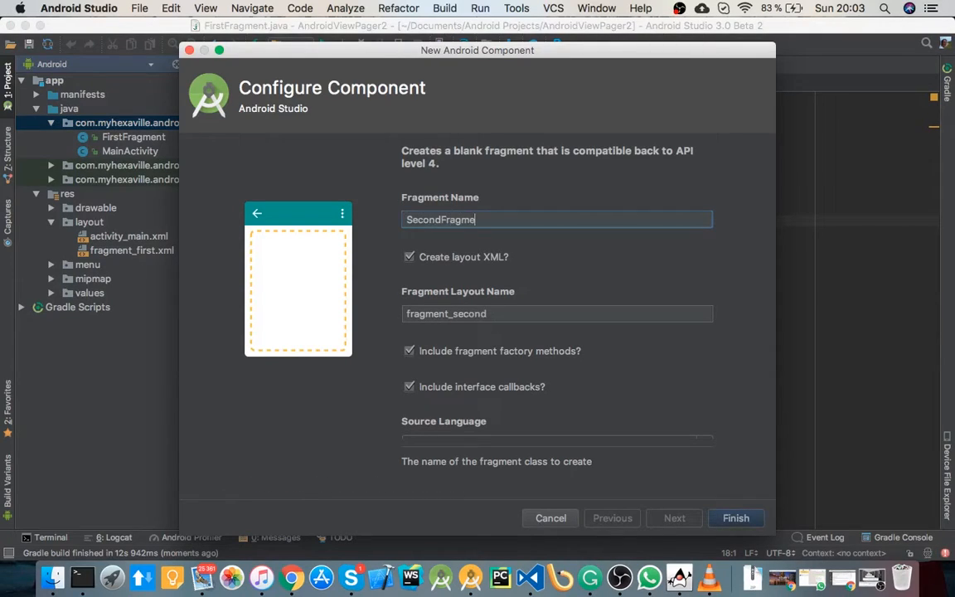
left_click(408, 351)
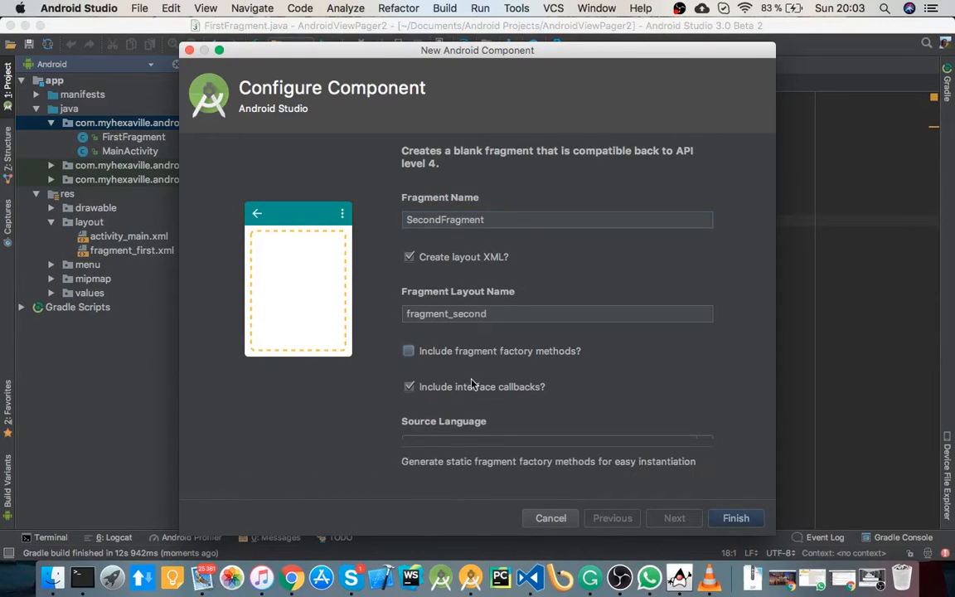
left_click(408, 387)
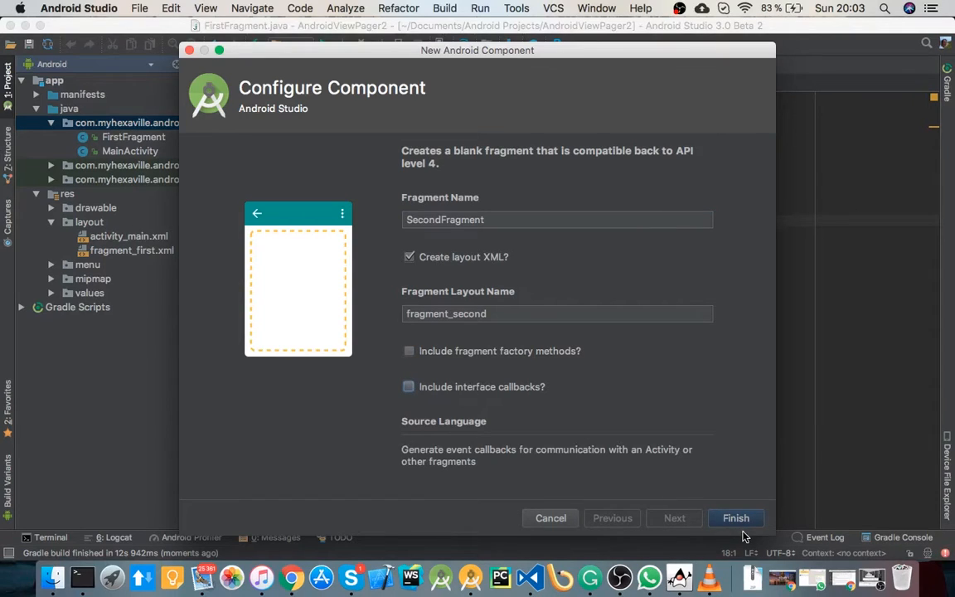
left_click(736, 517)
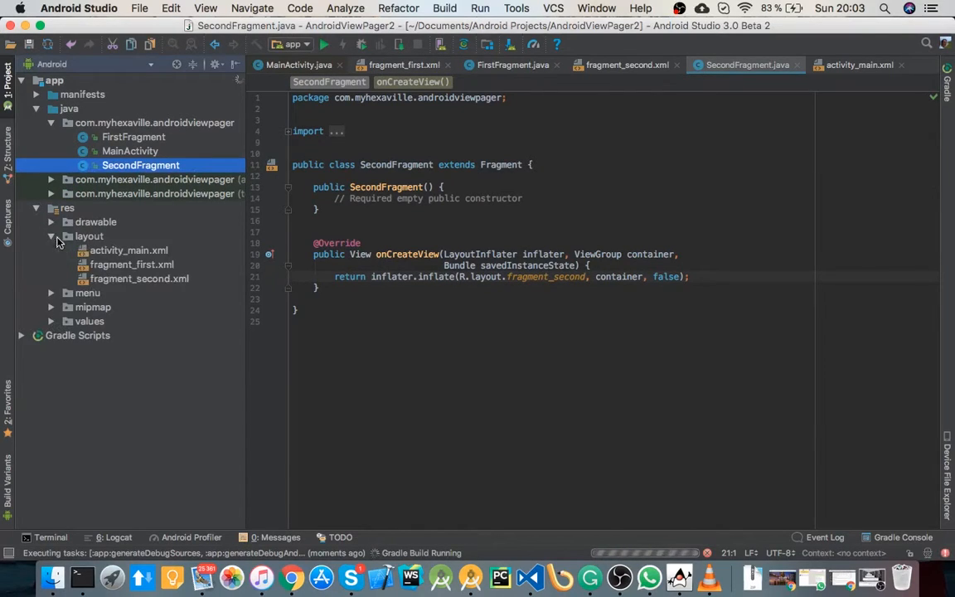
Set fragment_first's TextView to 'First fragment' and fragment_second's to 'Second fragment'
double_click(132, 264)
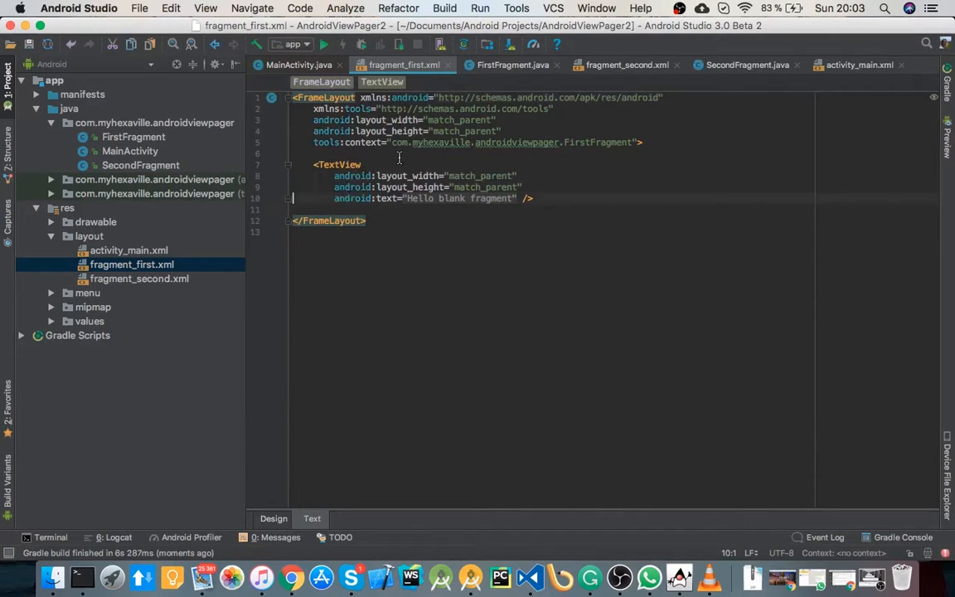
type("@string/hello_blank_fragment")
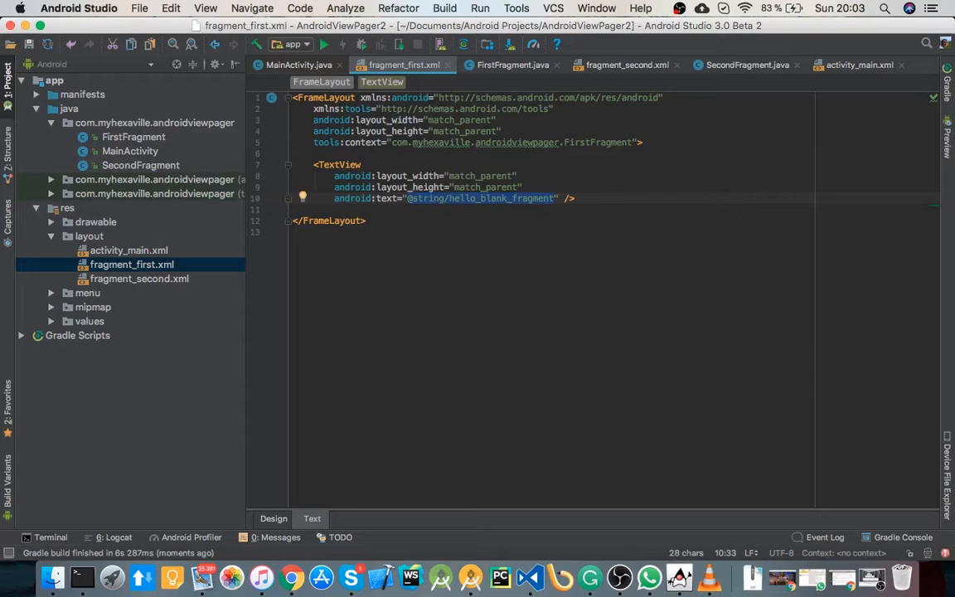
type("First fra")
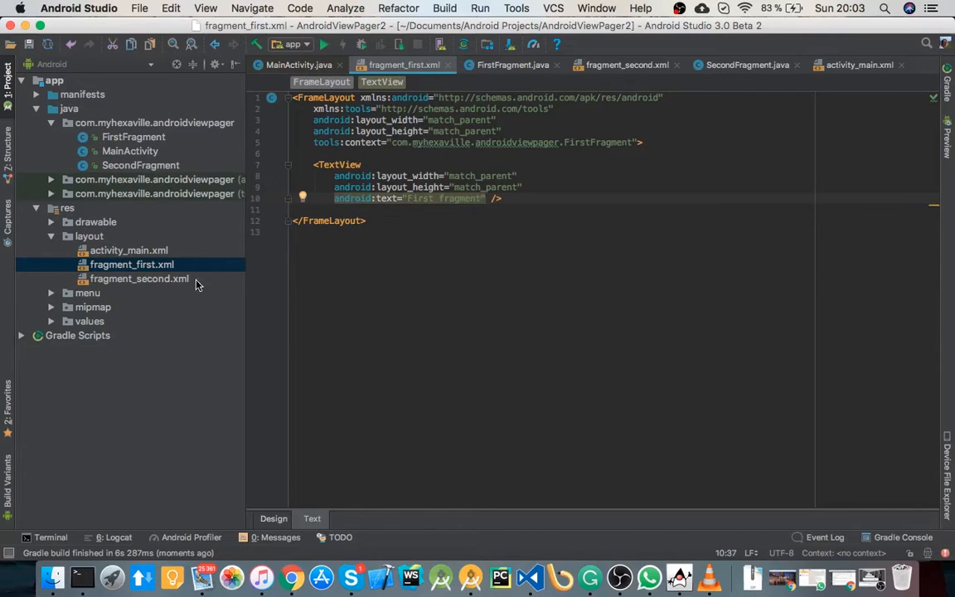
double_click(140, 277)
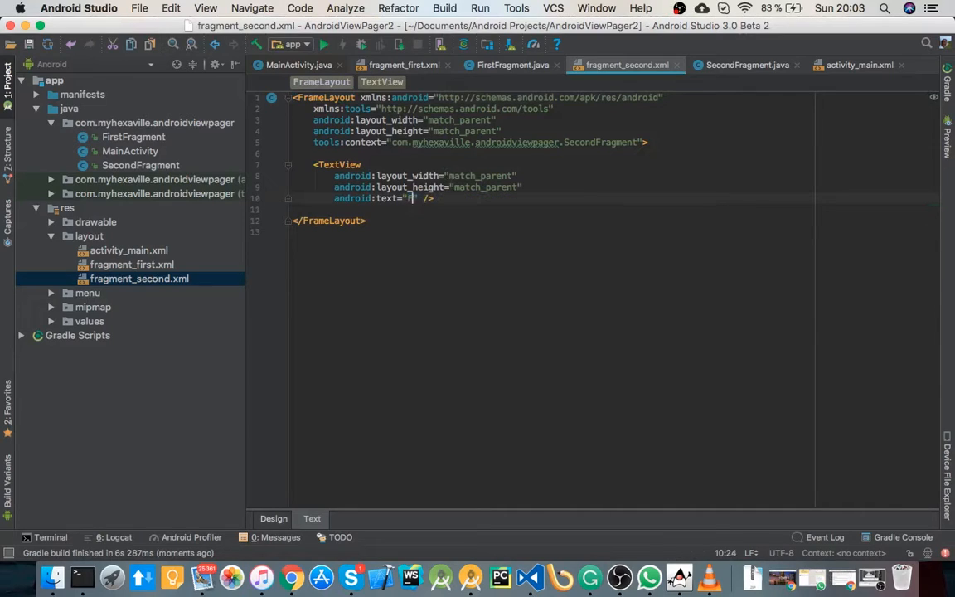
type("Second Fragment")
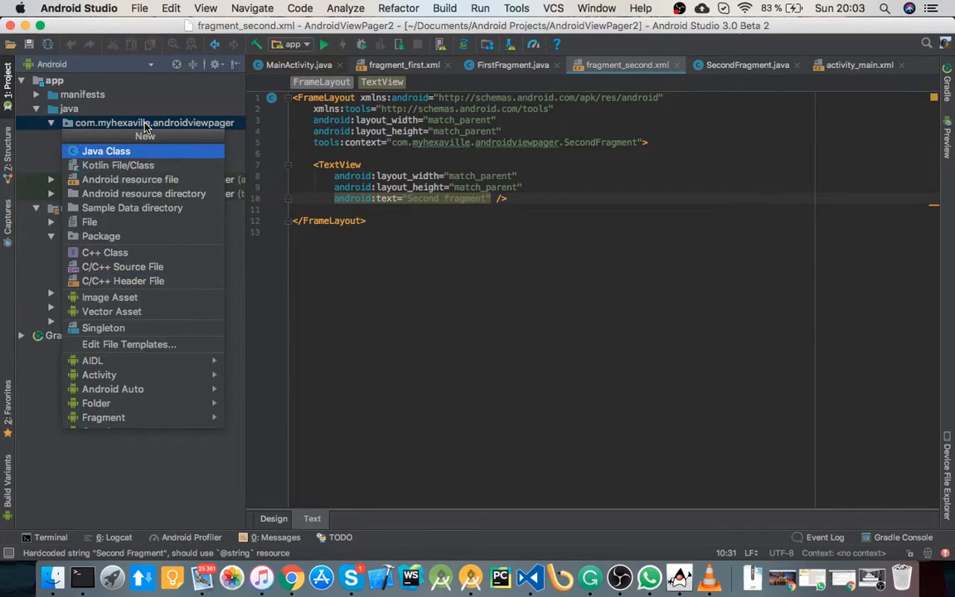
Create an Adapter class extending FragmentStatePagerAdapter with getItem and getCount stubs
left_click(105, 150)
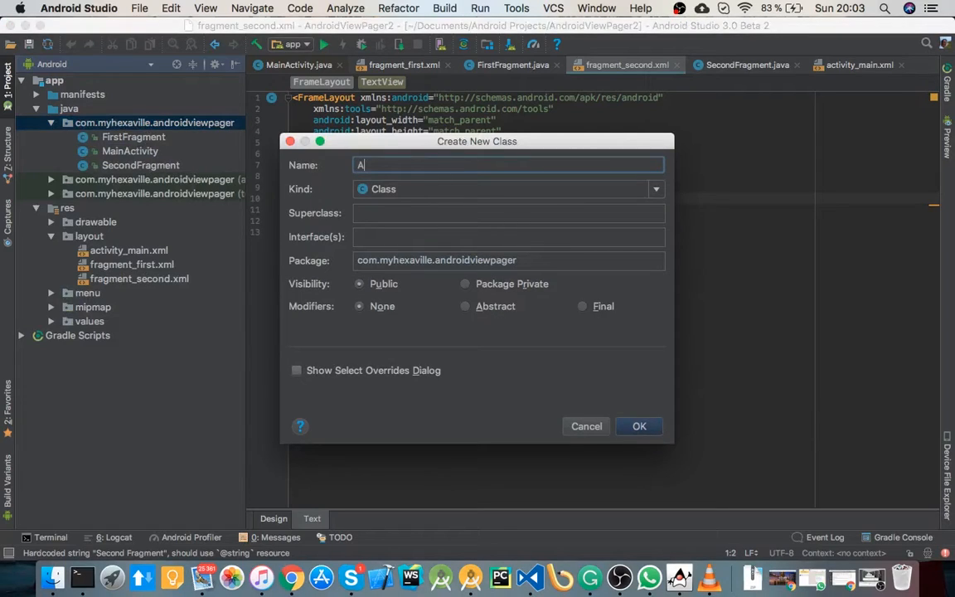
left_click(639, 425)
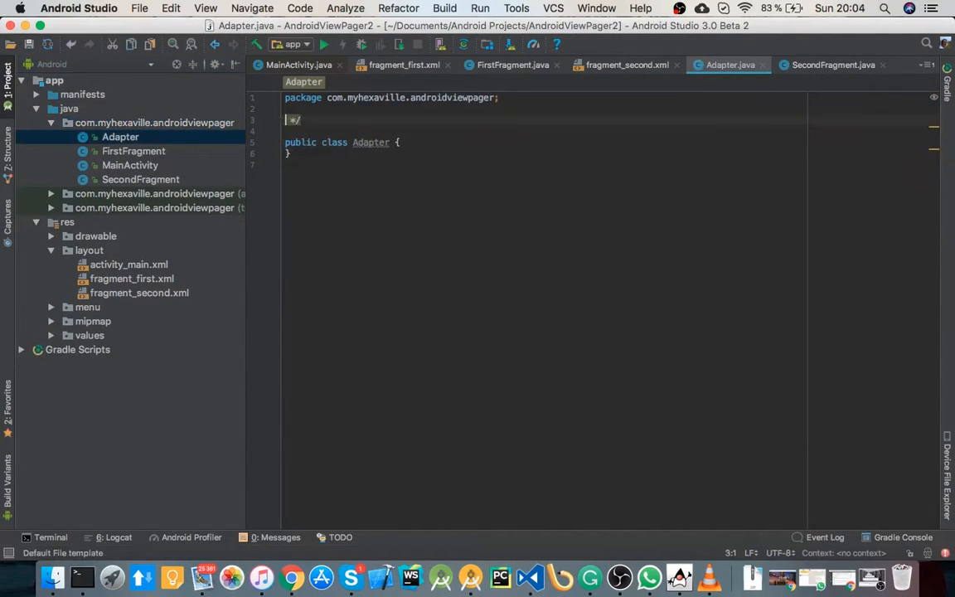
type("ex")
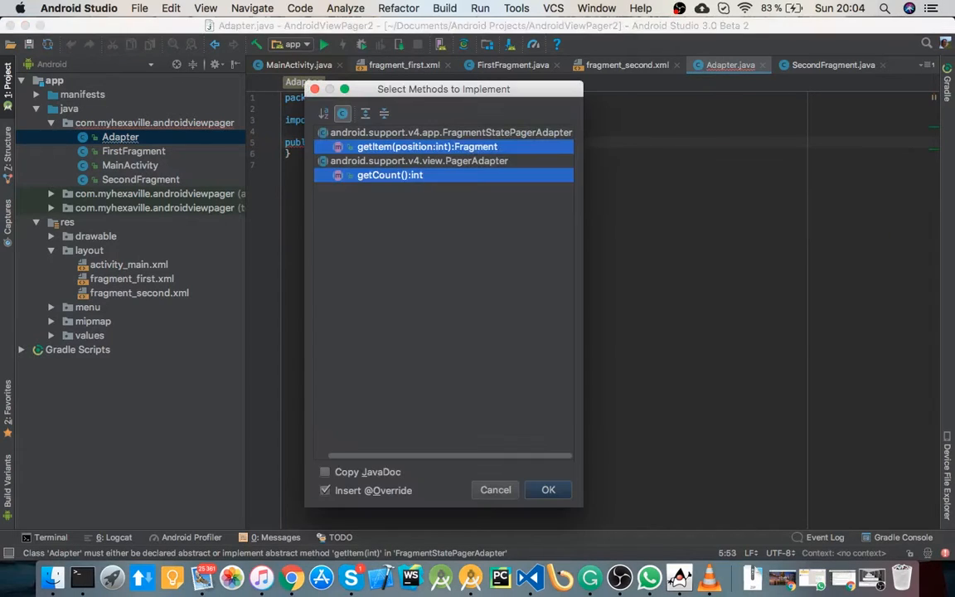
left_click(548, 489)
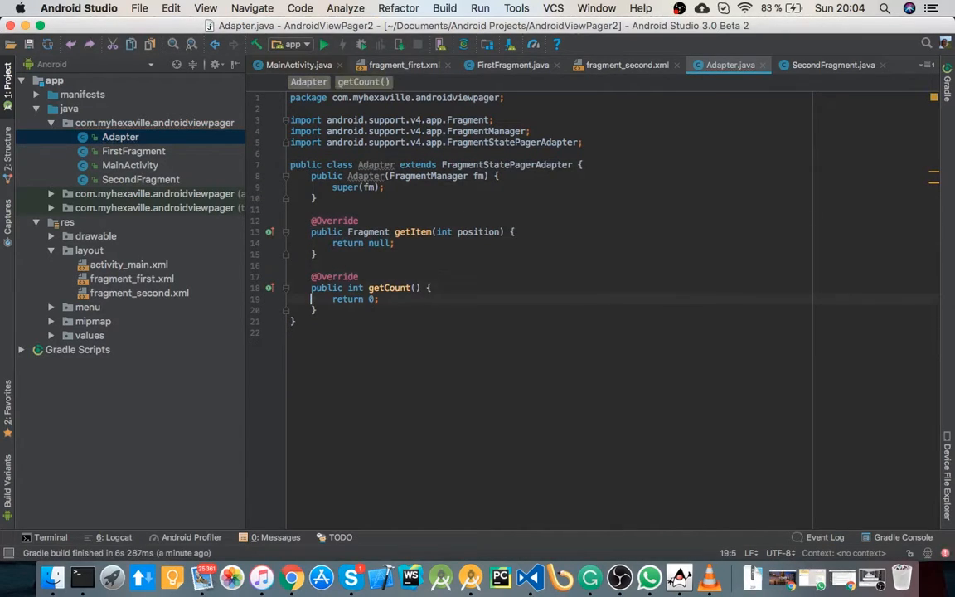
key("Backspace")
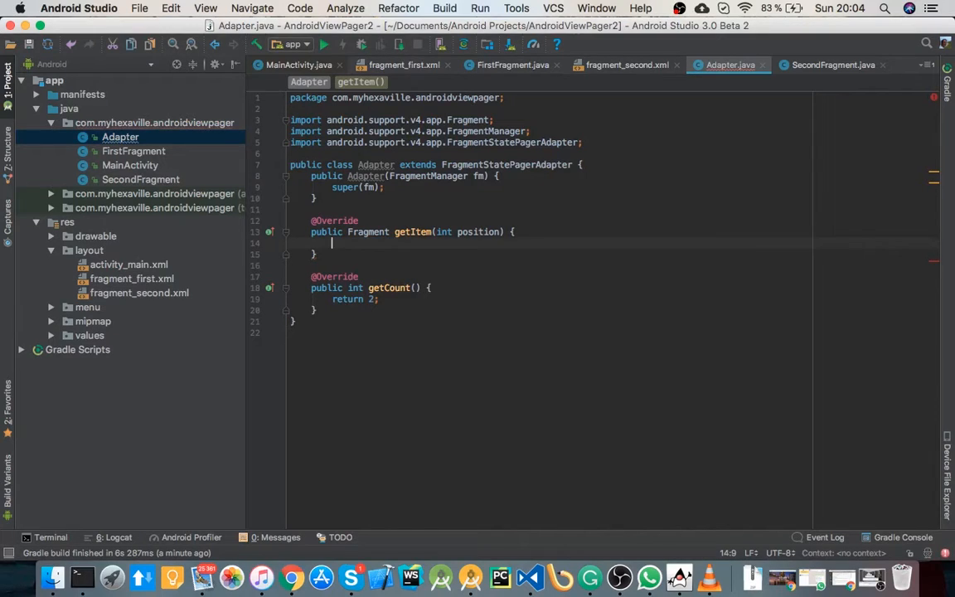
mouse_move(262, 183)
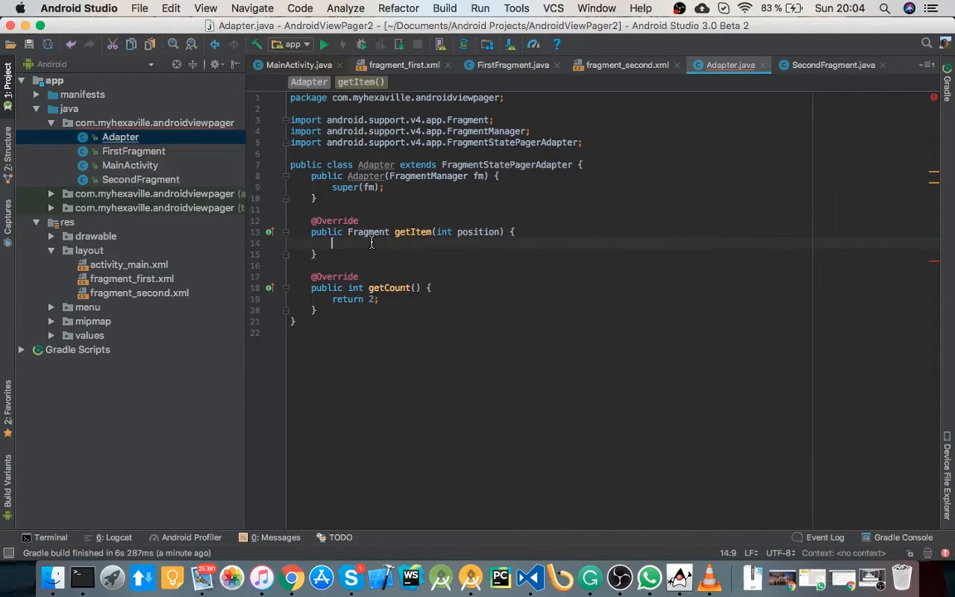
Make getItem return FirstFragment at position 0, otherwise SecondFragment, and getCount return 2
type("return")
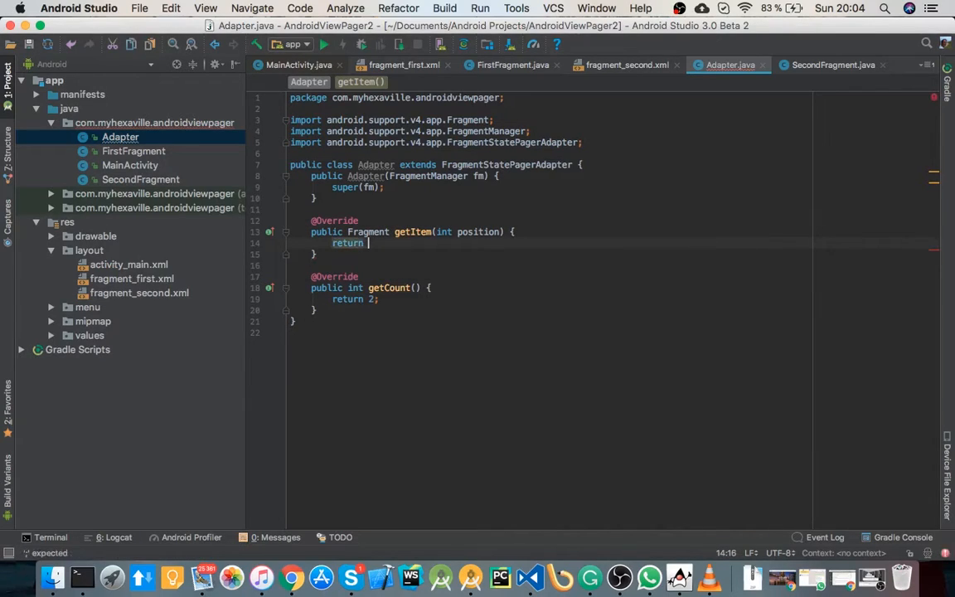
type("position")
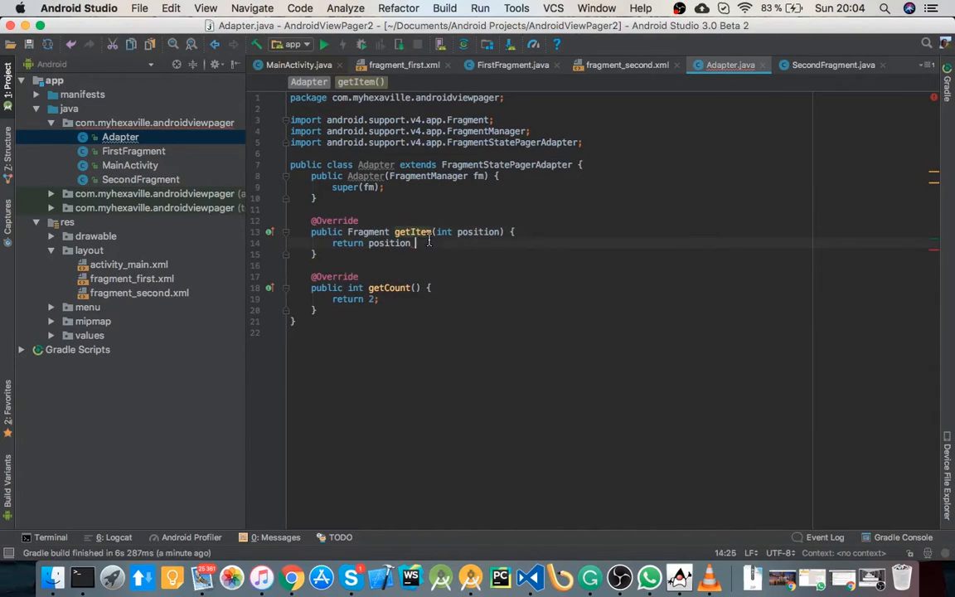
key("Backspace")
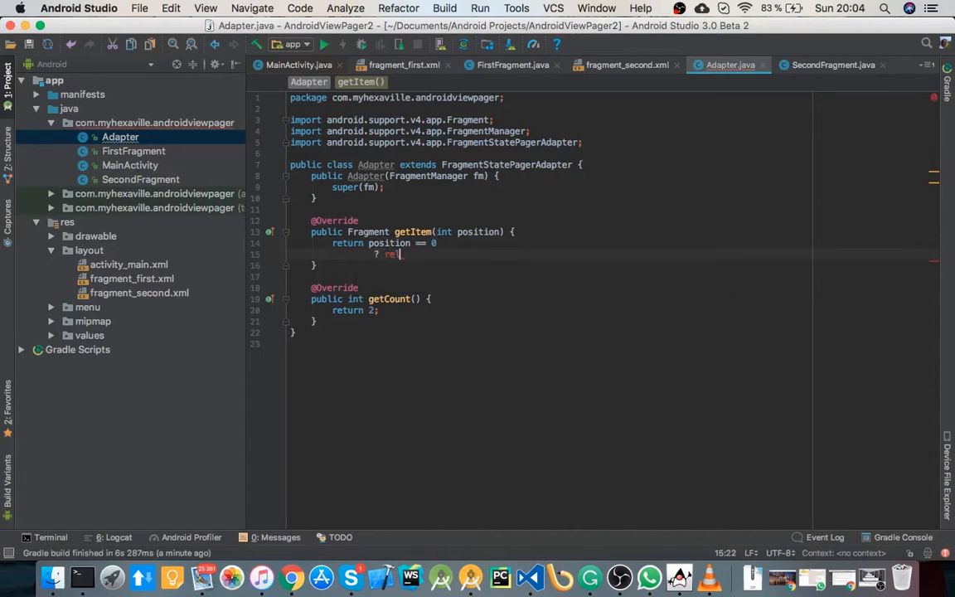
type("new F")
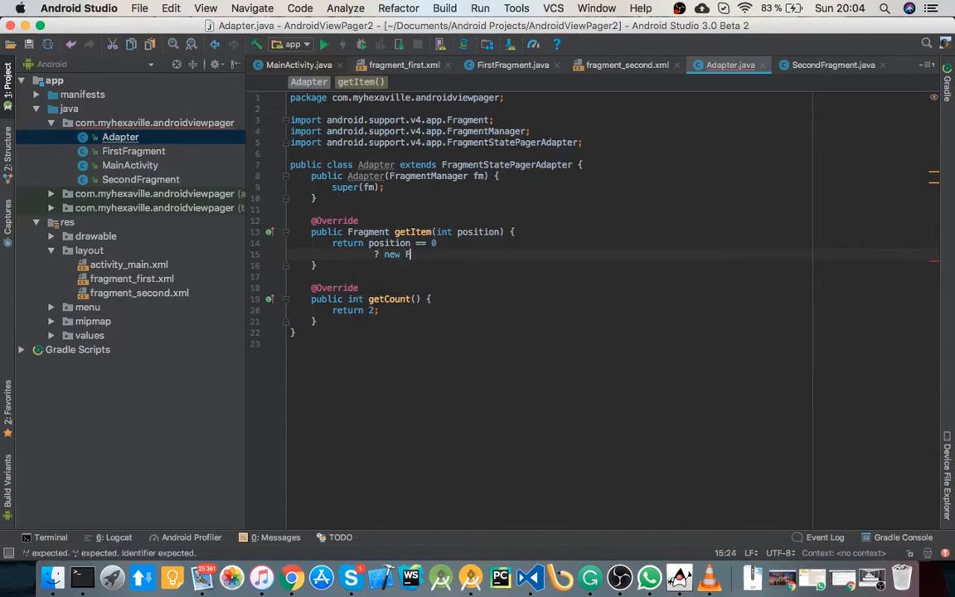
type("FirstFragment();")
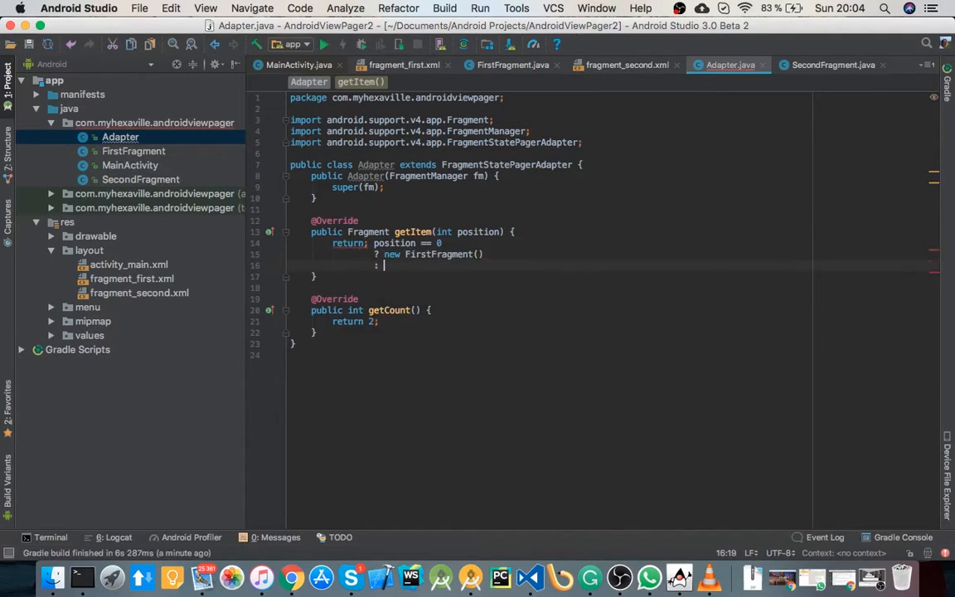
type("new SecondFragment();")
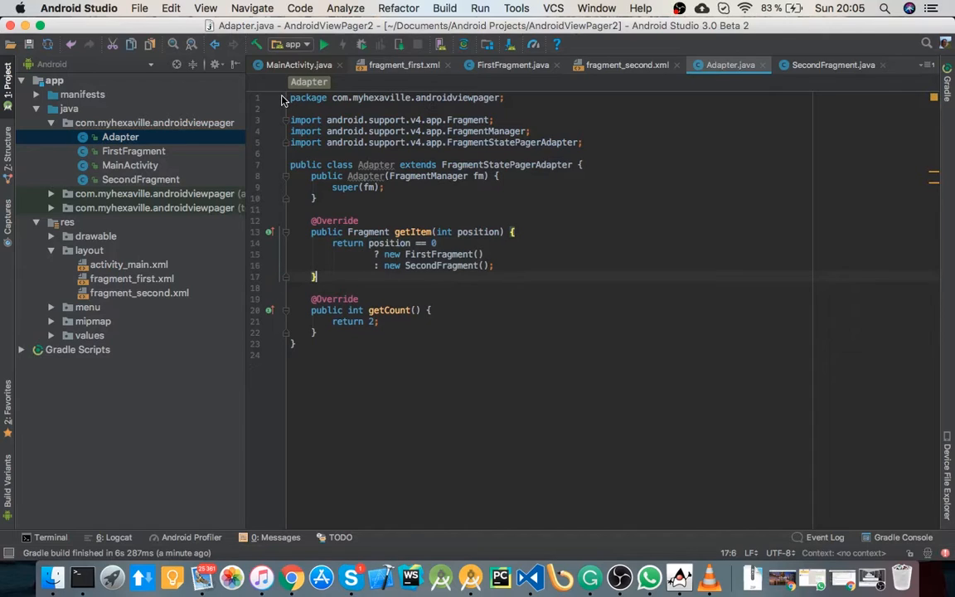
In onCreate, get pager via findViewById(R.id.pager) and set new Adapter(getSupportFragmentManager())
left_click(299, 64)
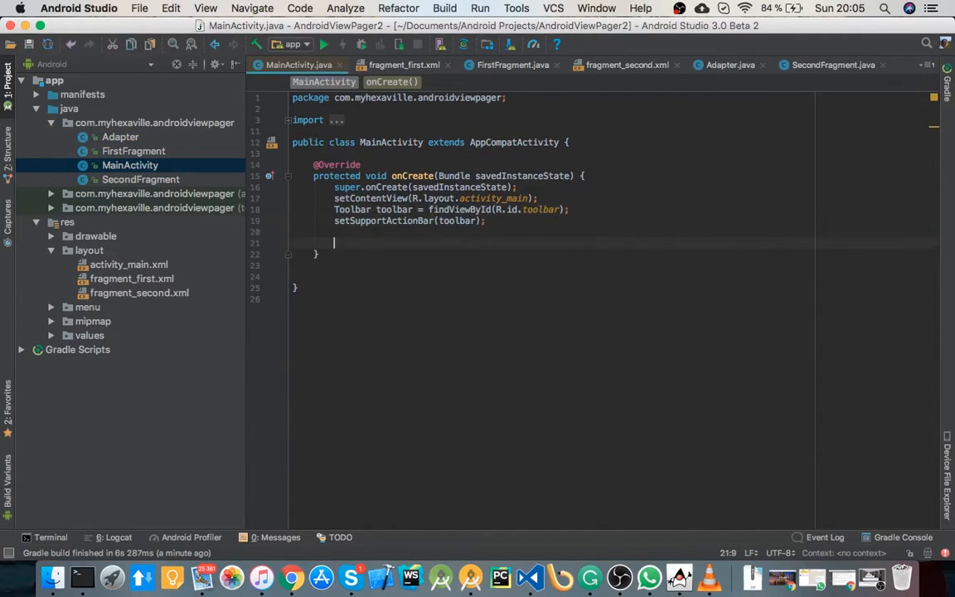
type("findViewById(R.")
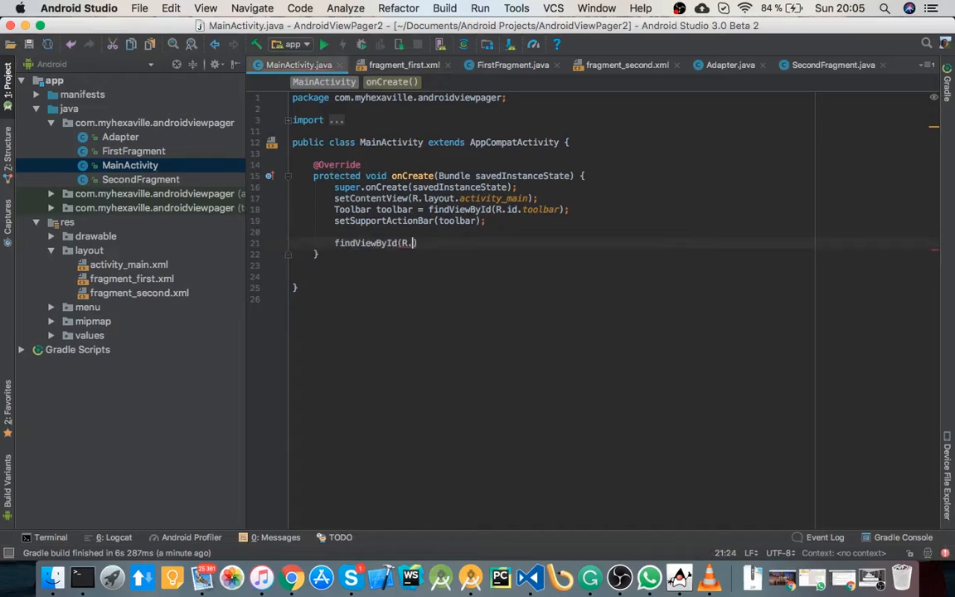
type("id.pager")
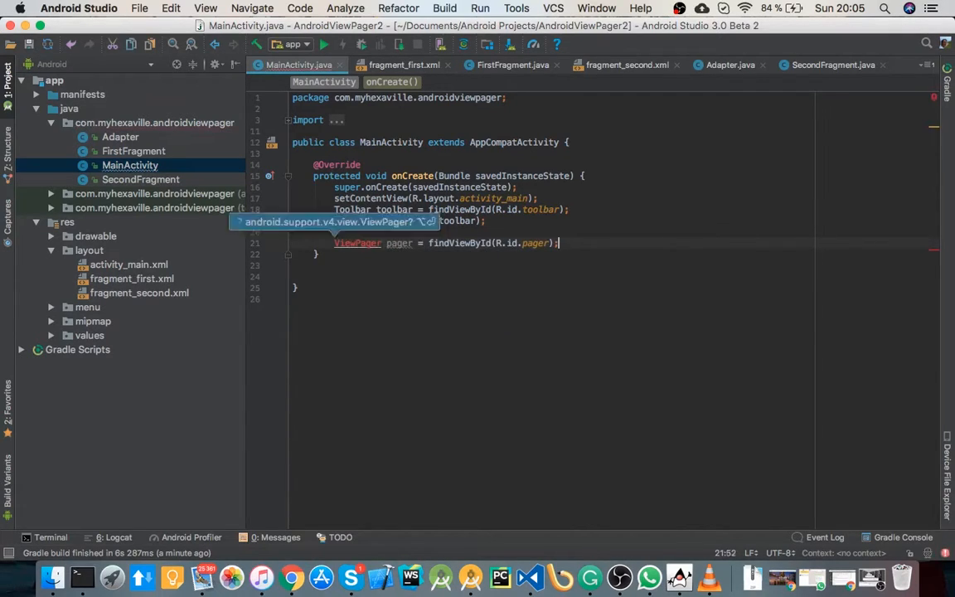
type("setSupportActionBar(toolbar);")
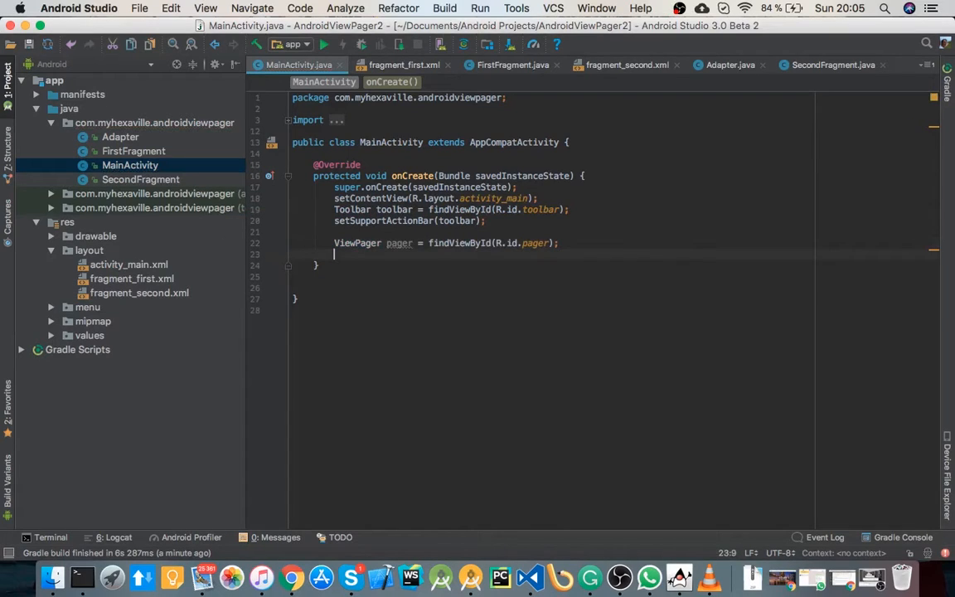
type("pager.seta")
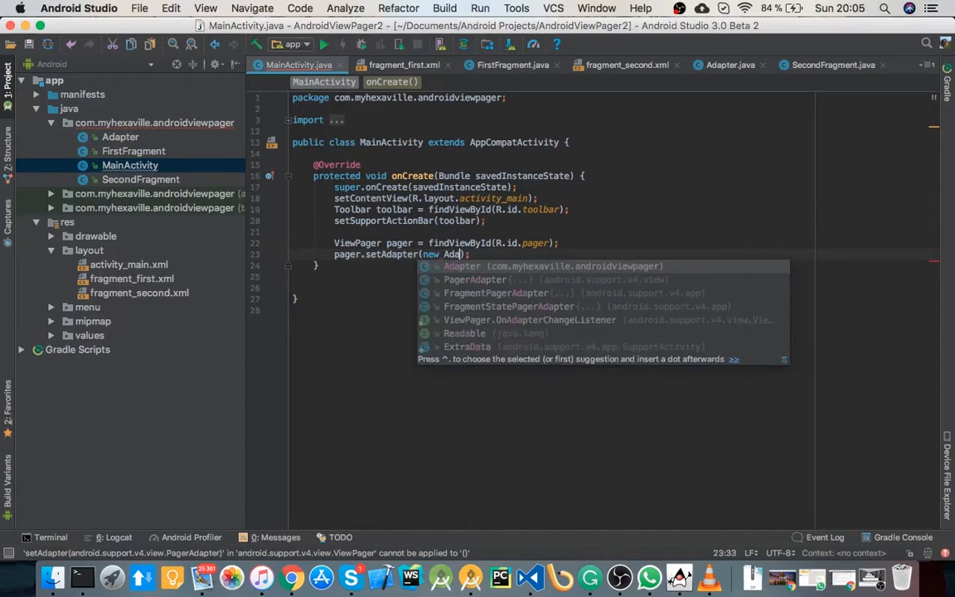
type("getSupportFragmentManager()")
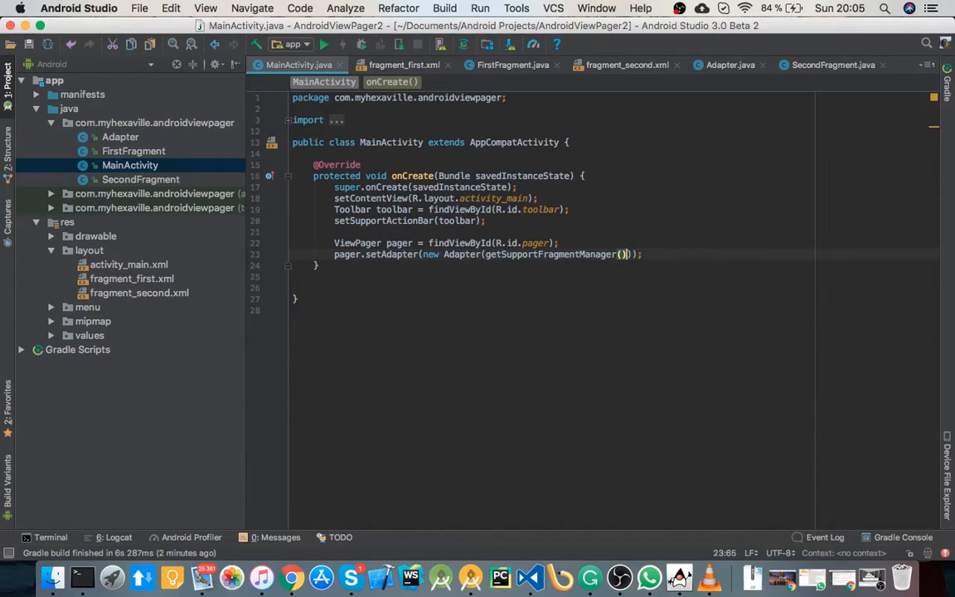
Run the app on the Pixel XL API 26 emulator and swipe toward the next page
left_click(324, 44)
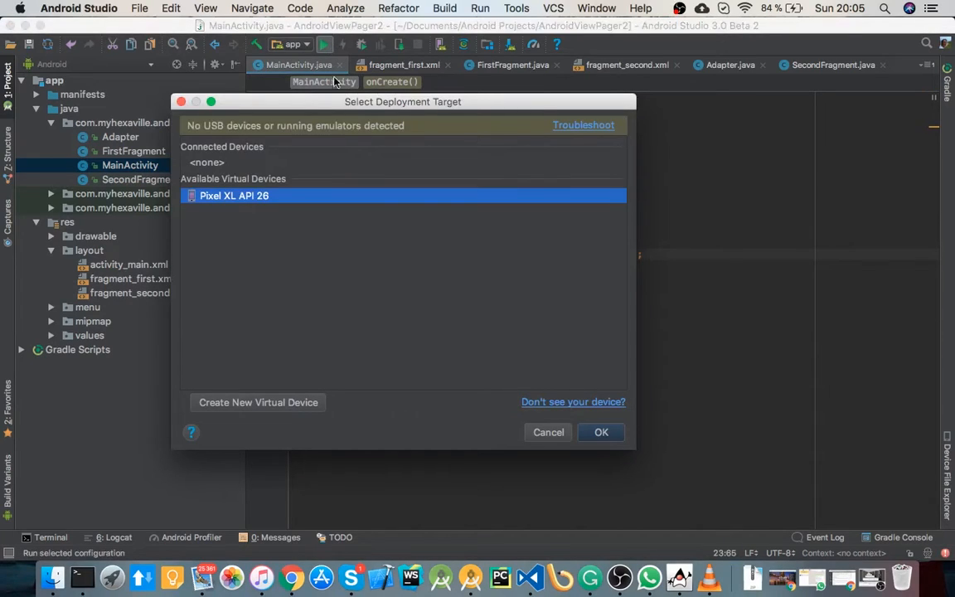
left_click(601, 432)
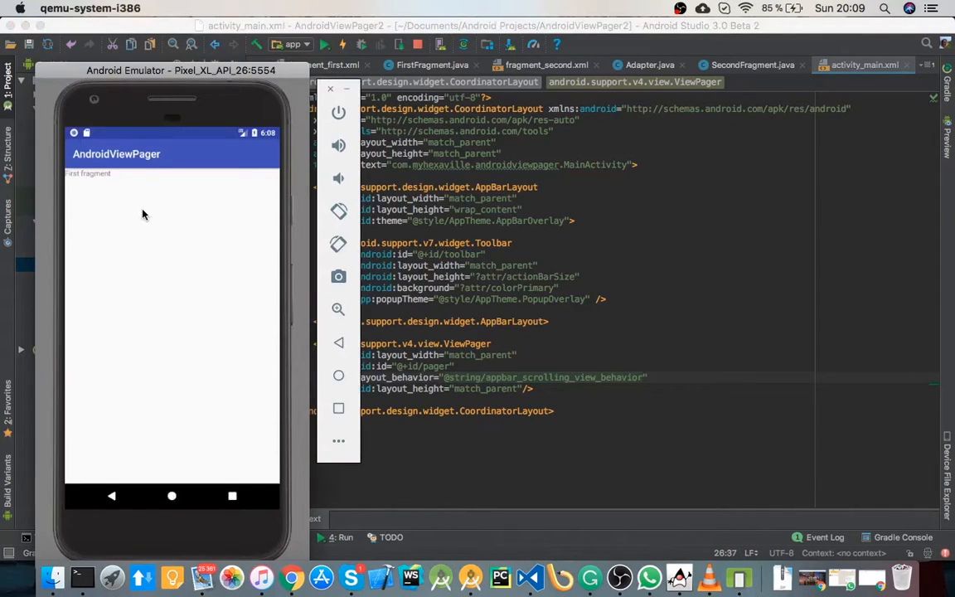
mouse_move(98, 200)
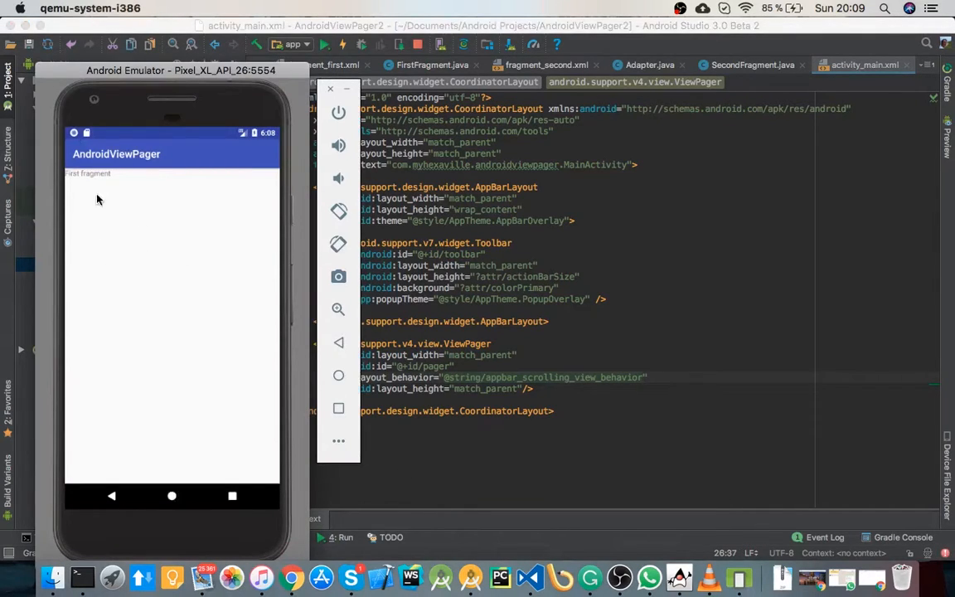
mouse_move(236, 228)
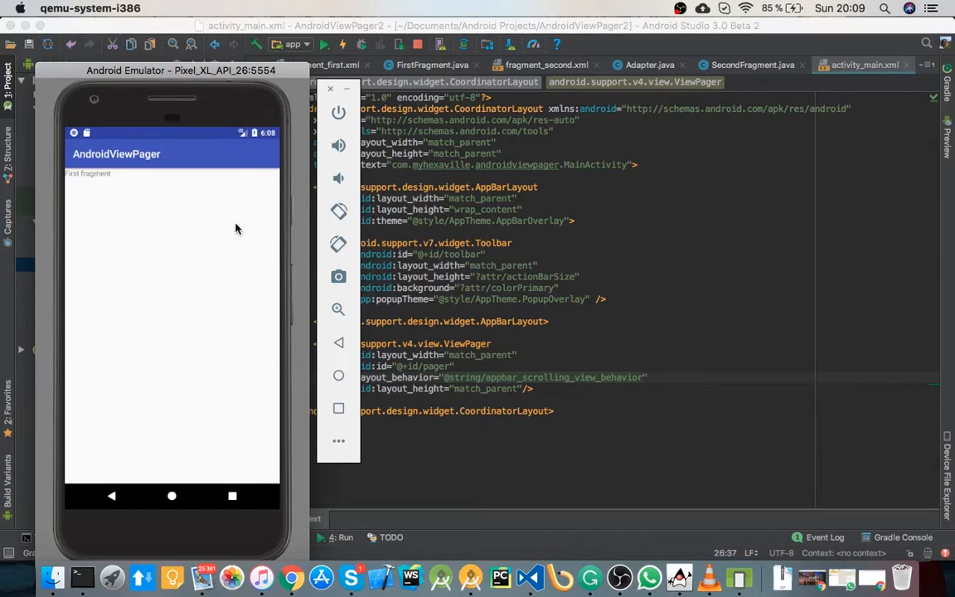
mouse_move(263, 302)
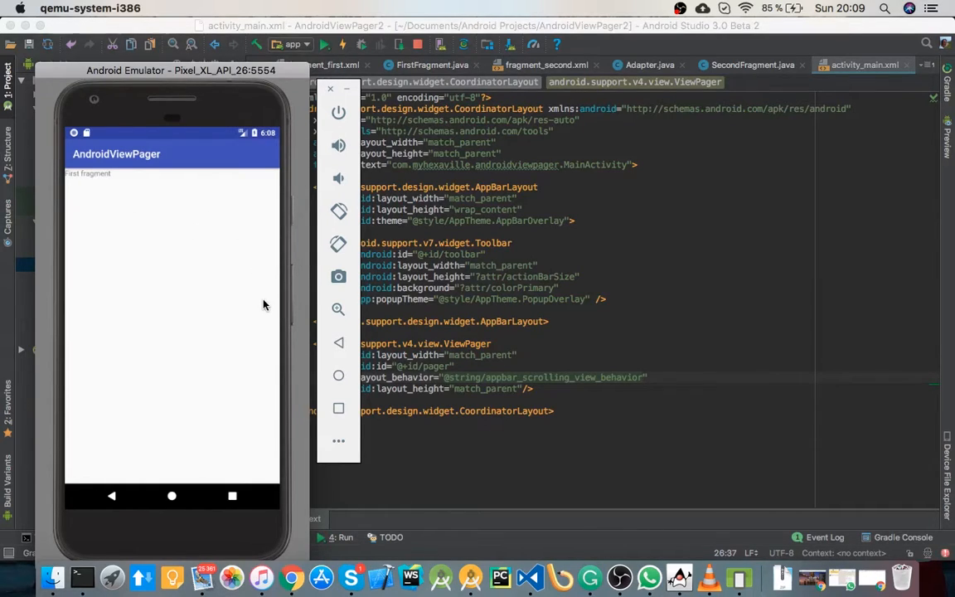
left_click_drag(249, 303, 125, 303)
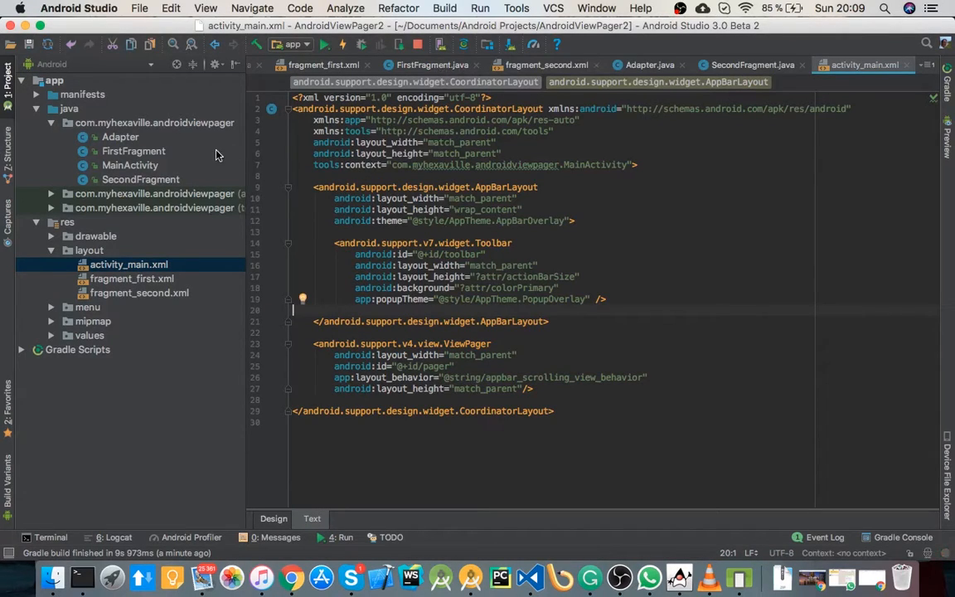
Add pager.setOffscreenPageLimit(10) after setAdapter in MainActivity
left_click(129, 165)
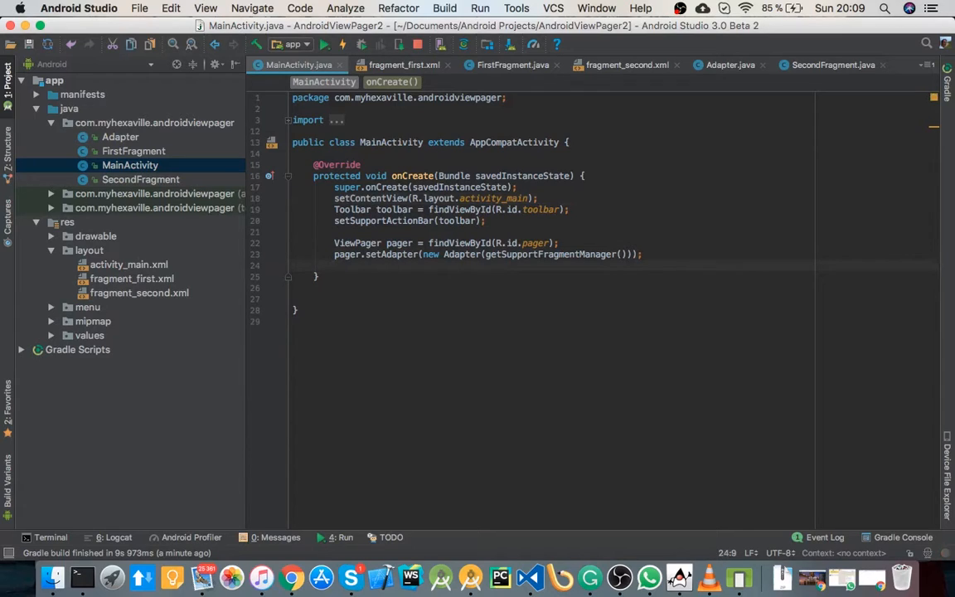
type("pager.ge")
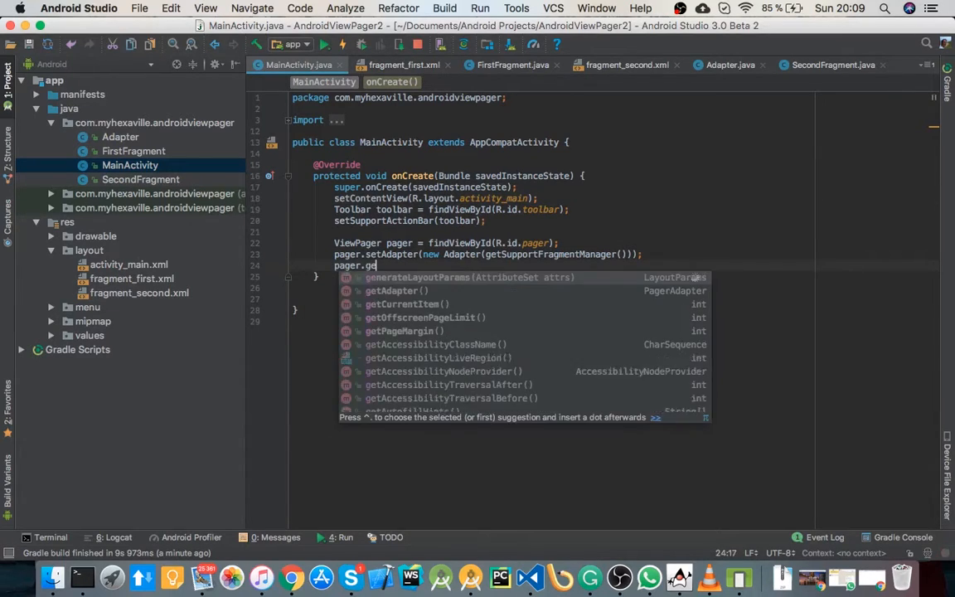
type("setd")
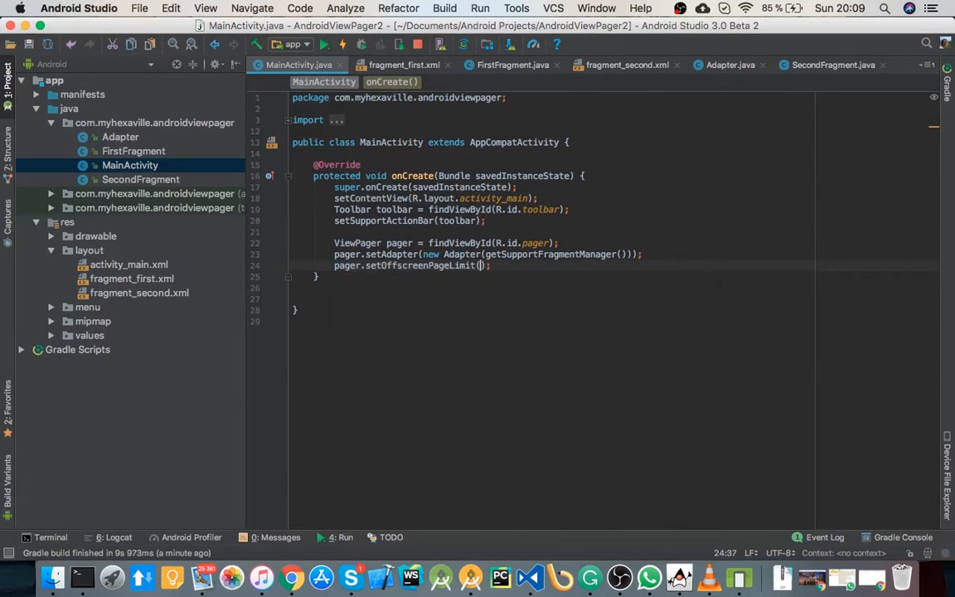
type("10")
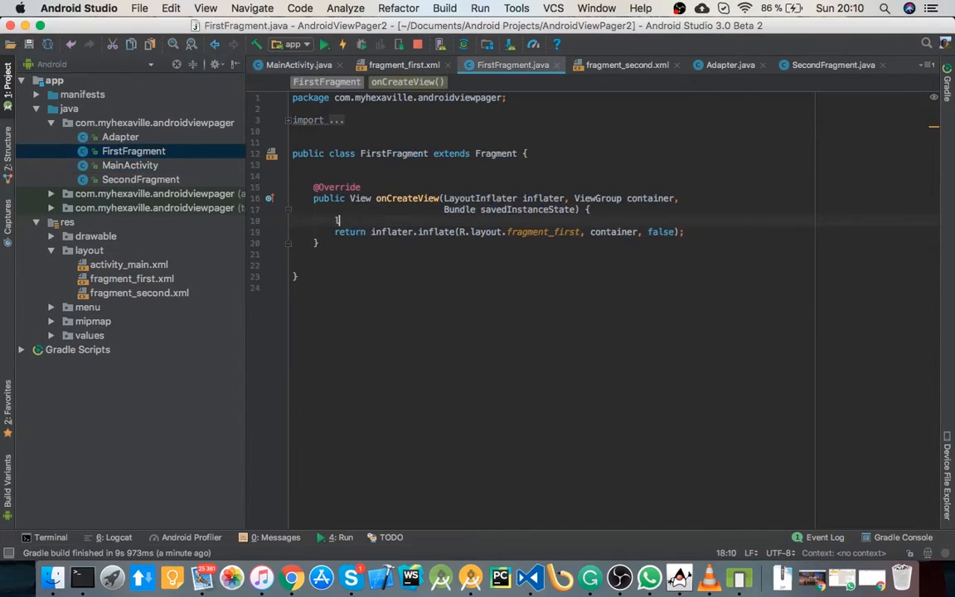
Add Log.d(TAG, "onCreateView: ") with TAG constants "FirstFragment" and "SecondFragment" to both fragments
type("Log.d(TAG, \"onCreateView: \");")
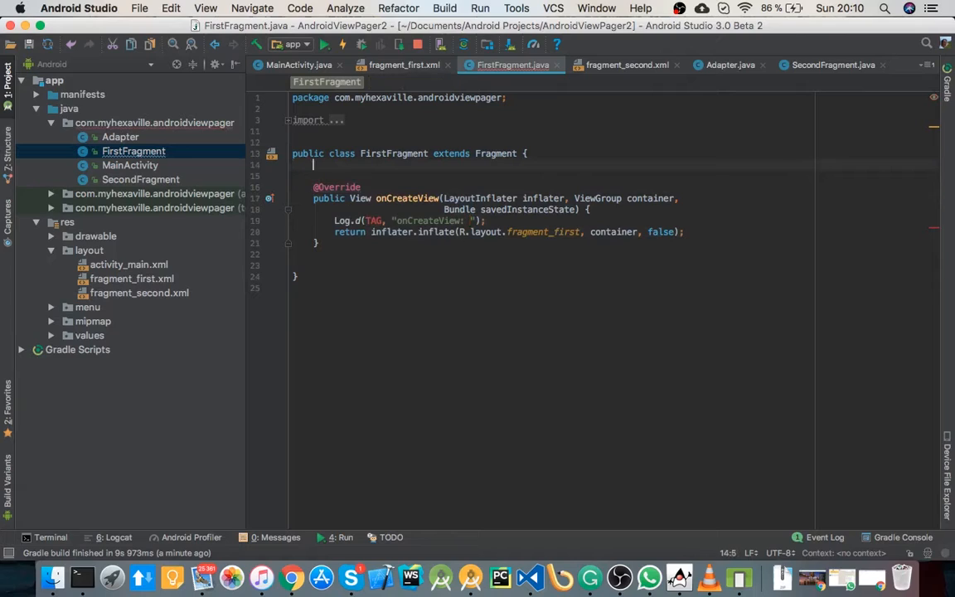
type("private static final String TAG = \"FirstFragment\";")
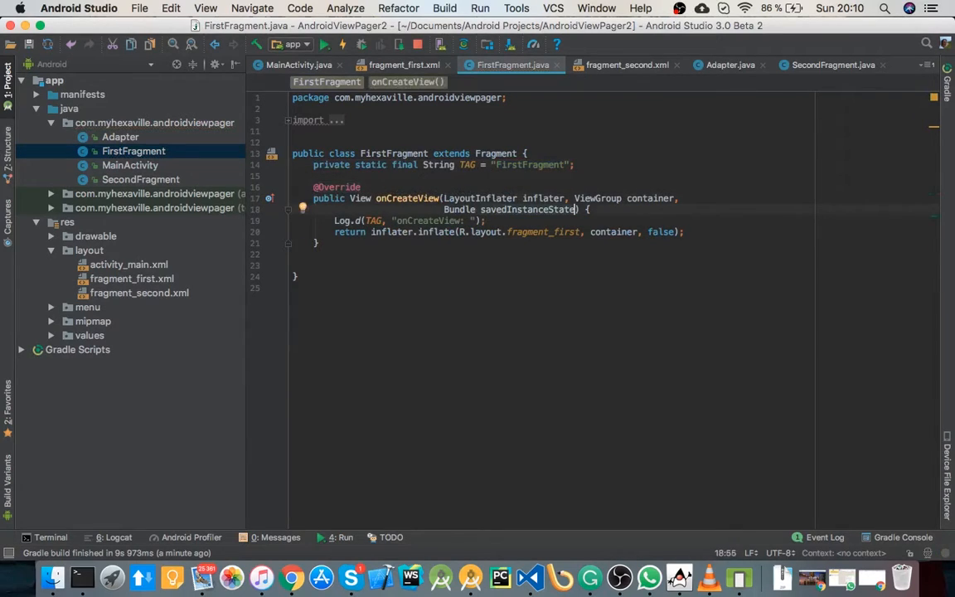
double_click(141, 179)
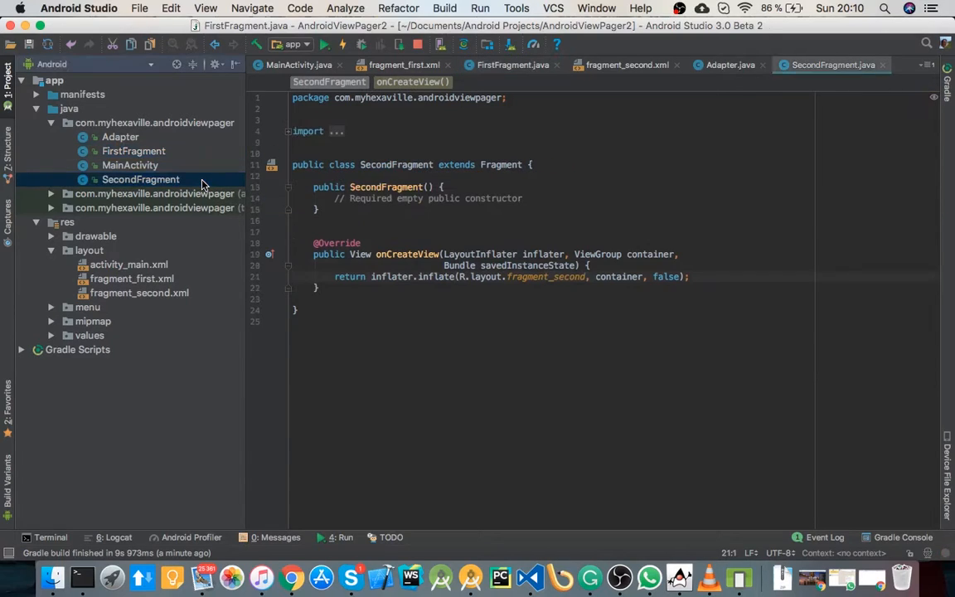
key("enter")
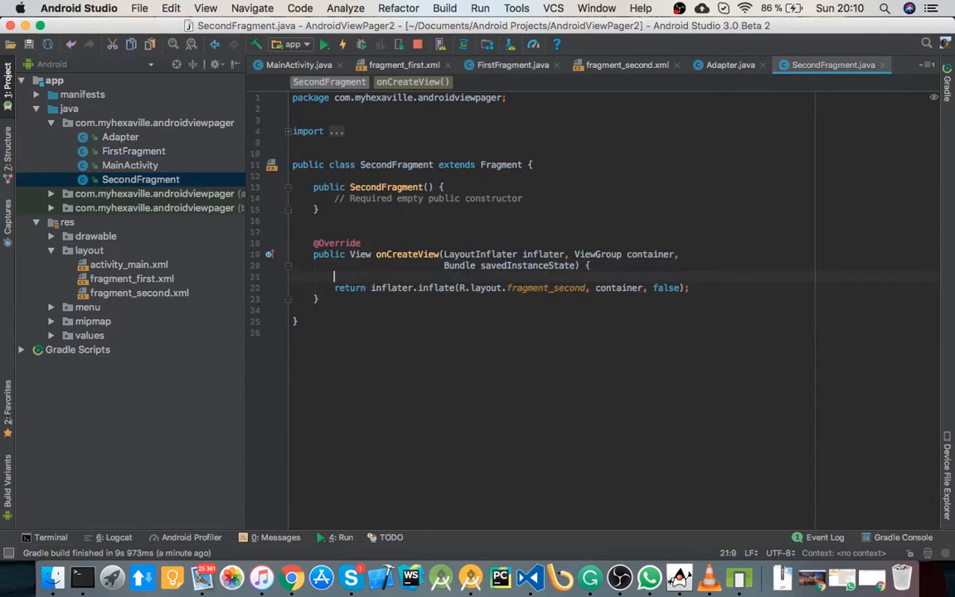
type("Log.d(TAG, \"onCreateView: \");")
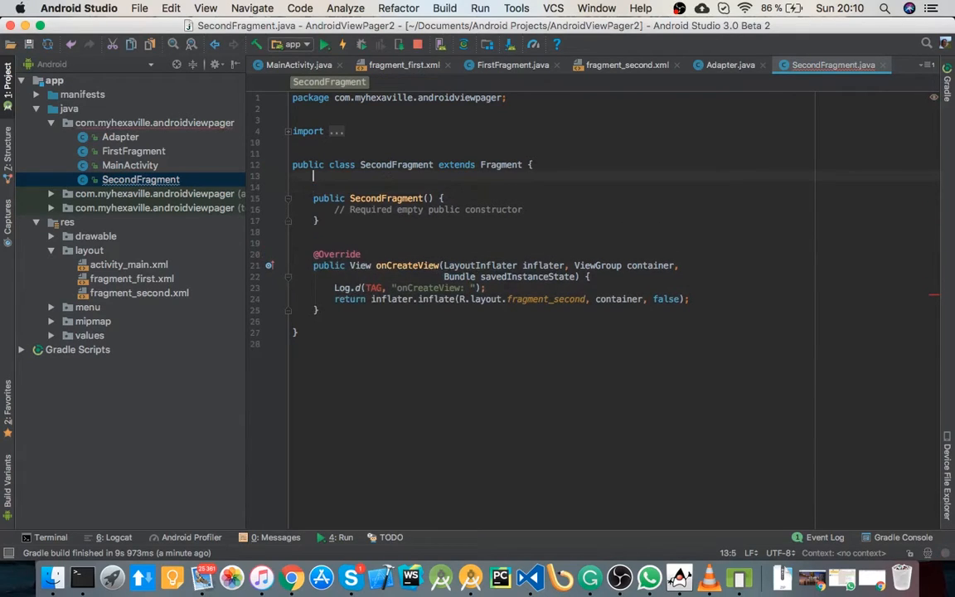
type("private static final String TAG = \"SecondFragment\";")
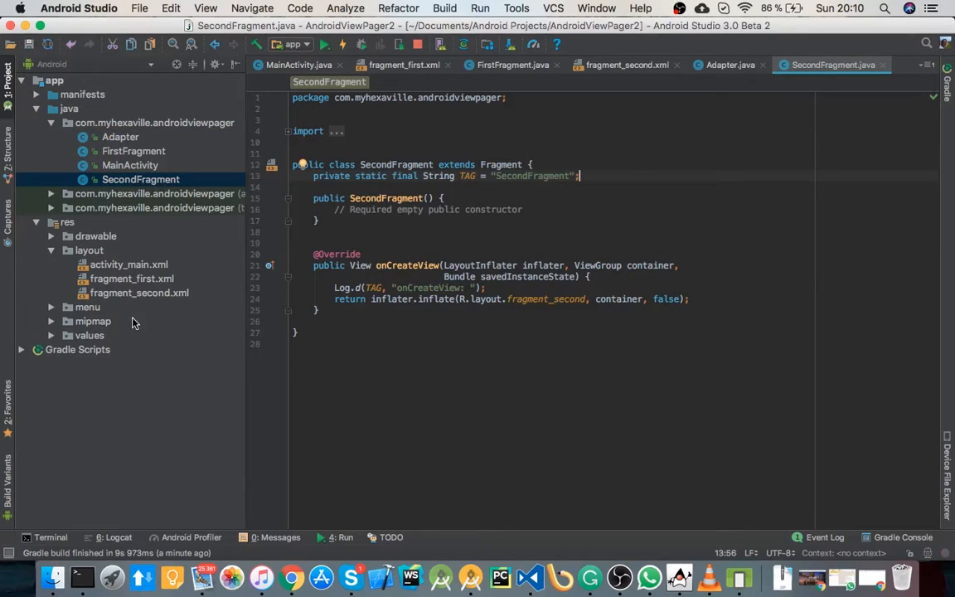
mouse_move(203, 134)
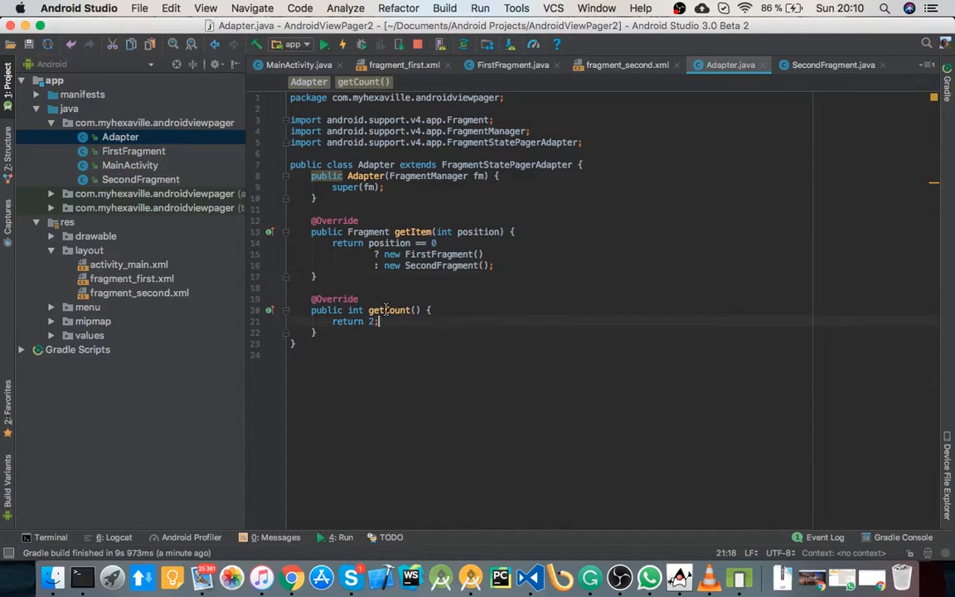
Set the Adapter's page count to 20 and run the app again
type("0")
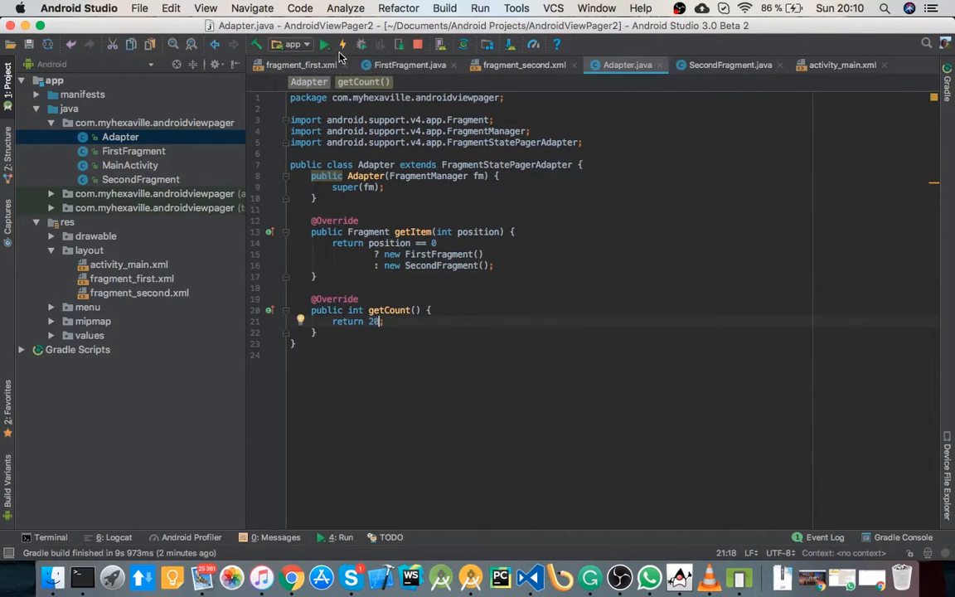
left_click(323, 44)
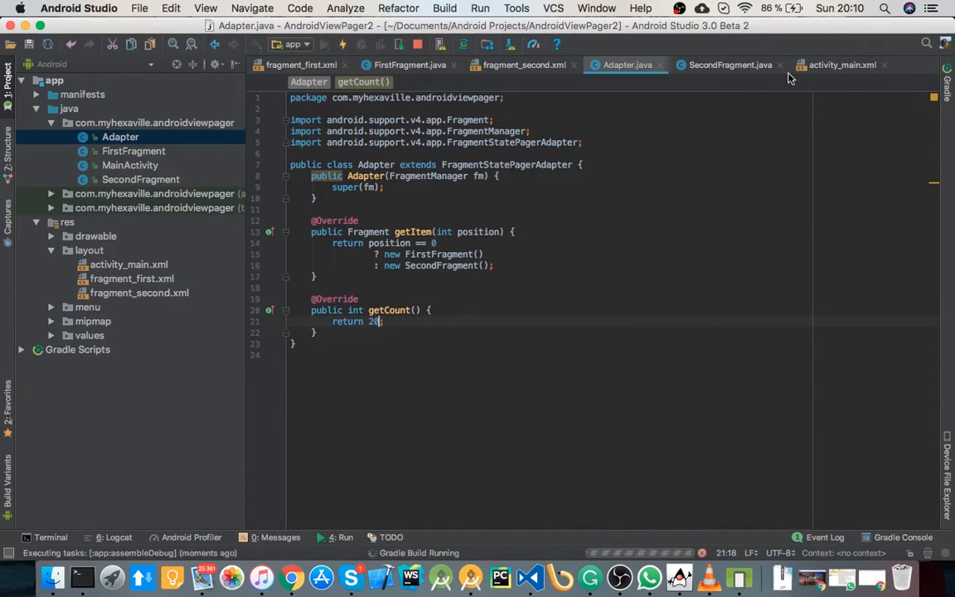
left_click(728, 64)
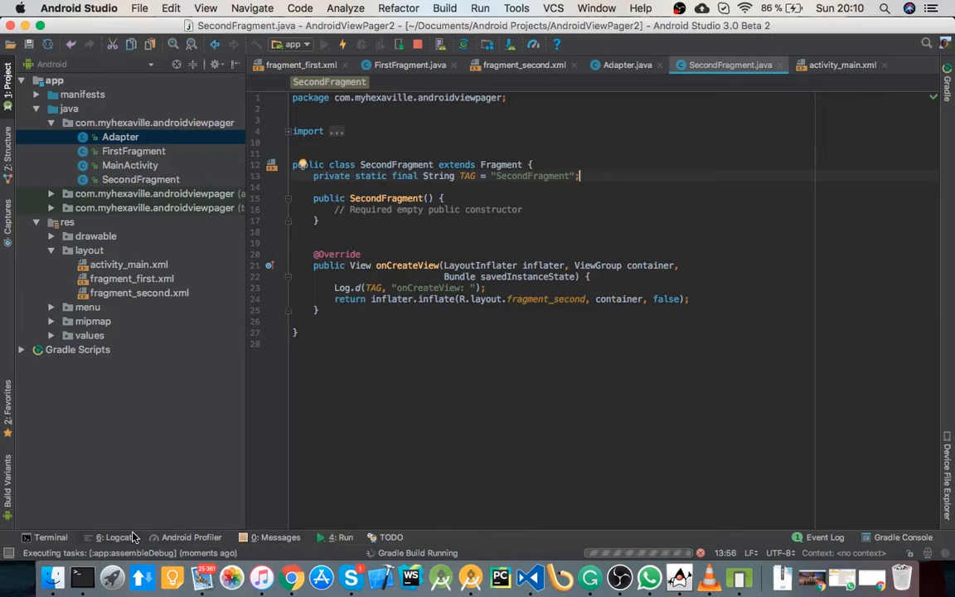
Clear Logcat filtered to this app, change SecondFragment's TAG to "fragment", and rerun
left_click(116, 537)
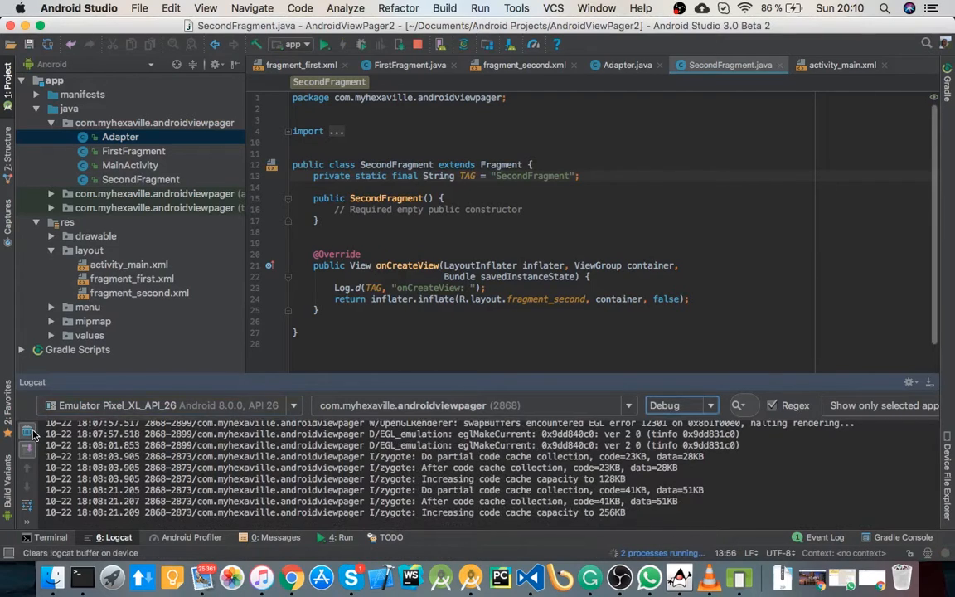
left_click(878, 405)
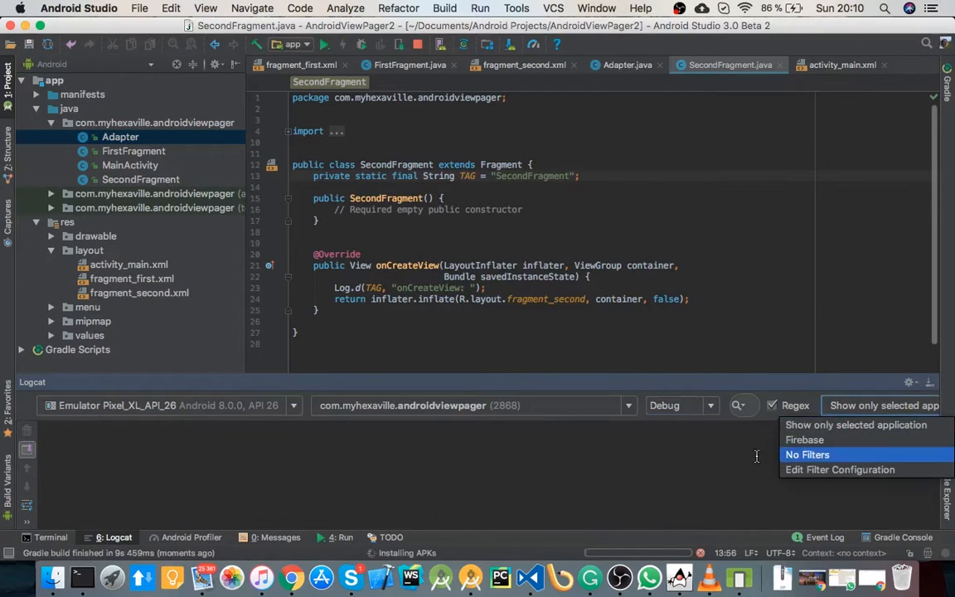
left_click(807, 454)
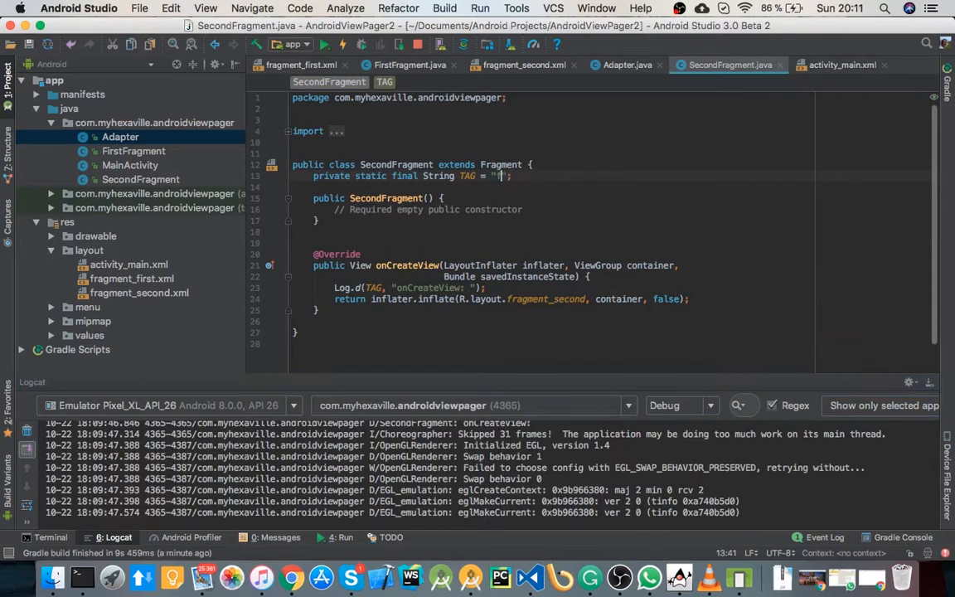
type("frag")
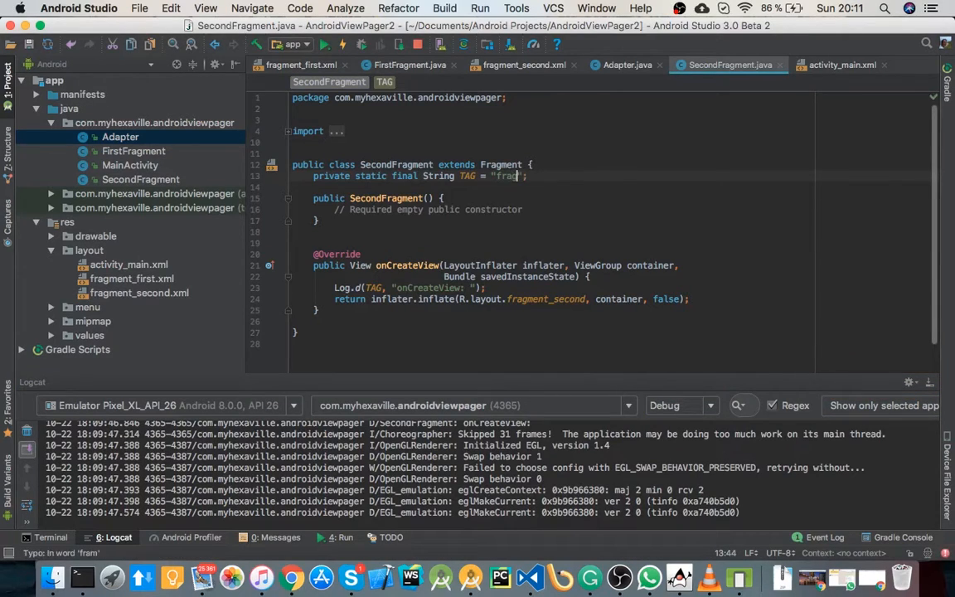
type("gment")
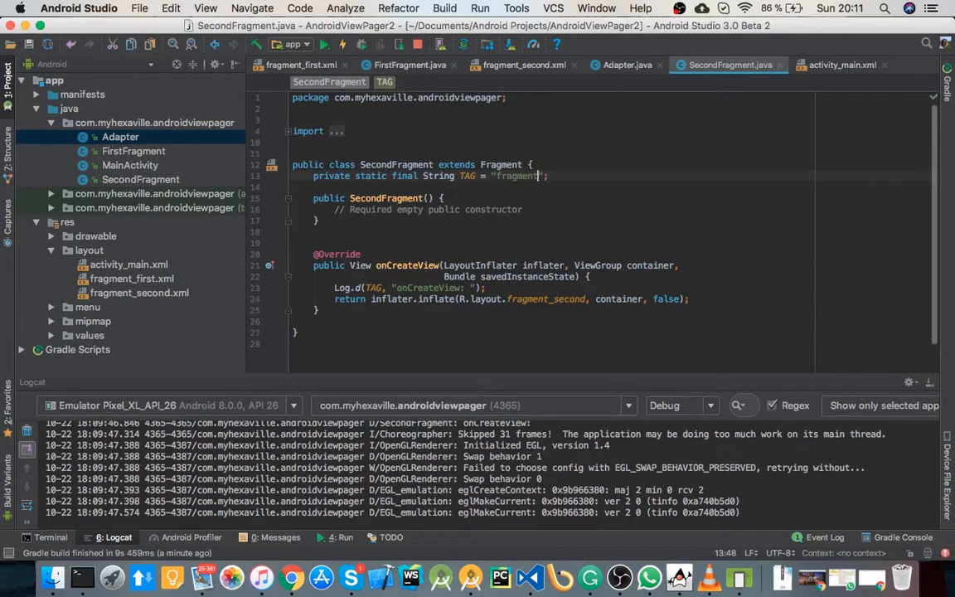
left_click(410, 65)
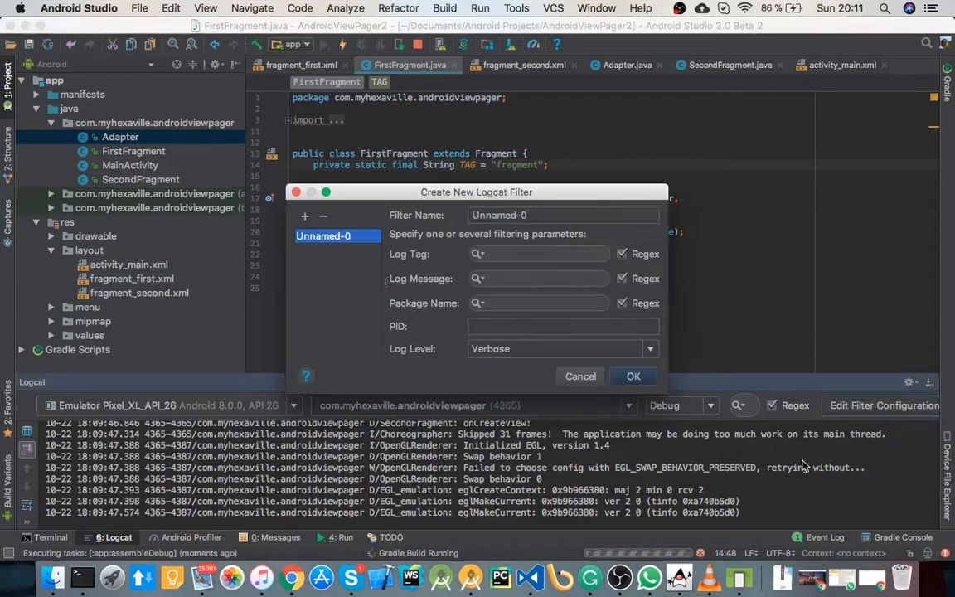
Bring up the rebuilt app on the emulator showing the Second fragment page
left_click(304, 216)
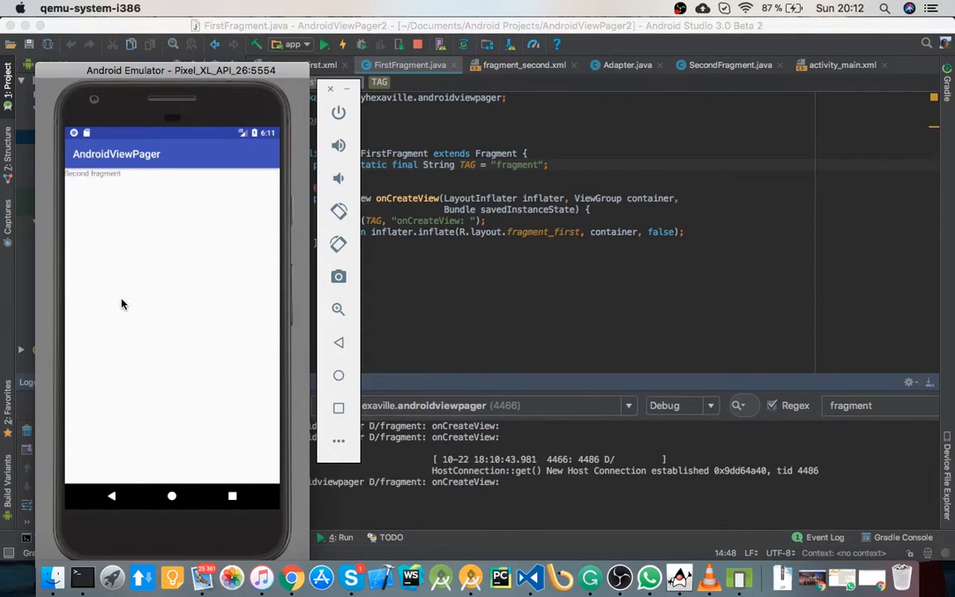
mouse_move(212, 286)
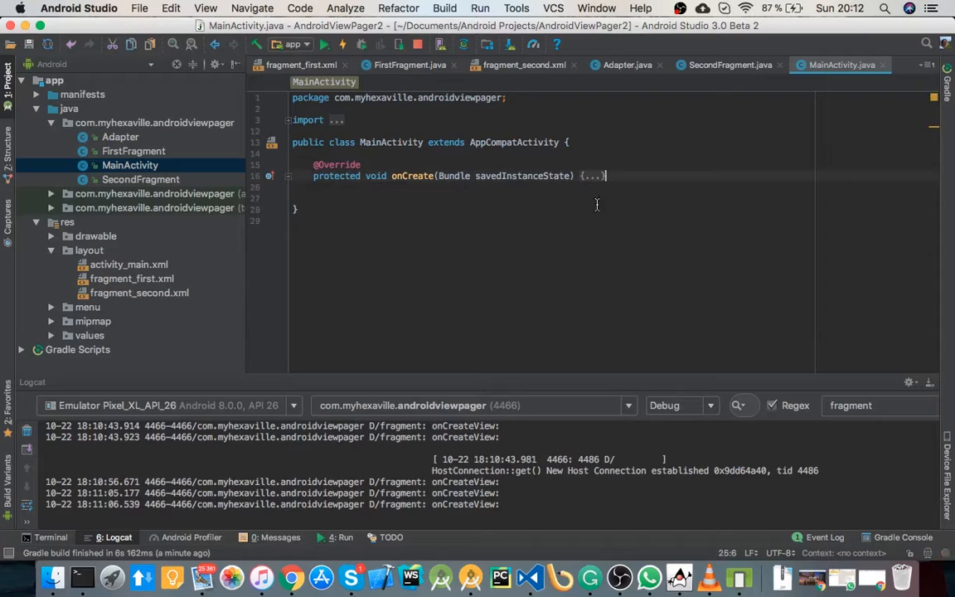
Expand MainActivity's onCreate body and change the setOffscreenPageLimit argument to 0
left_click(592, 176)
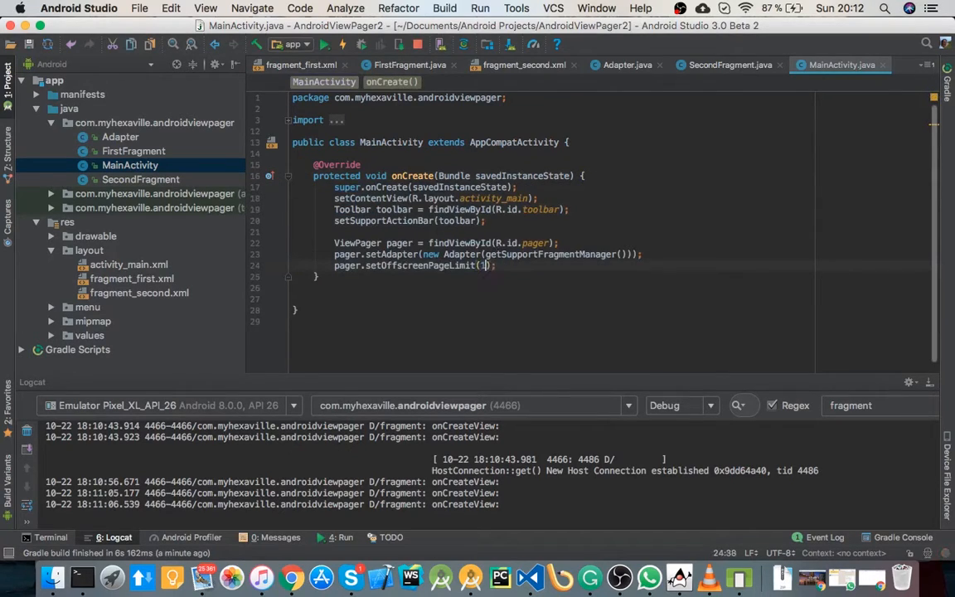
type("0;")
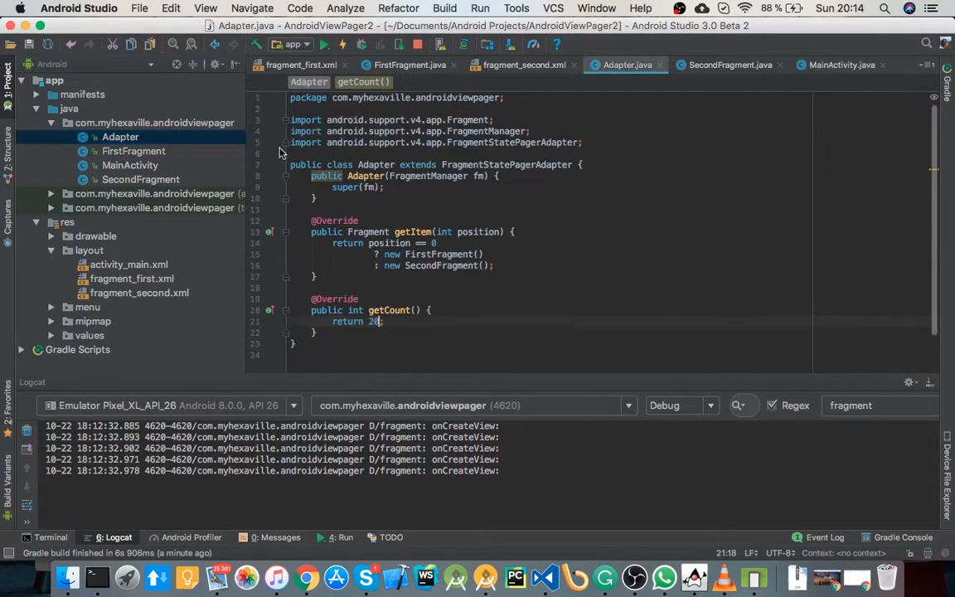
mouse_move(411, 65)
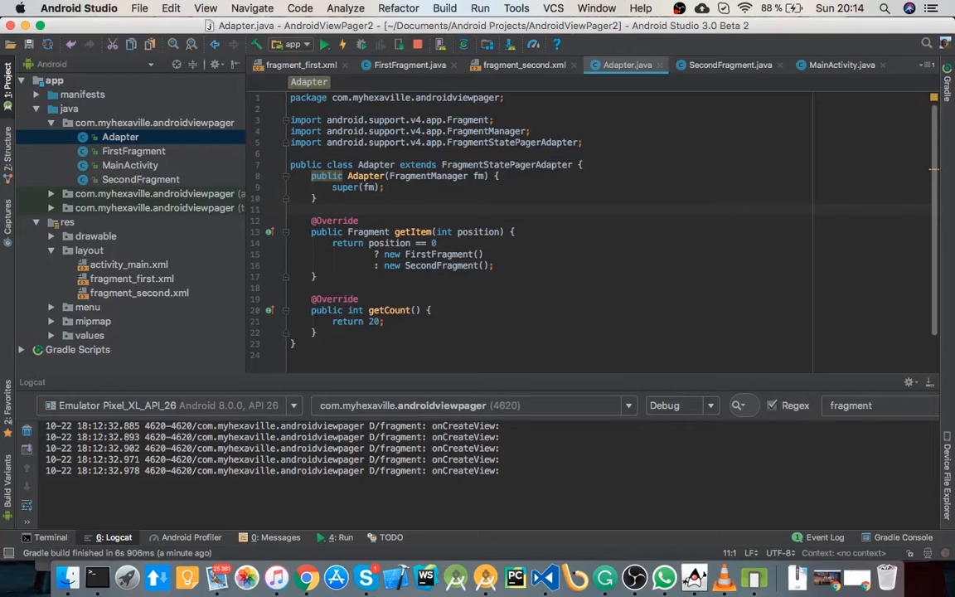
left_click(448, 231)
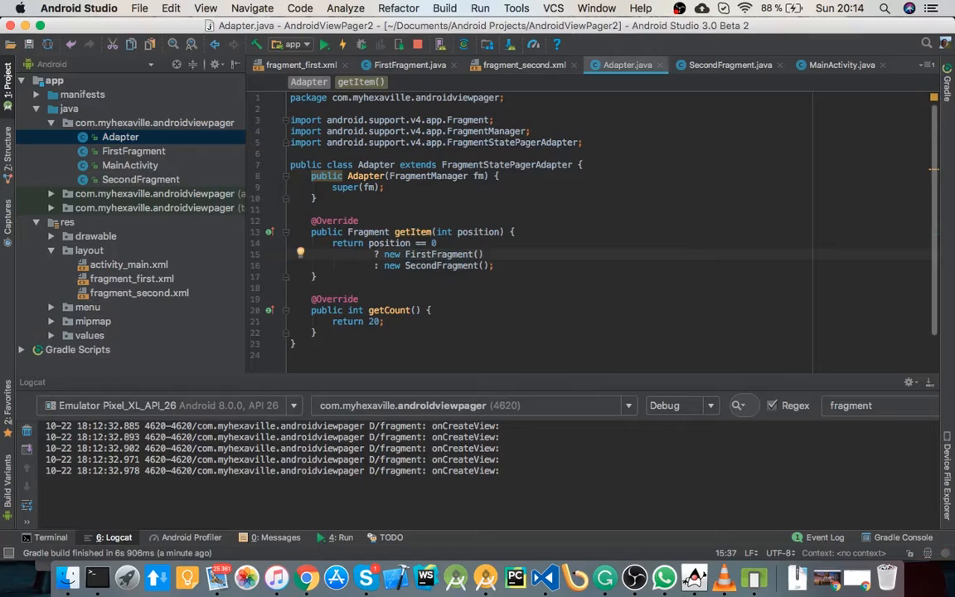
left_click(479, 255)
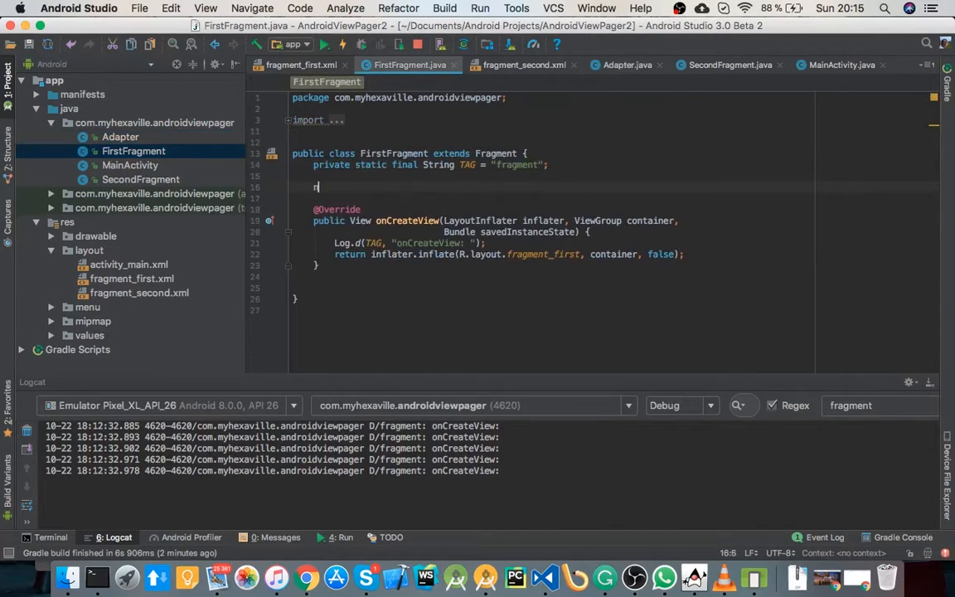
Type the newInstance method name in FirstFragment and move to its parameter list
type("ewInstance() {")
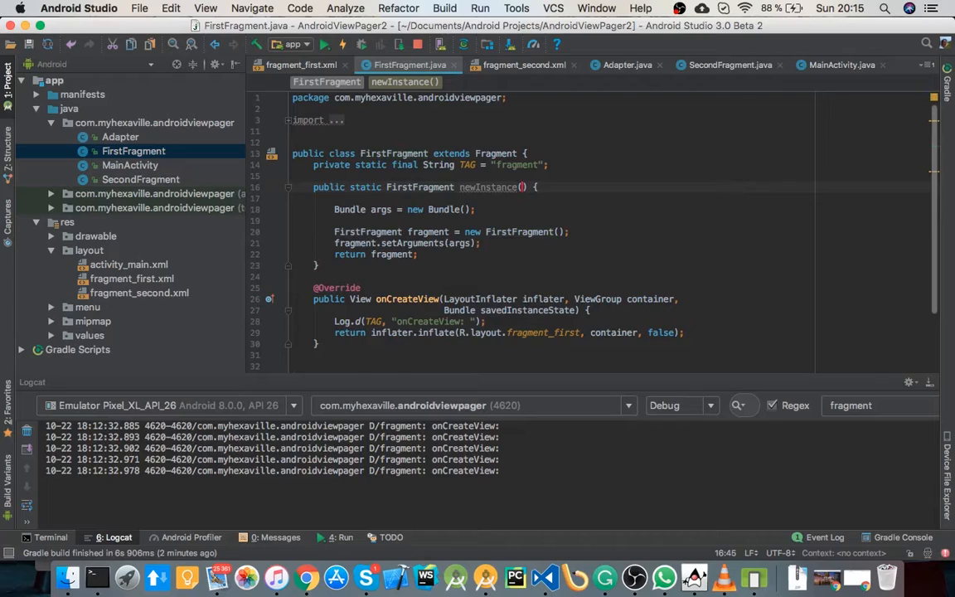
left_click(521, 186)
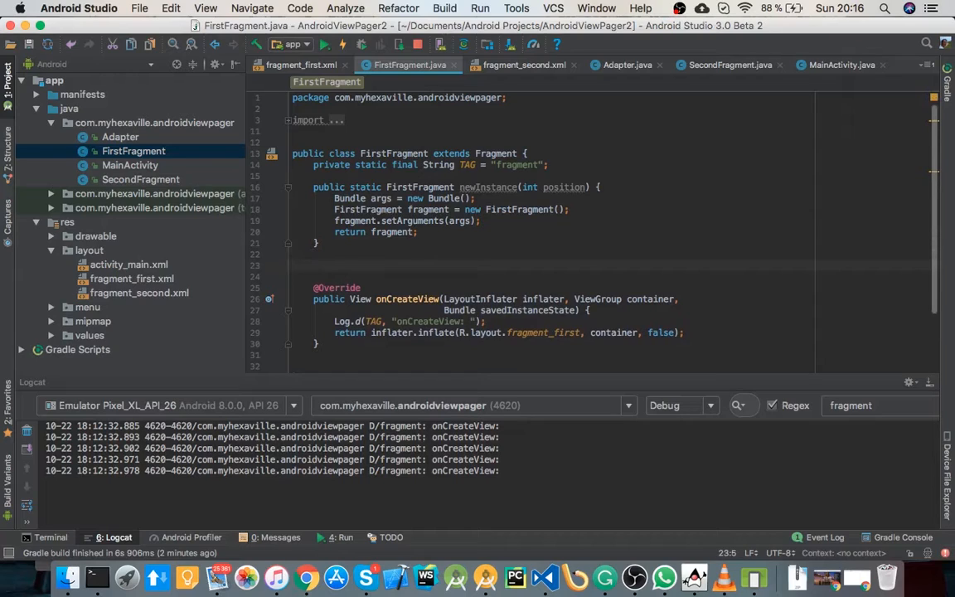
Read position via getArguments() in FirstFragment's onCreateView and append it to the Log.d message
type("g")
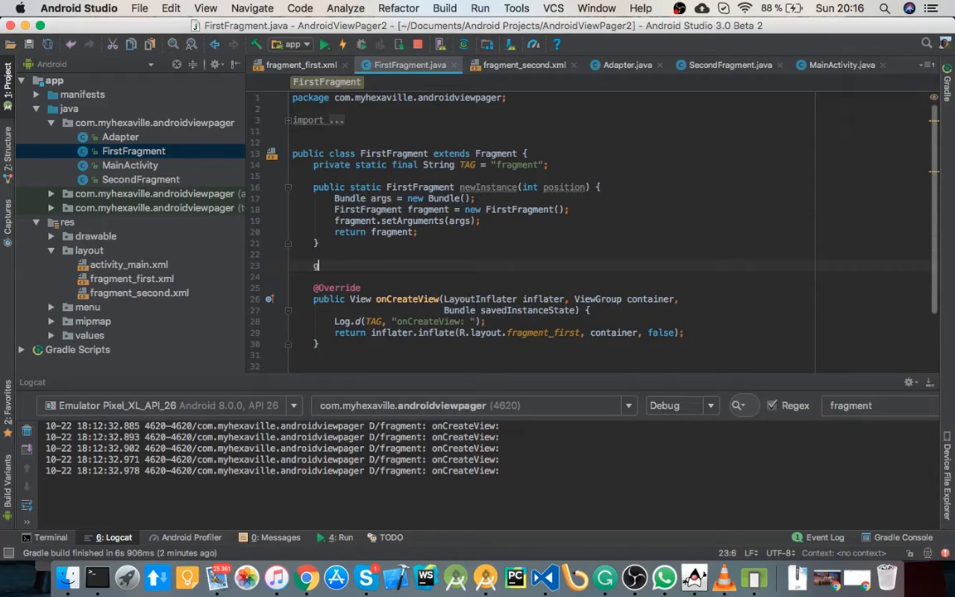
type("onc")
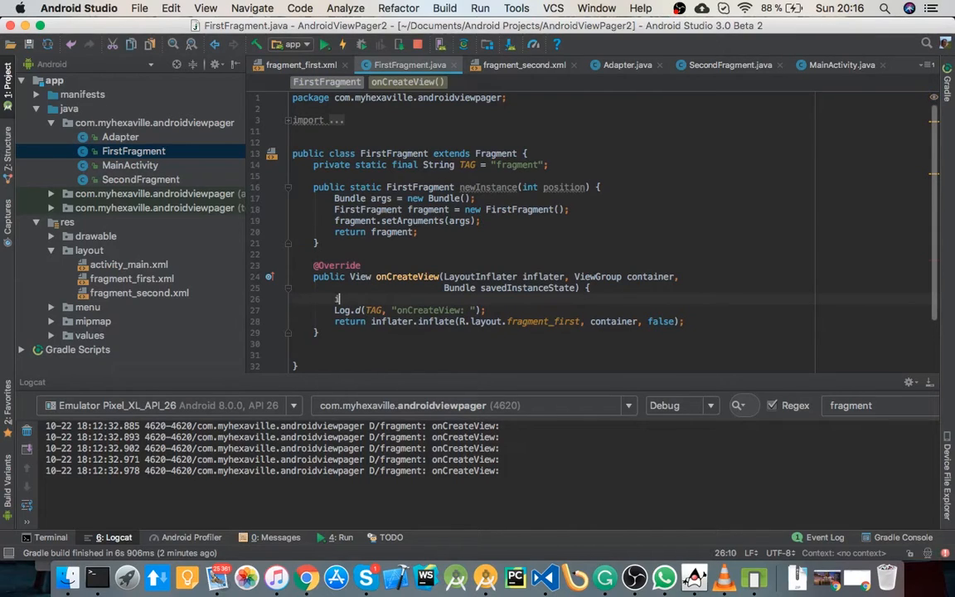
type("position = ge")
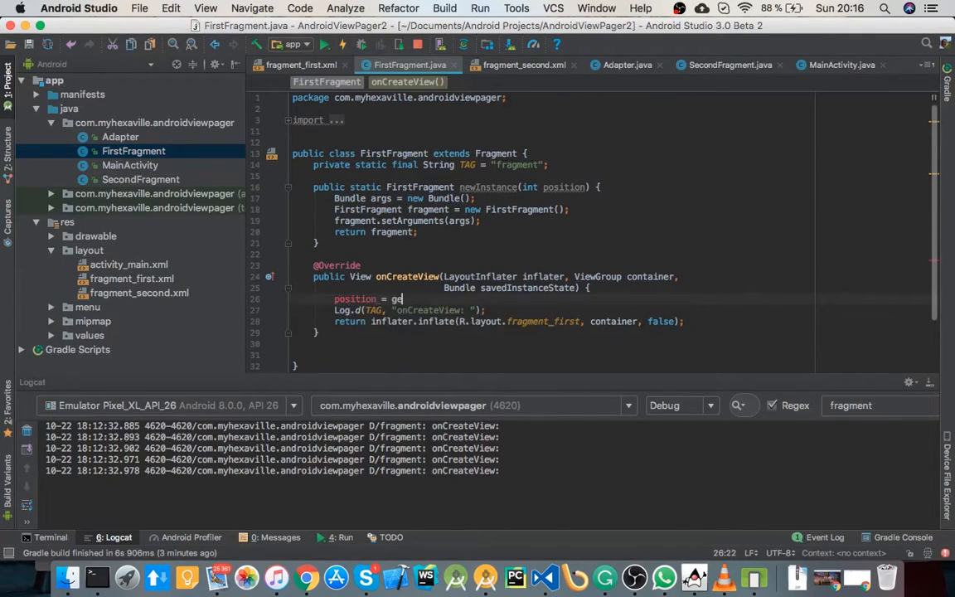
type("tard")
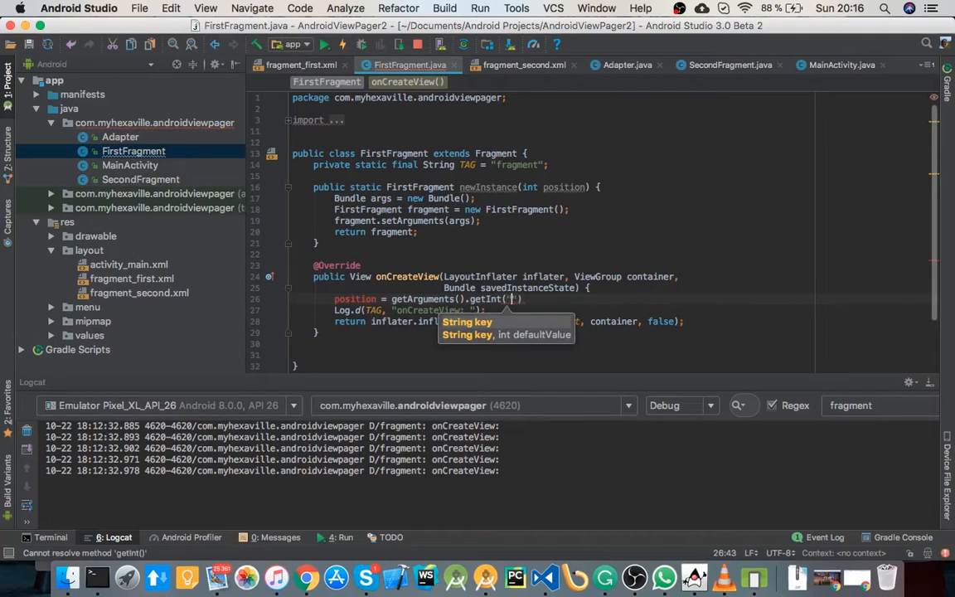
type("position")
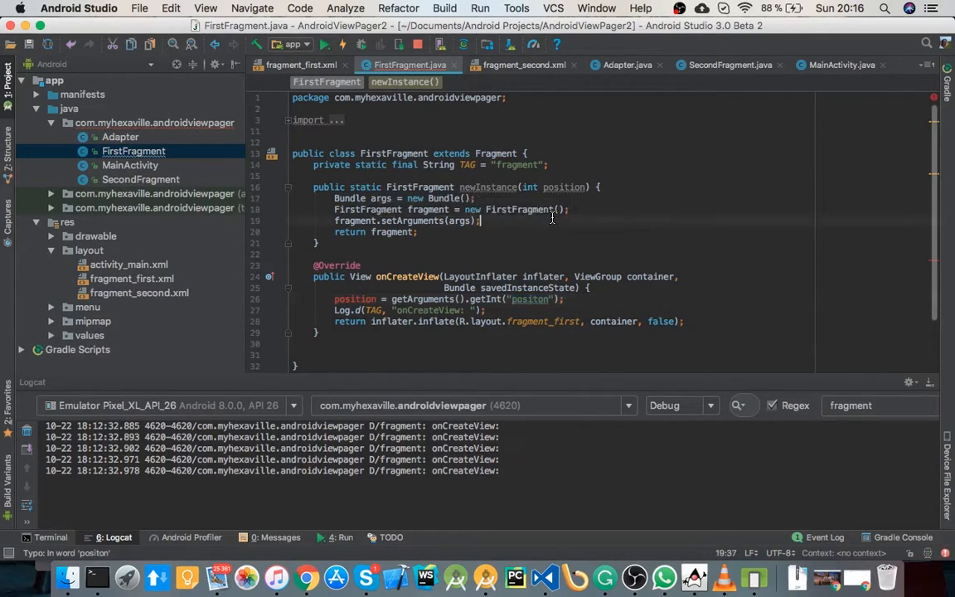
Add args.putInt("position", position) to the Bundle and declare a private int position field
type("bu")
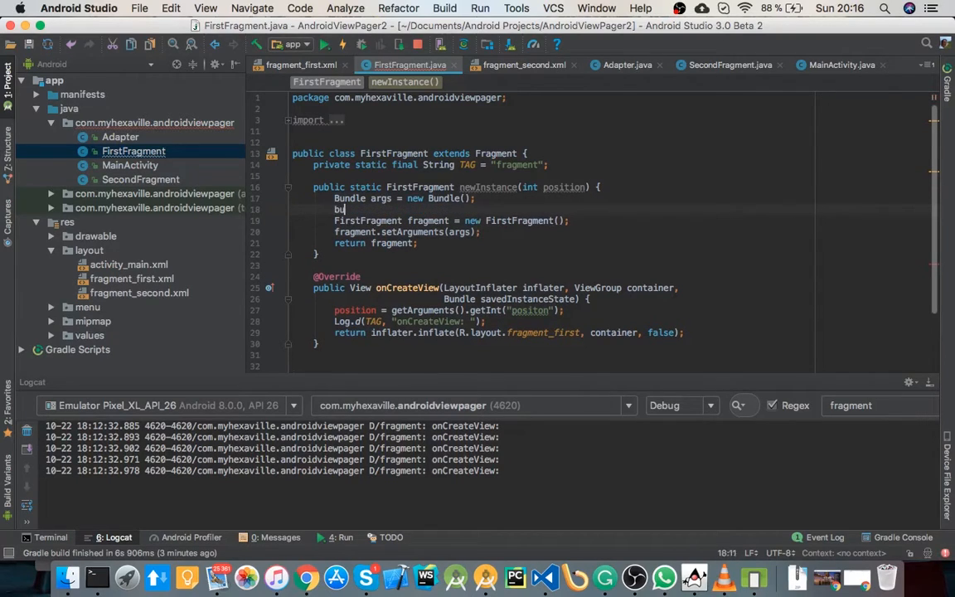
type("args.pu")
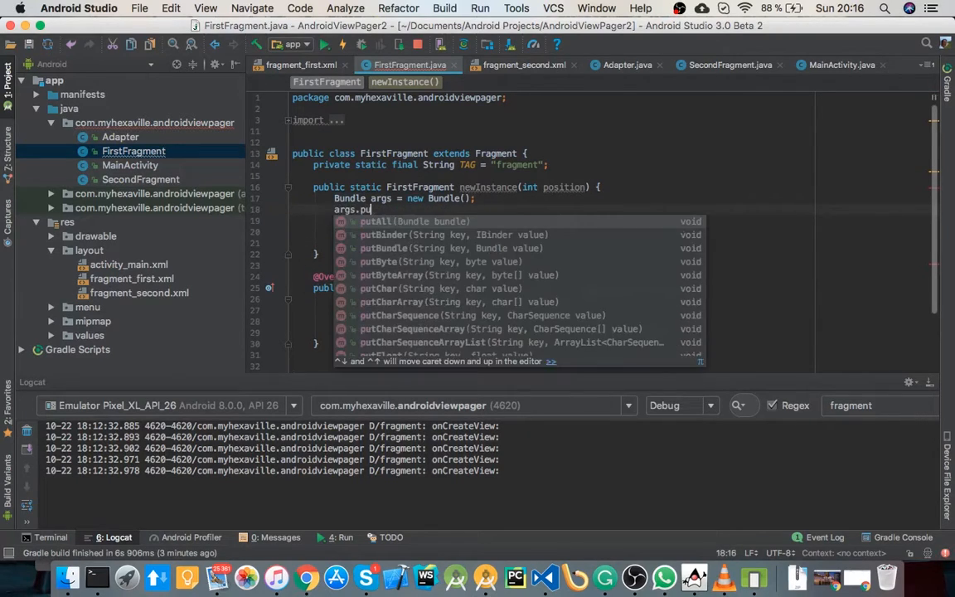
type("int position;")
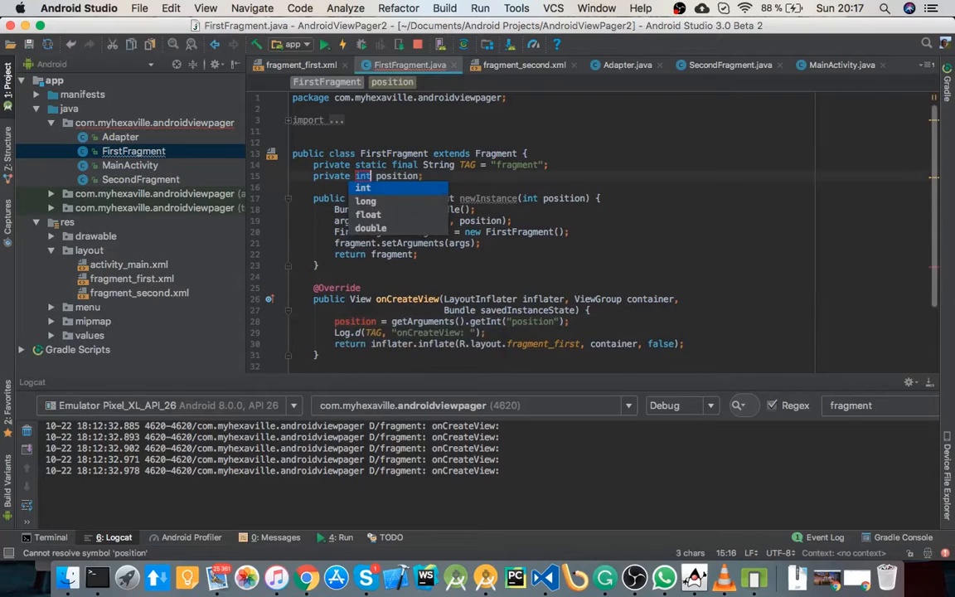
left_click(362, 187)
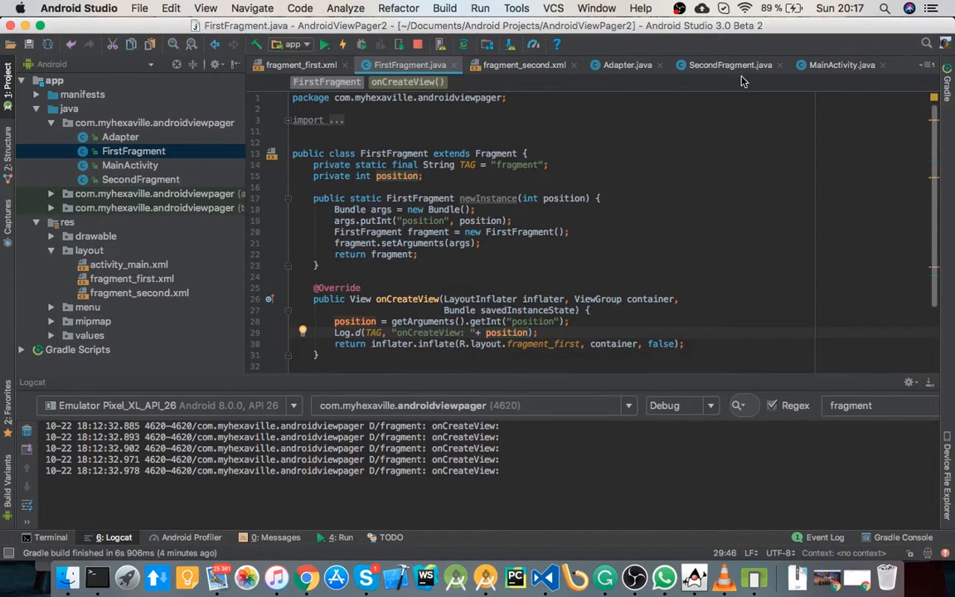
left_click(728, 64)
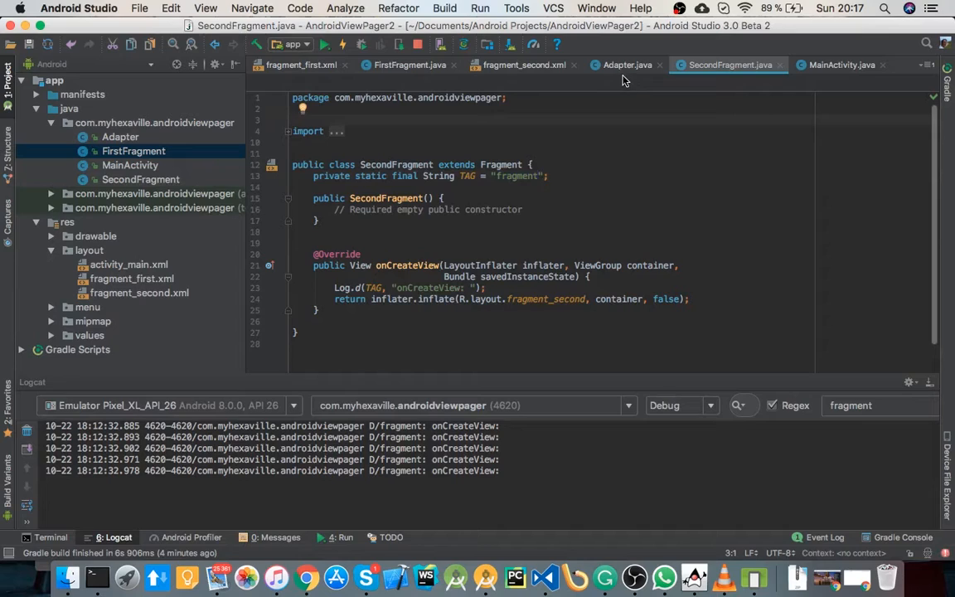
Make Adapter's getItem return FirstFragment.newInstance(position) and launch the app in debug mode
left_click(627, 64)
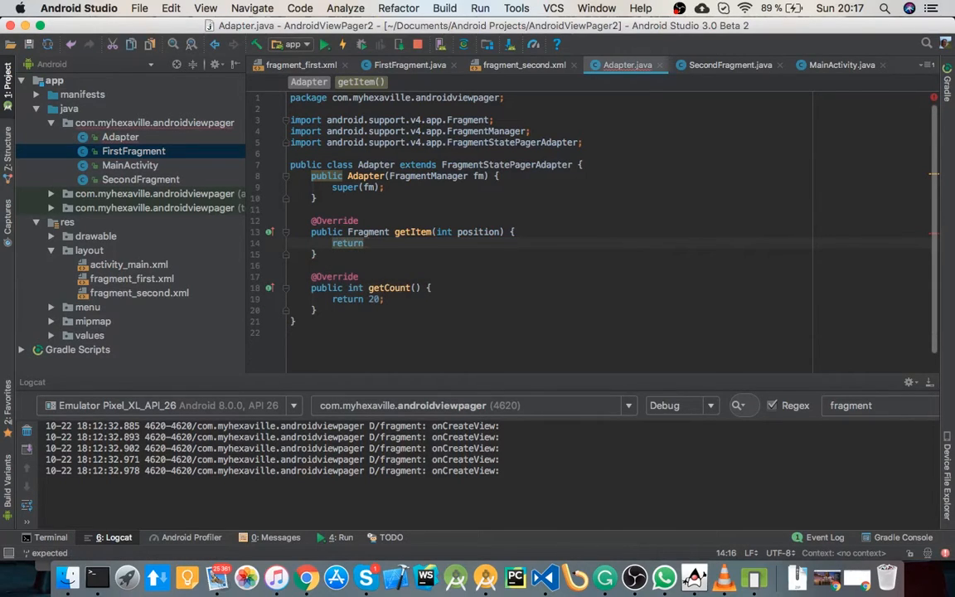
type("Fist")
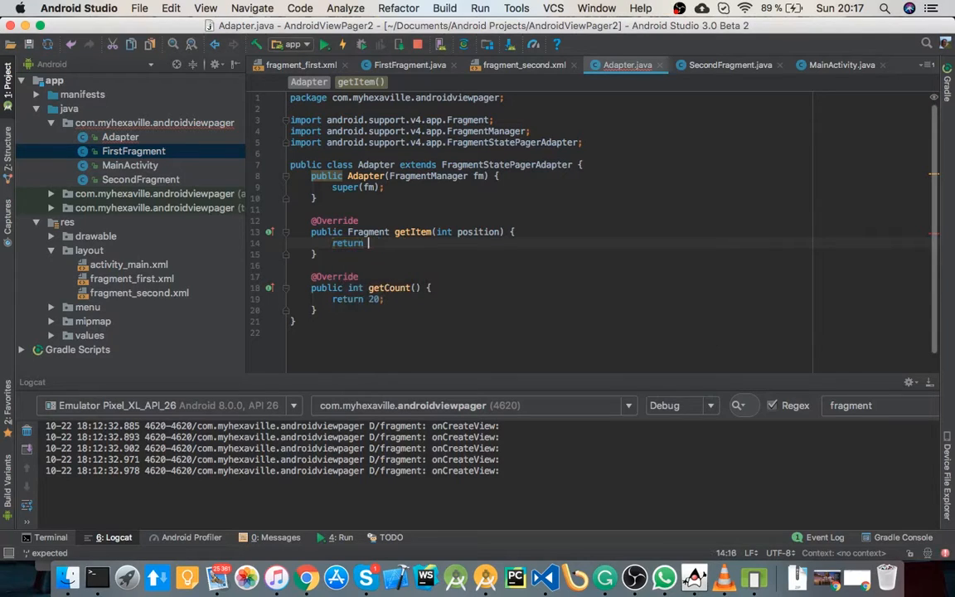
type("FirstFragment.newInstance(position);")
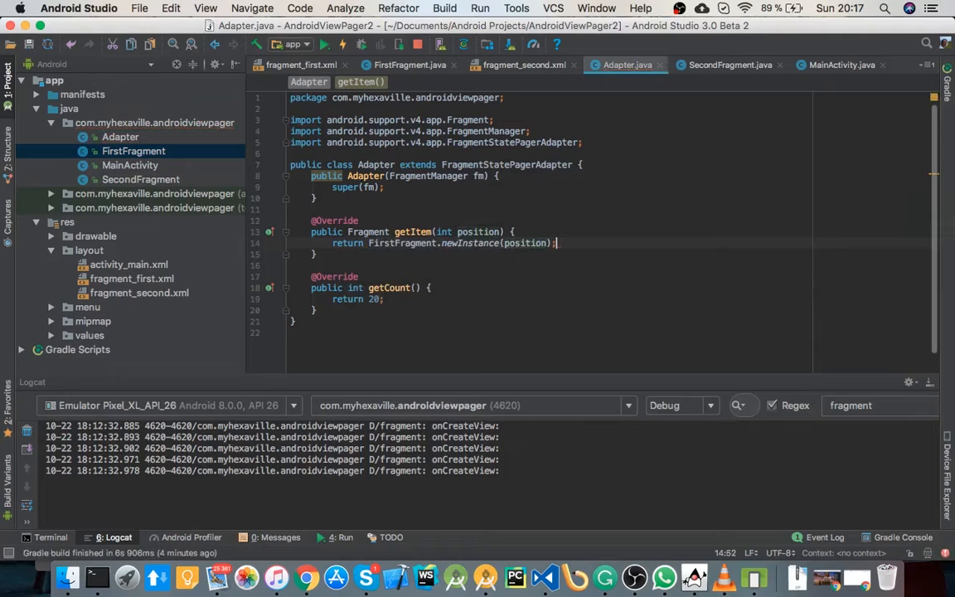
left_click(341, 44)
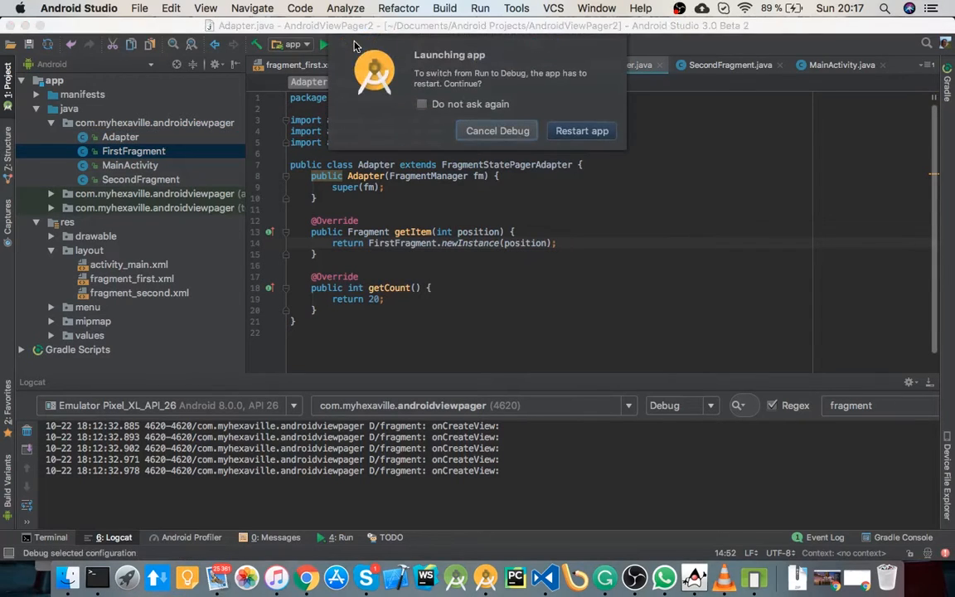
Confirm the debug restart, select Adapter's getItem method, and switch to MainActivity.java
left_click(581, 130)
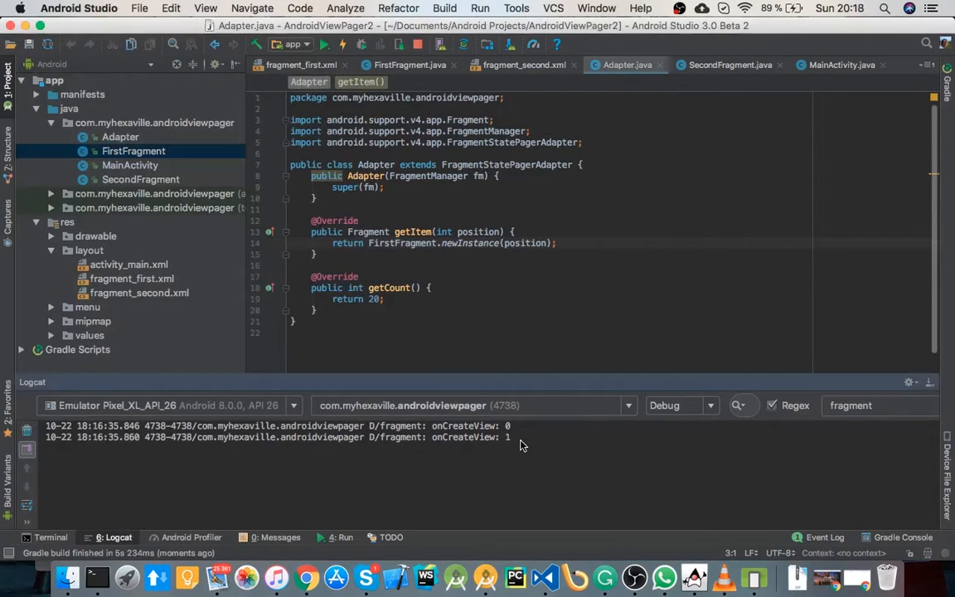
mouse_move(752, 578)
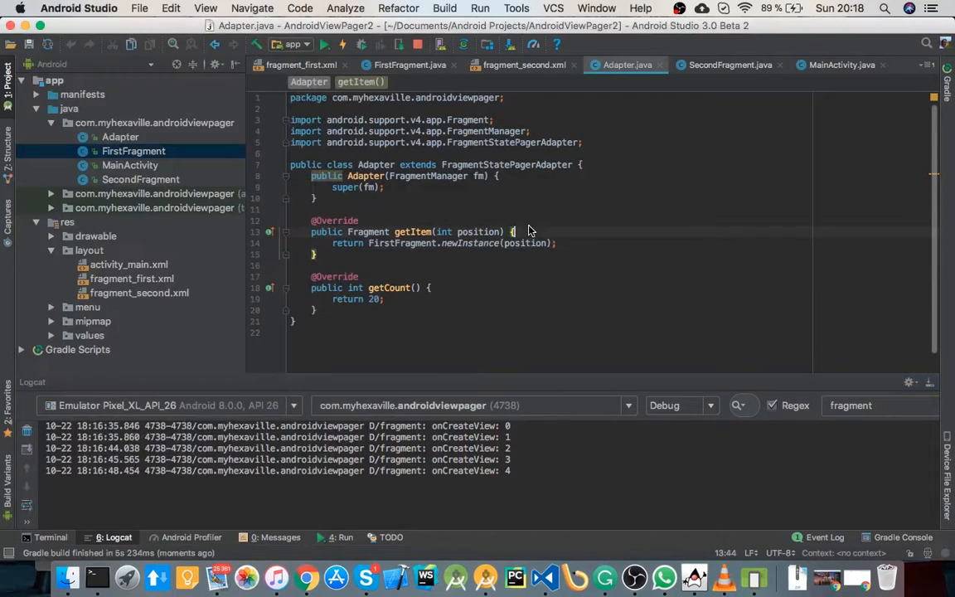
mouse_move(753, 578)
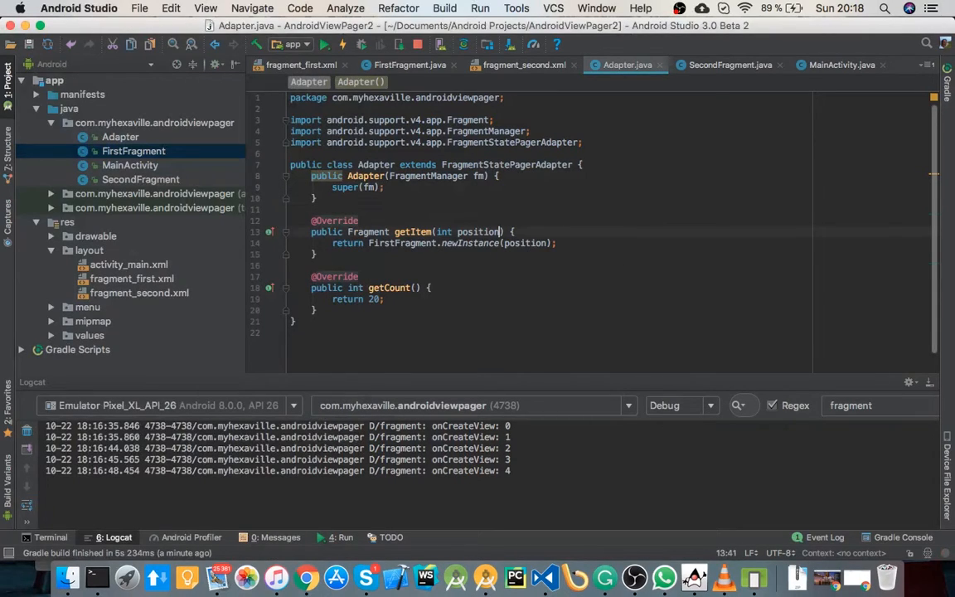
left_click(310, 220)
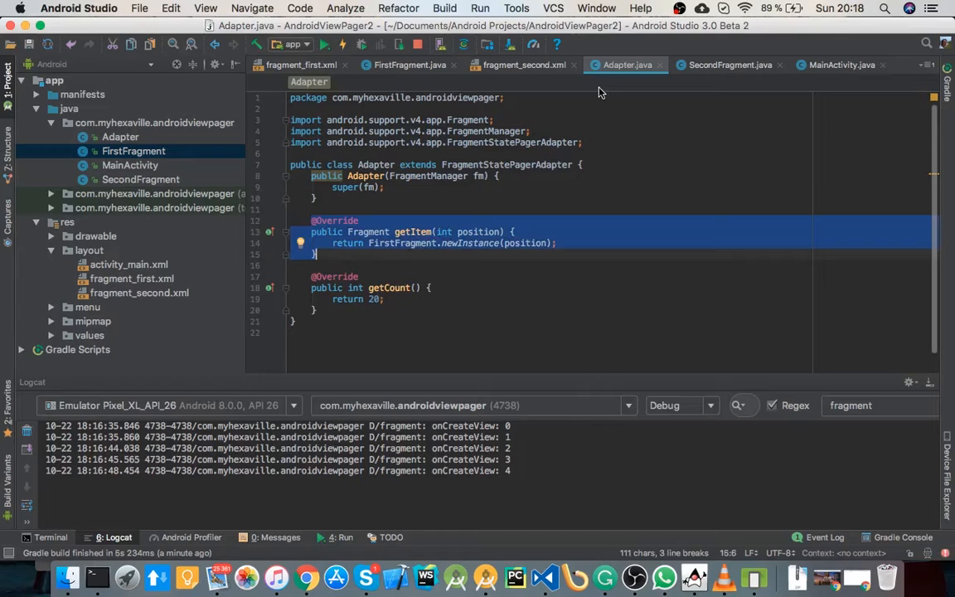
left_click(839, 65)
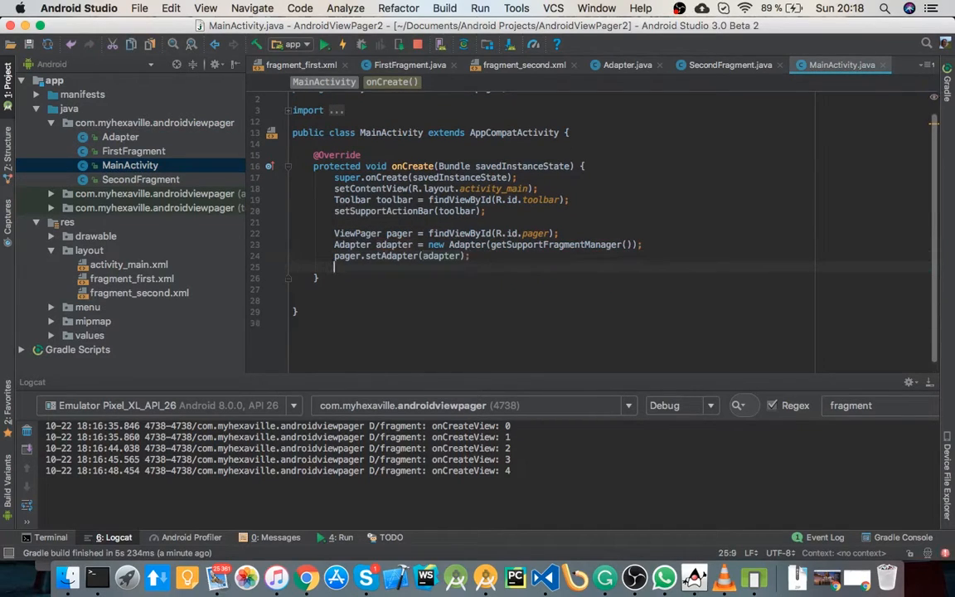
Type adapter.get in MainActivity's onCreate, then return to Adapter.java
type("adapter.geti")
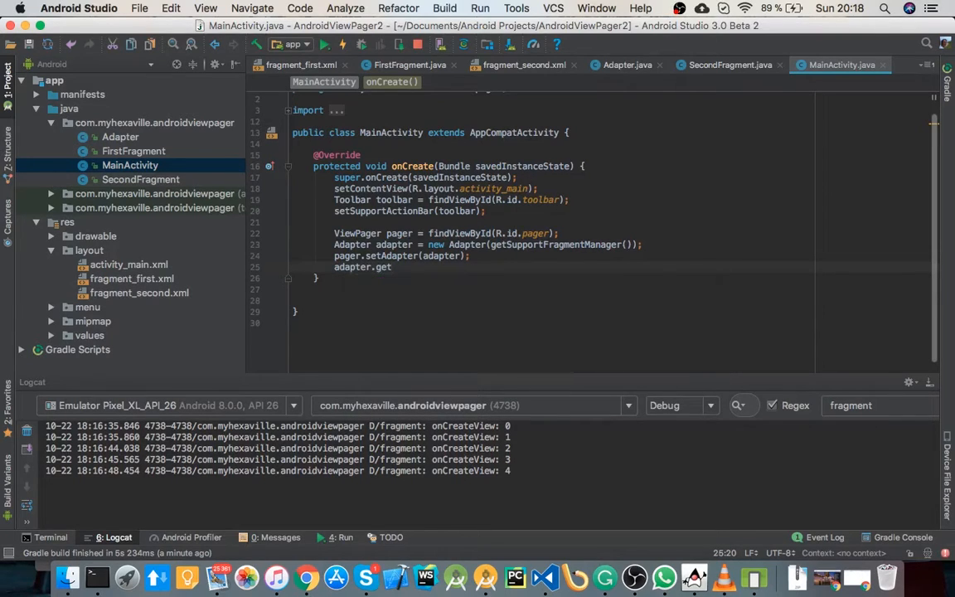
left_click(625, 64)
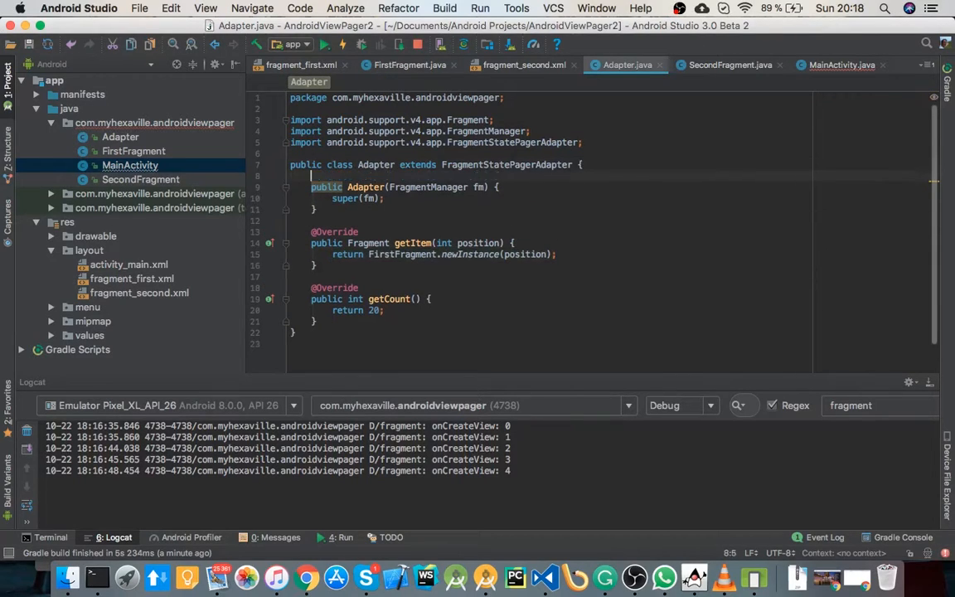
Add a private SparseArray<Fragment> fragments field to Adapter and initialize it in the constructor
type("private")
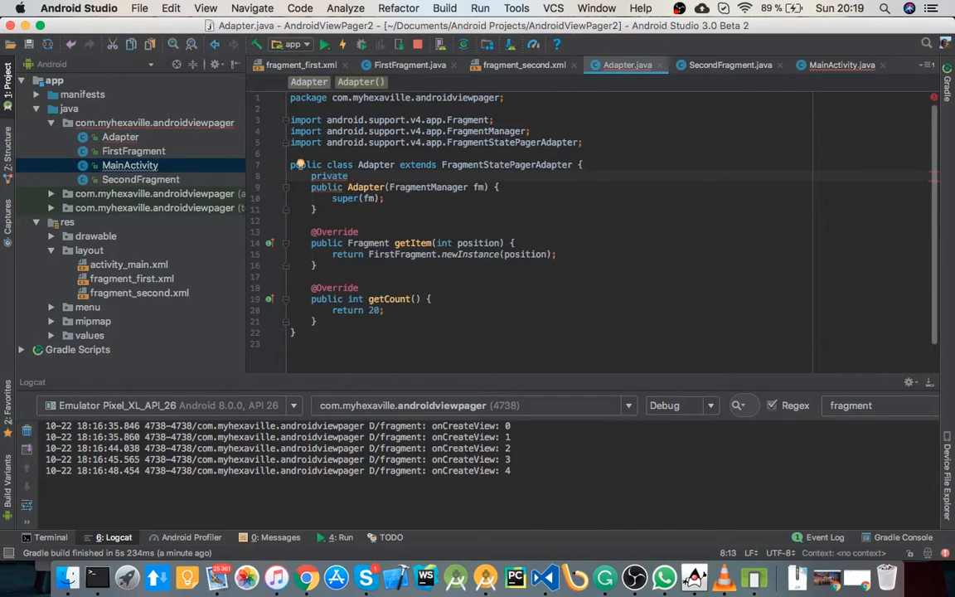
type("SparseArray<")
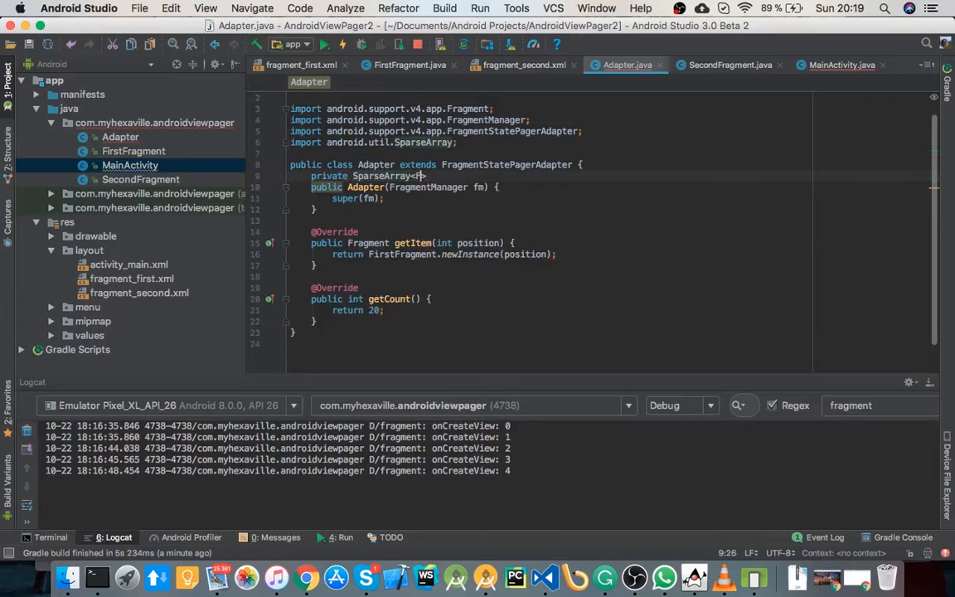
type("FragmentStatePagerAdapter")
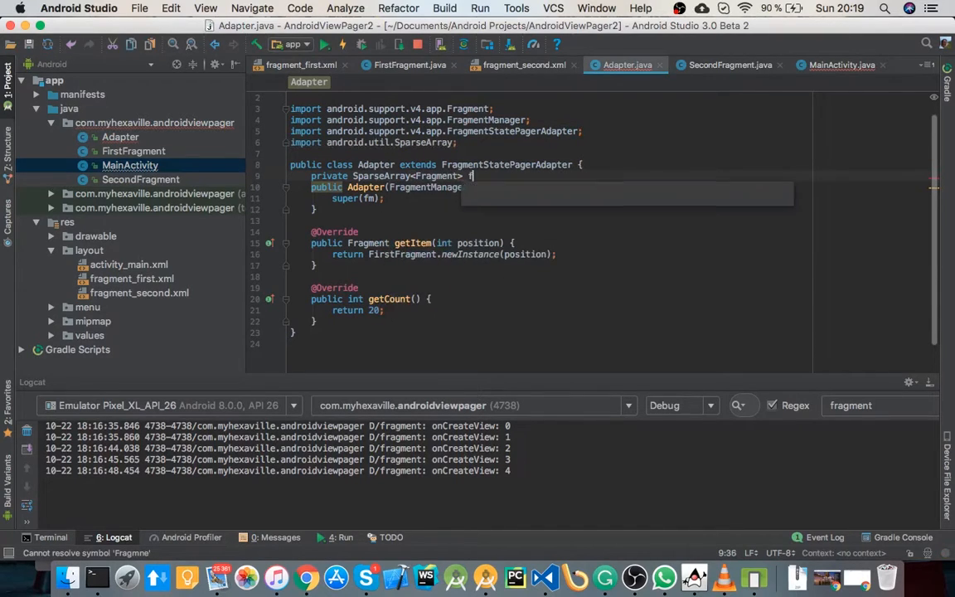
type("ragments = new")
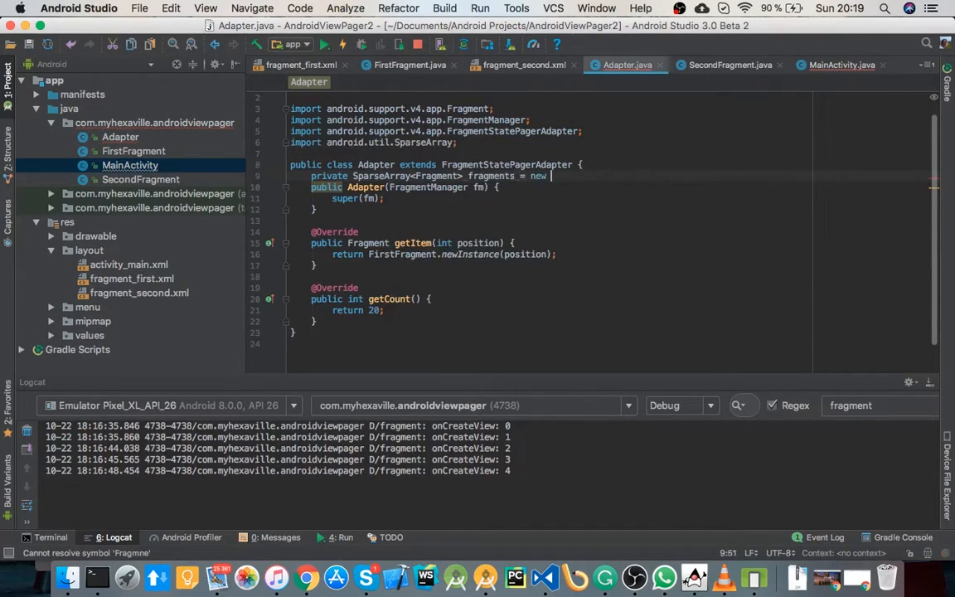
type("SparseArray<>();")
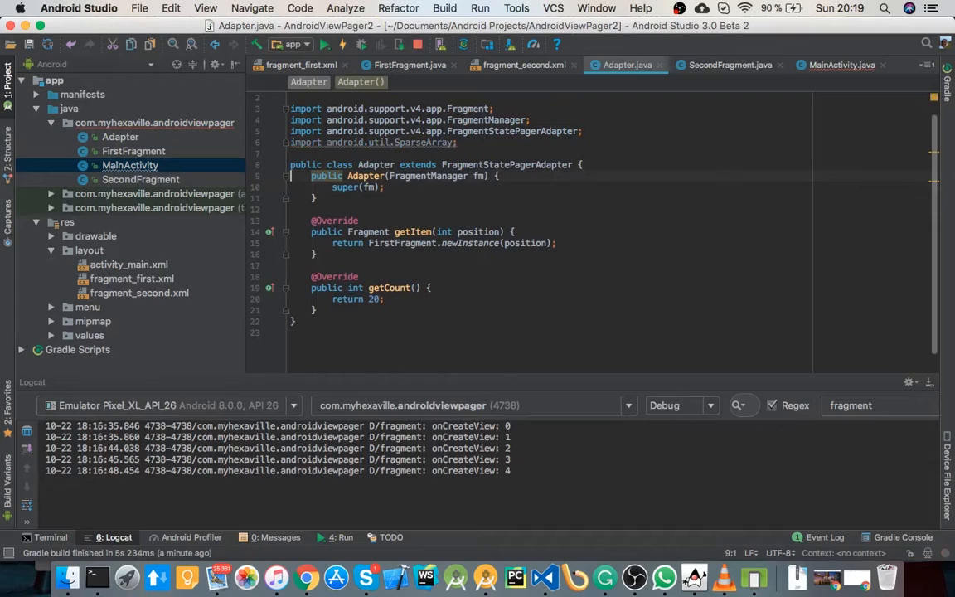
type("private SparseArray<Fragment> fragments = new SparseArray<>();")
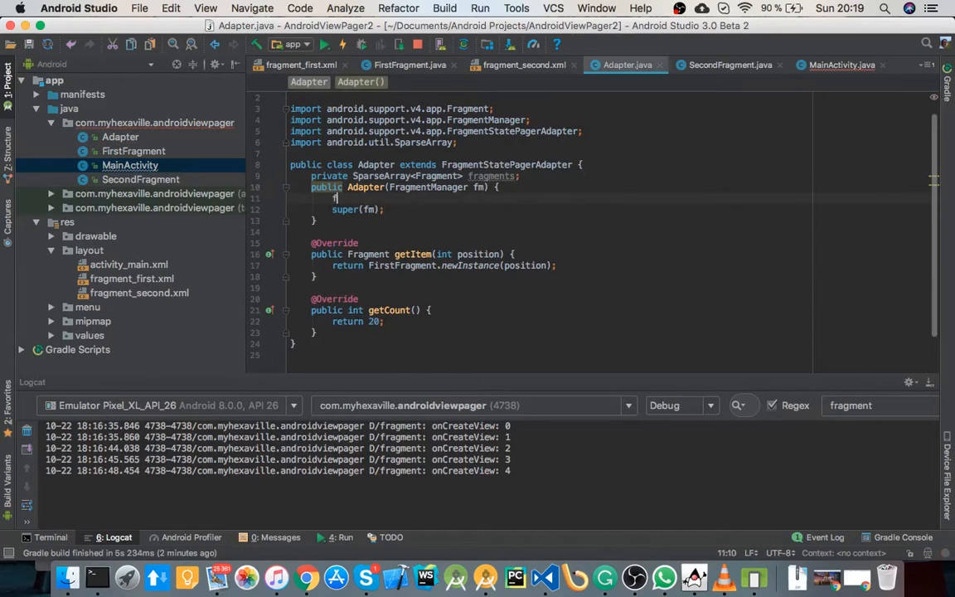
type("fragment = new SparseArray<>();")
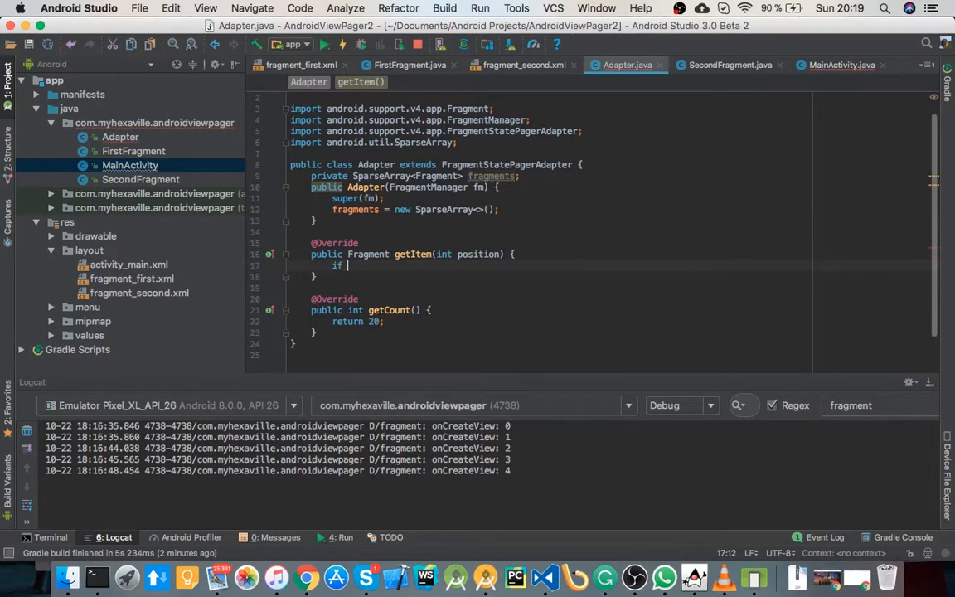
In getItem, put FirstFragment.newInstance(position) when fragments.get(position) is null, then return fragments.get(position)
type("(fr")
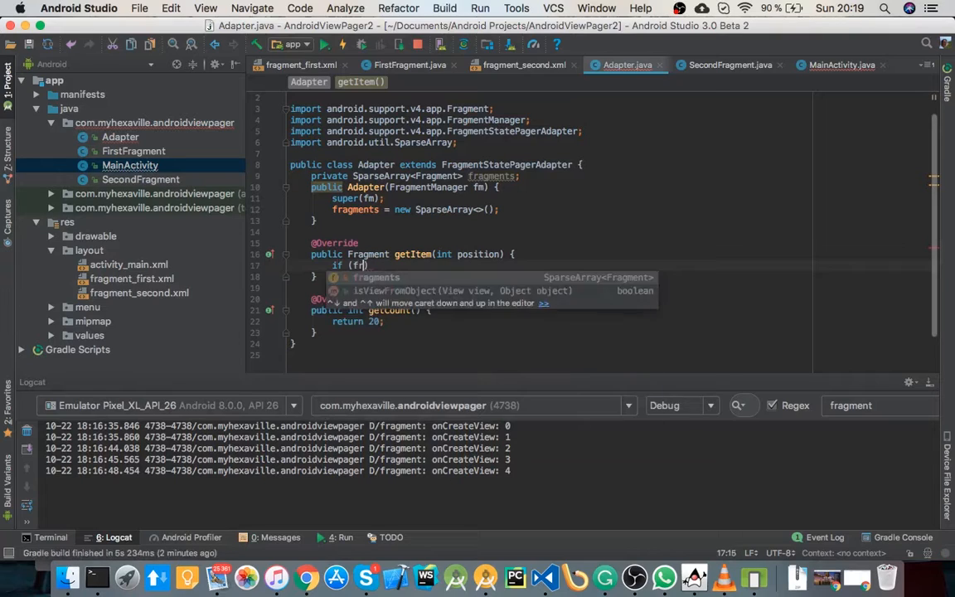
type("ragments.get(")
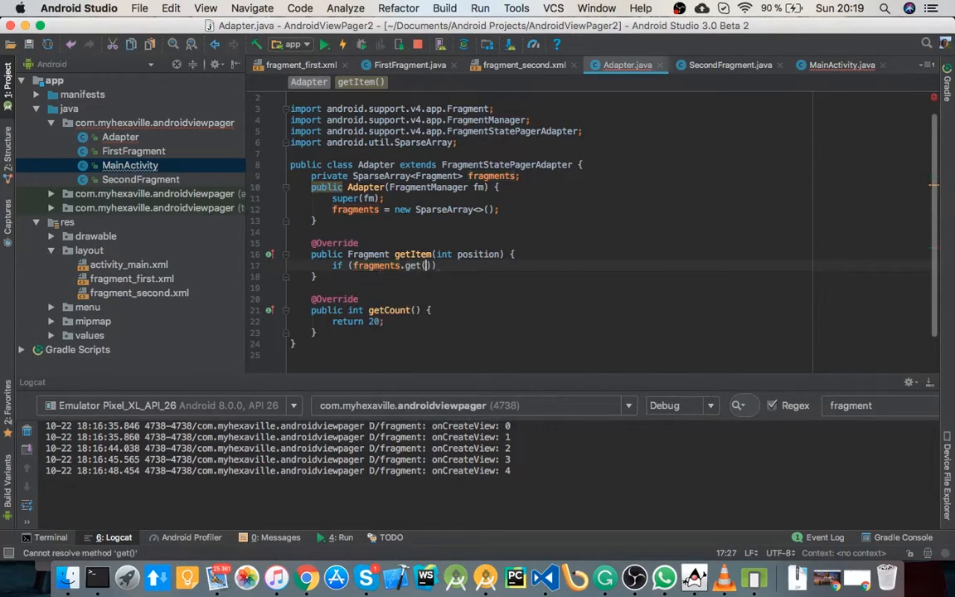
type("position")
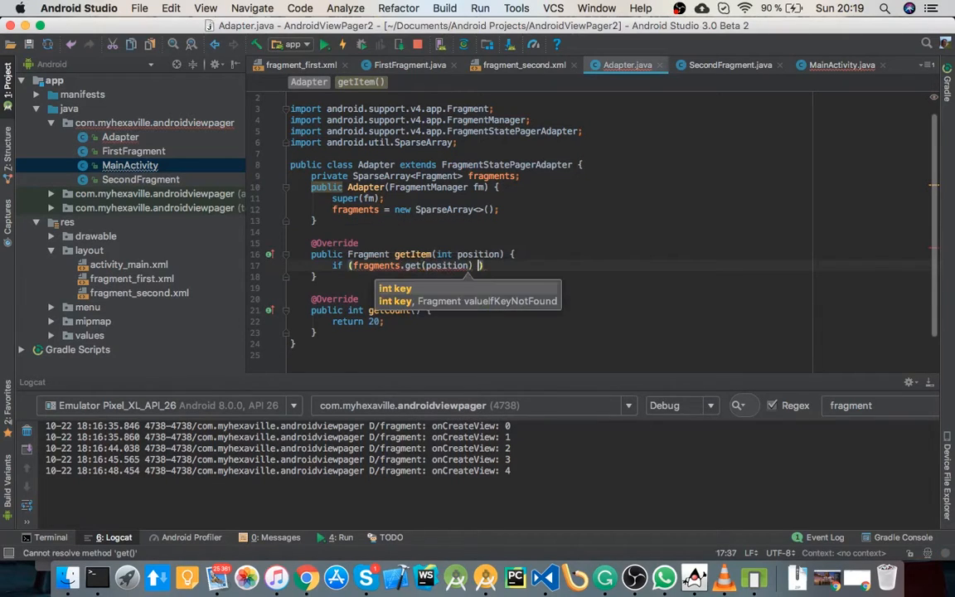
type("== null")
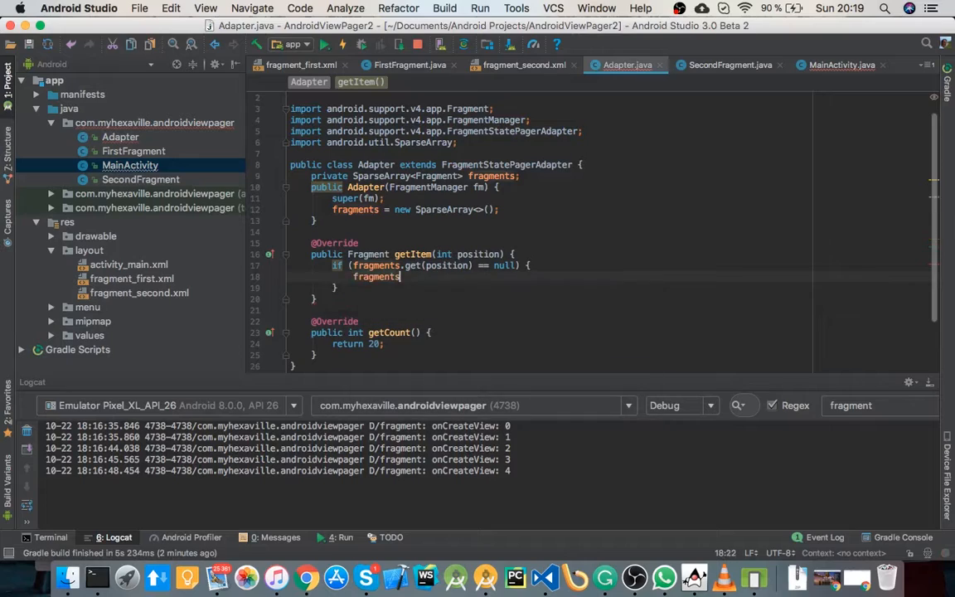
type(".put(po")
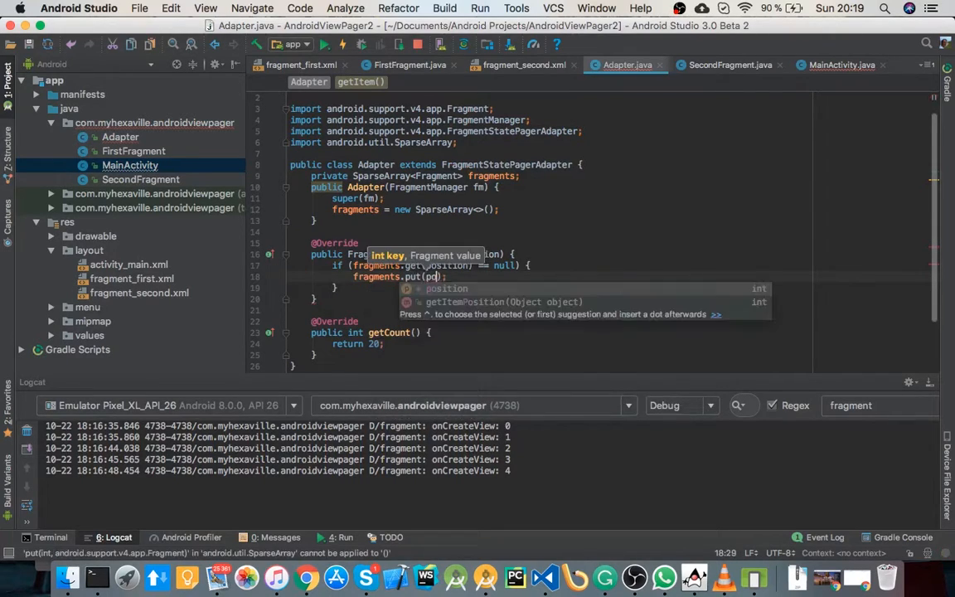
type("position,")
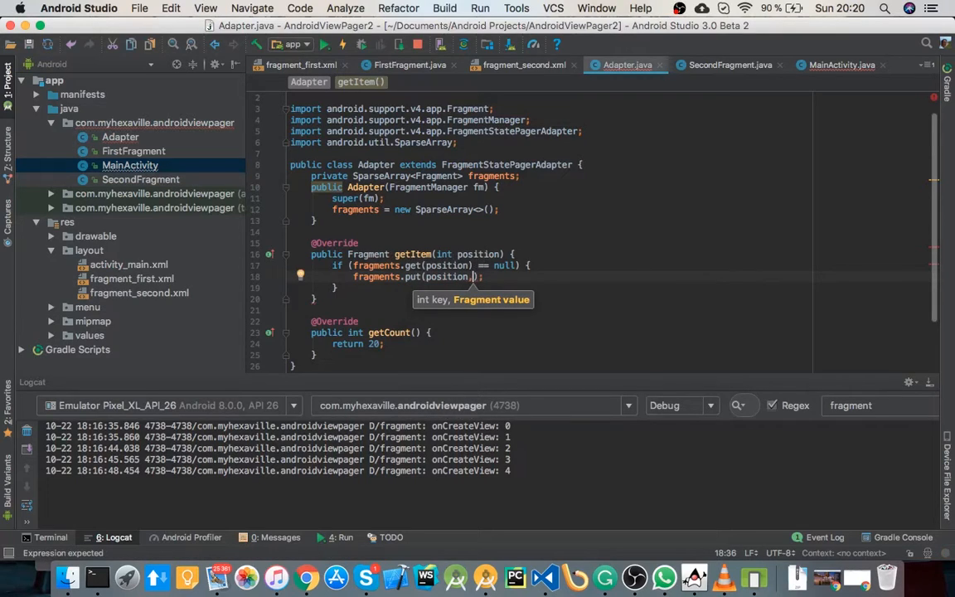
type("FirstFragment.newInstance(position")
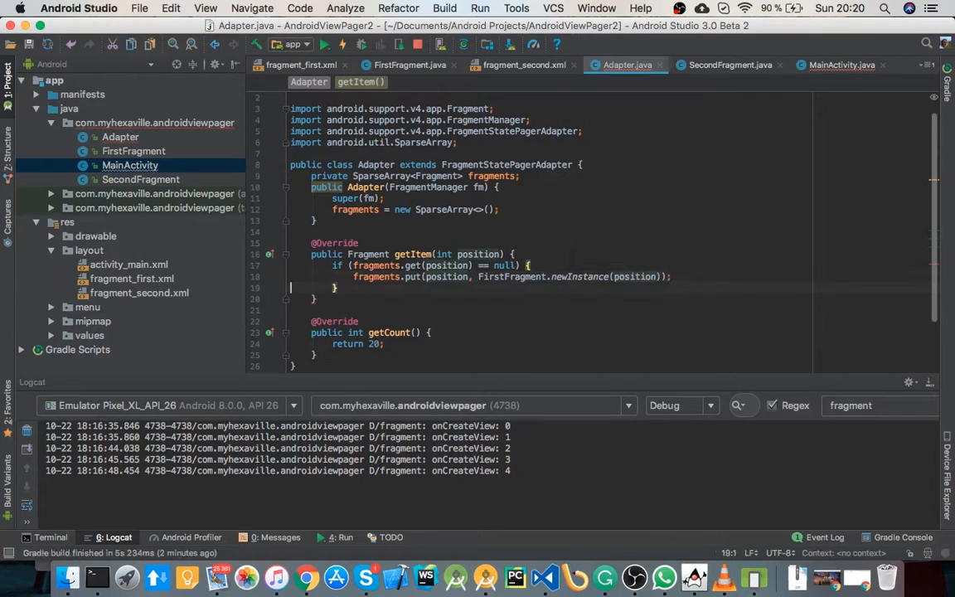
type("return fragments.get(position")
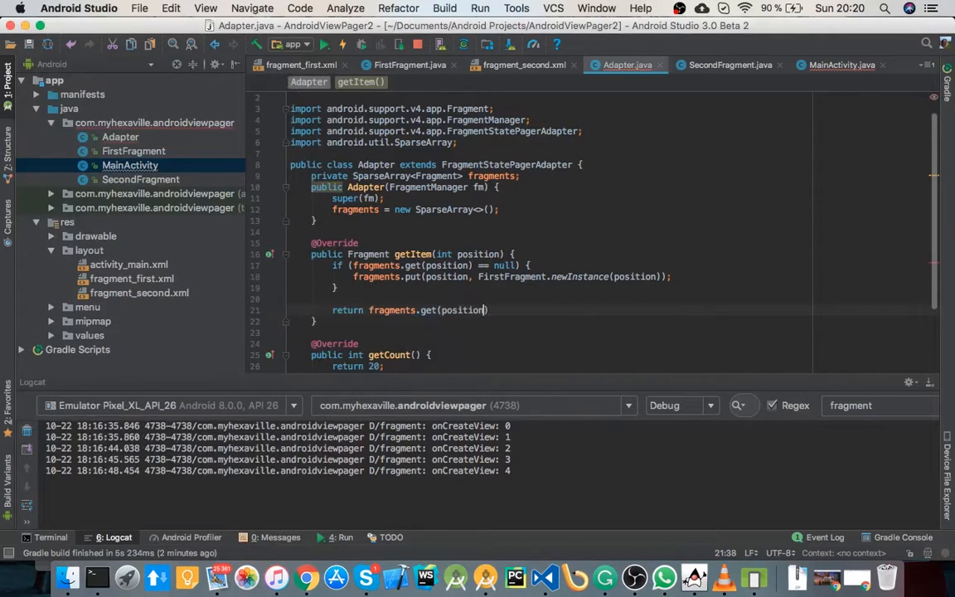
type(";")
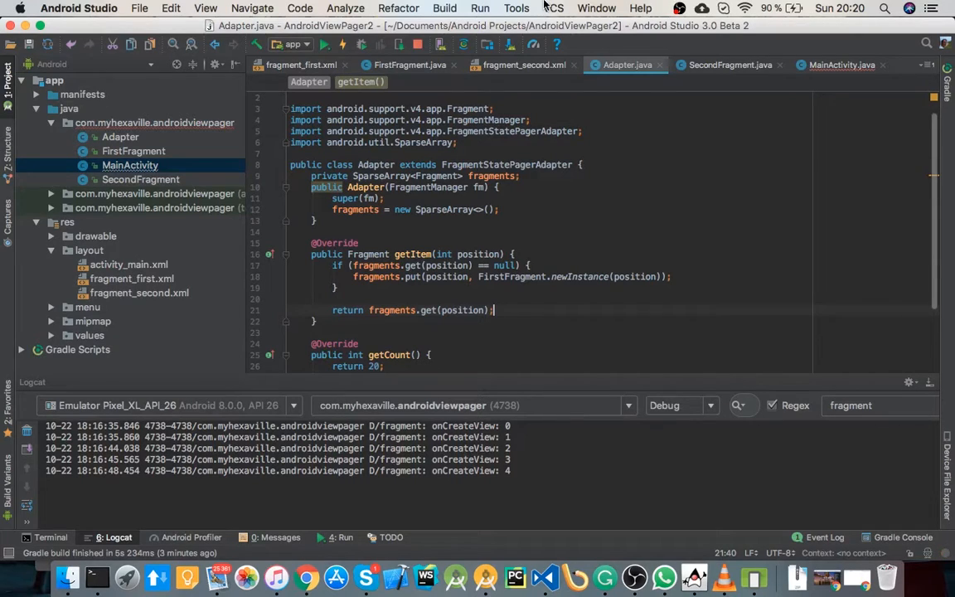
left_click(839, 65)
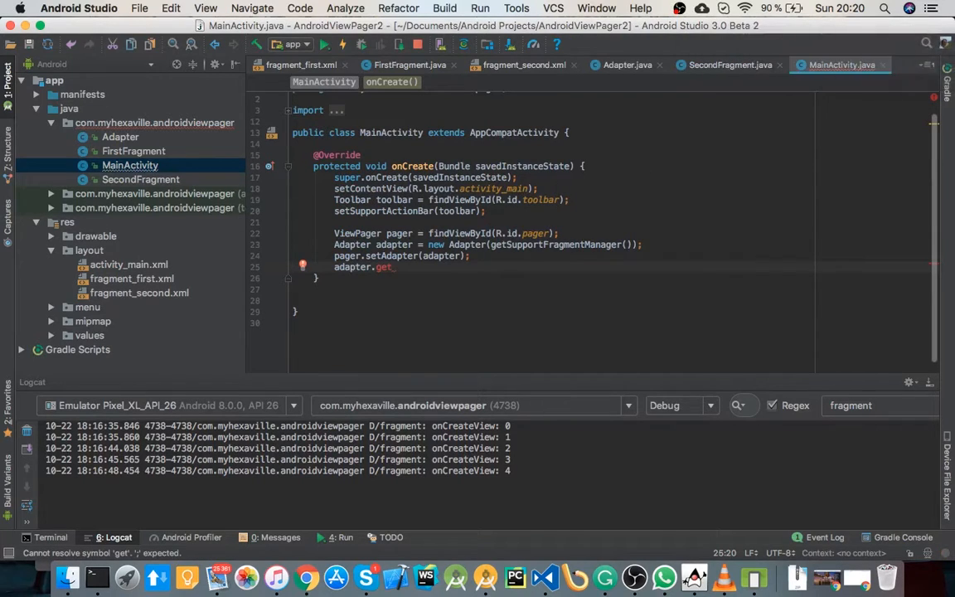
Call adapter.getItem(1) in onCreate, storing it as FirstFragment item with a cast
type("get")
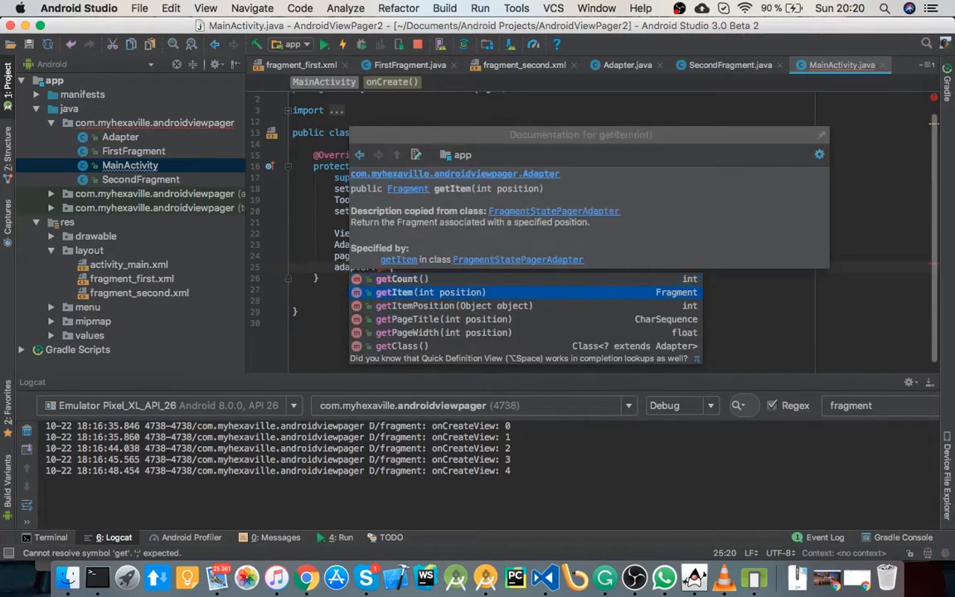
left_click(429, 292)
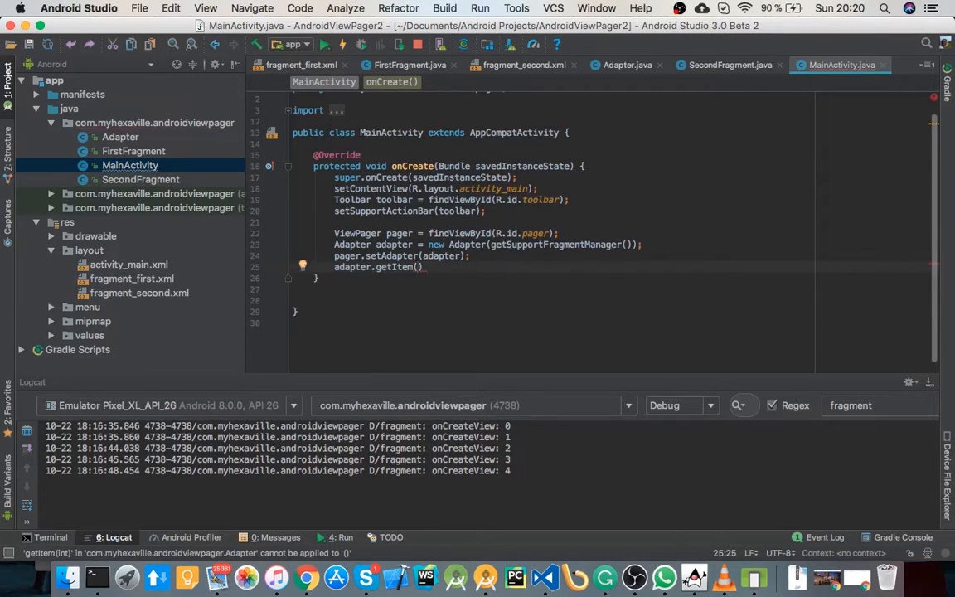
type("1")
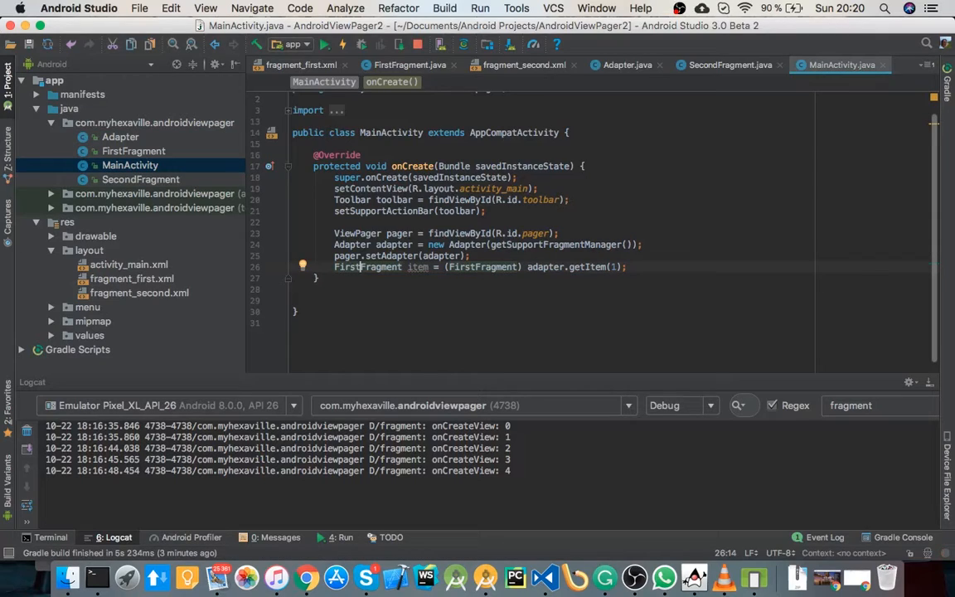
mouse_move(587, 199)
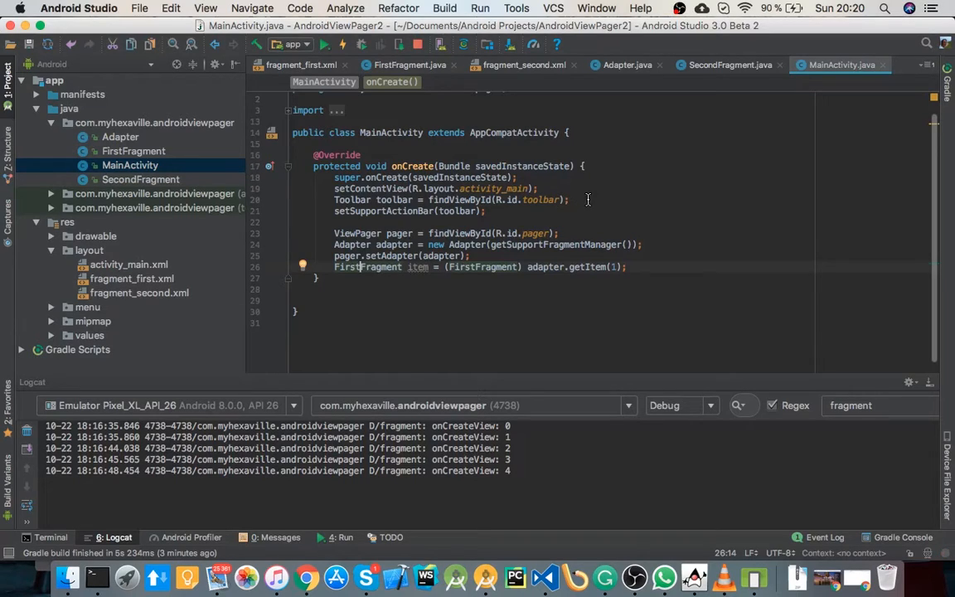